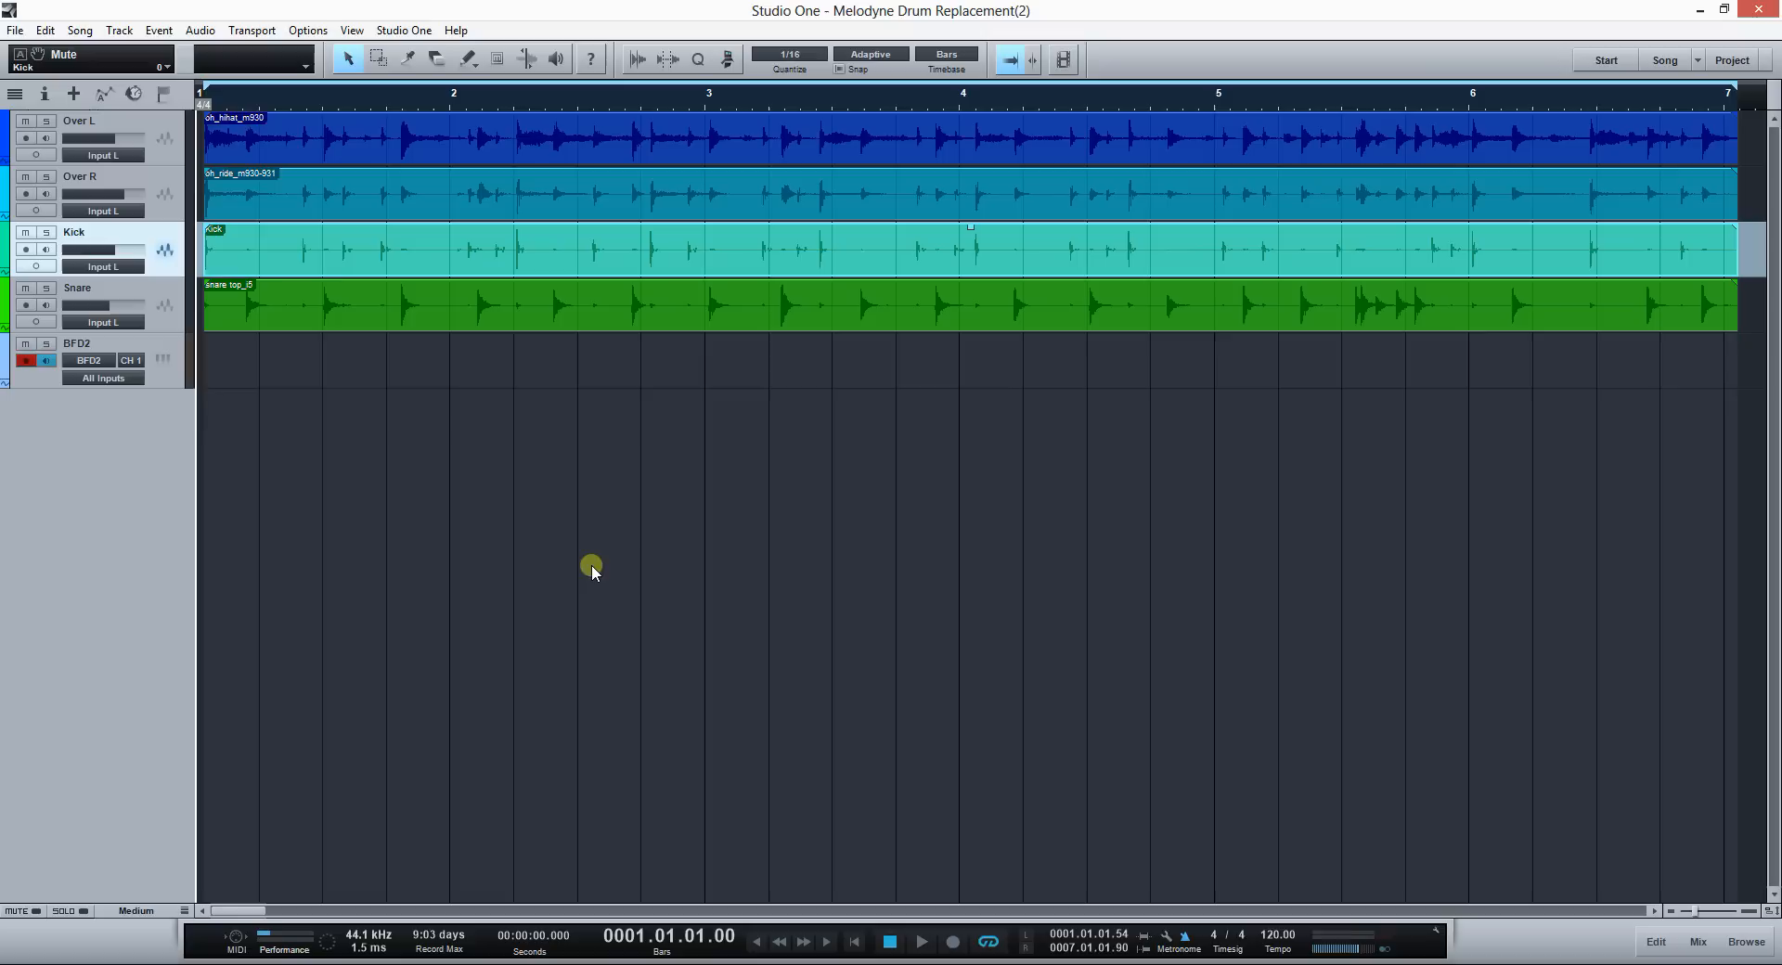
mouse_move(606, 536)
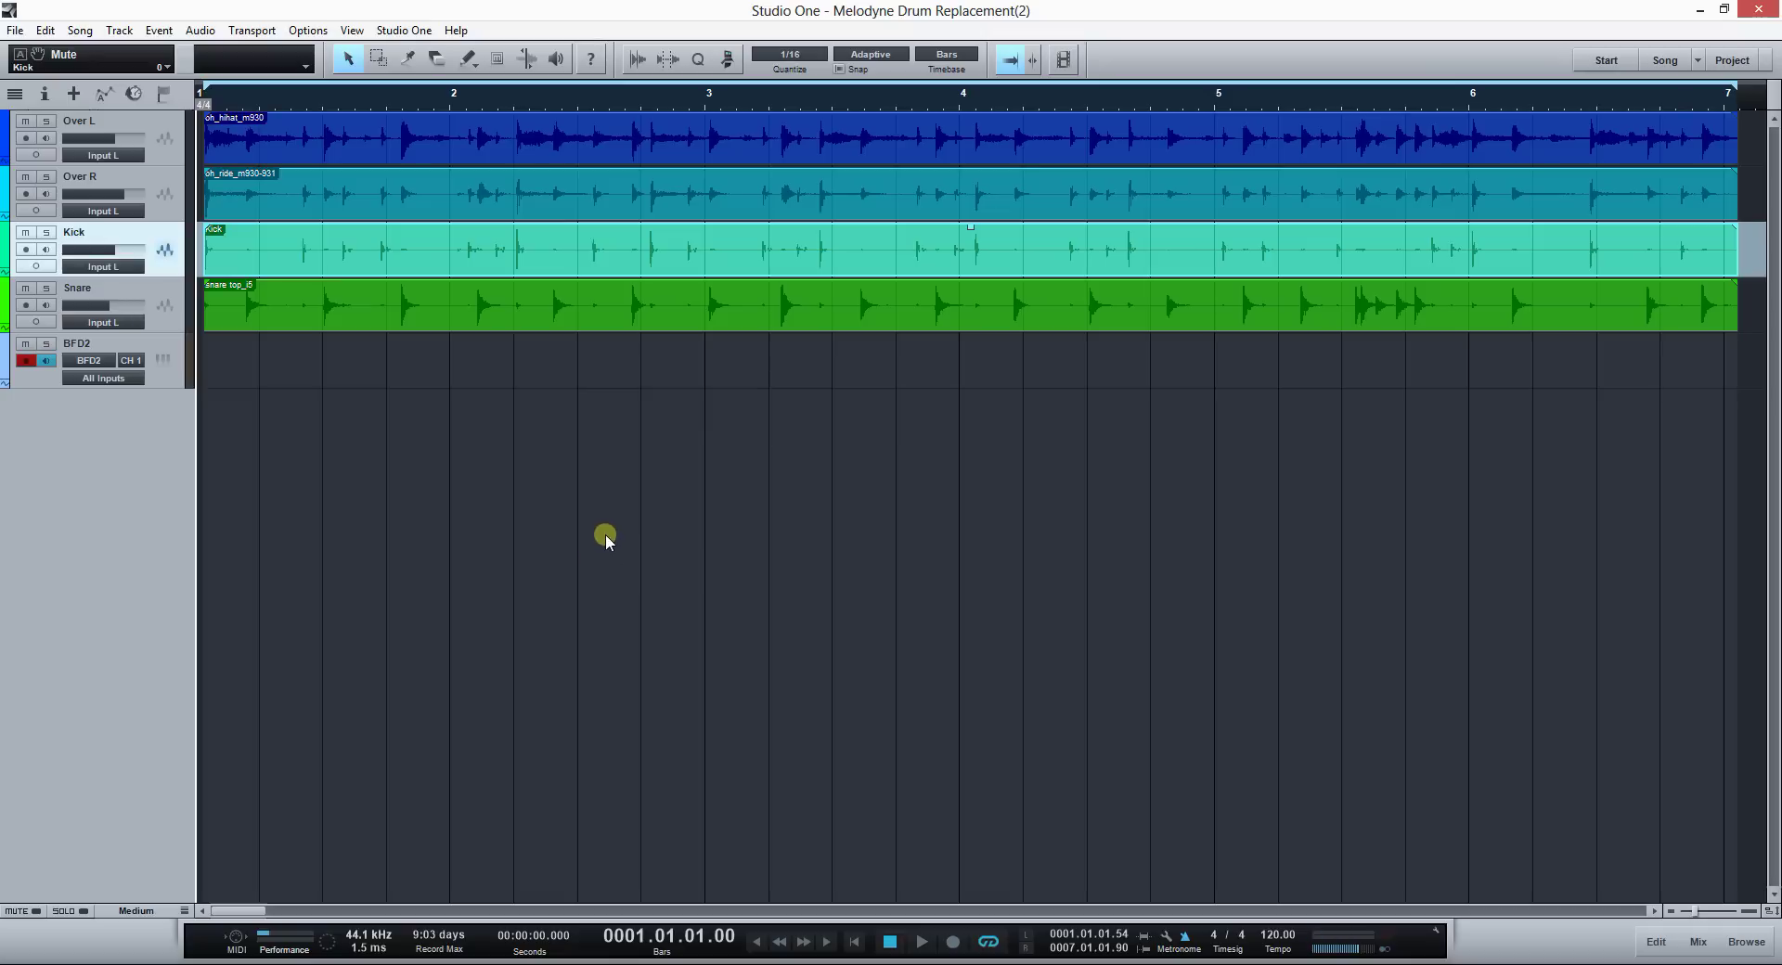
mouse_move(576, 507)
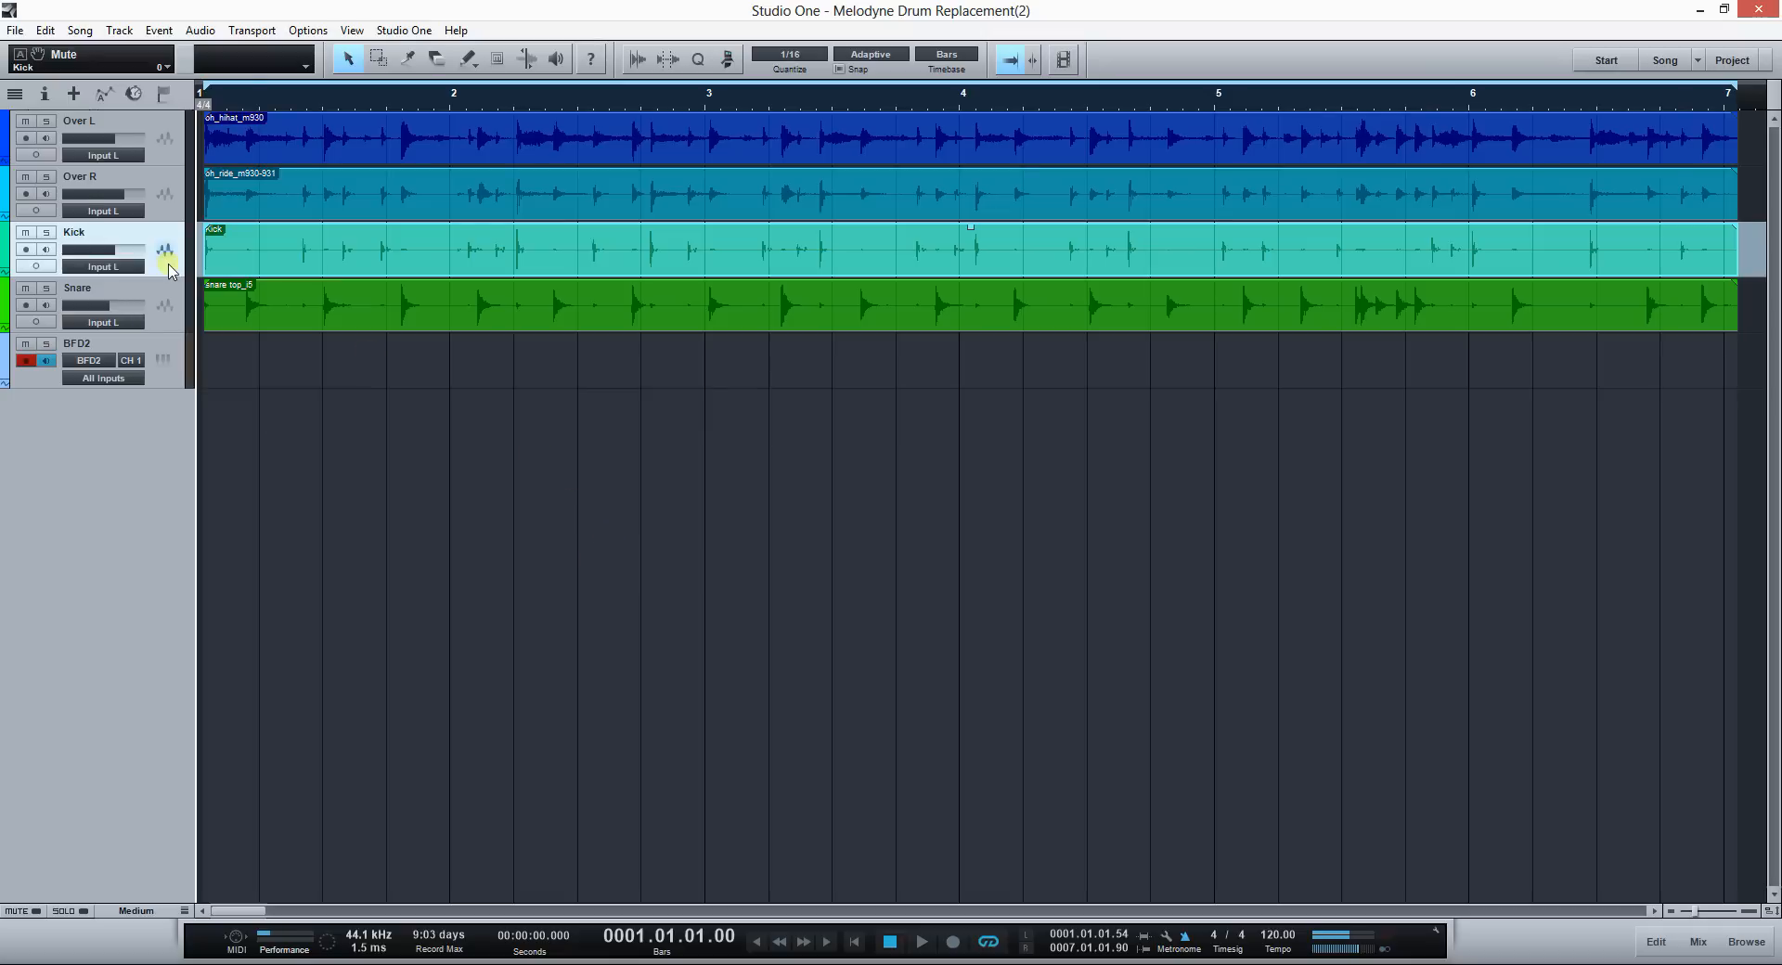
mouse_move(475, 255)
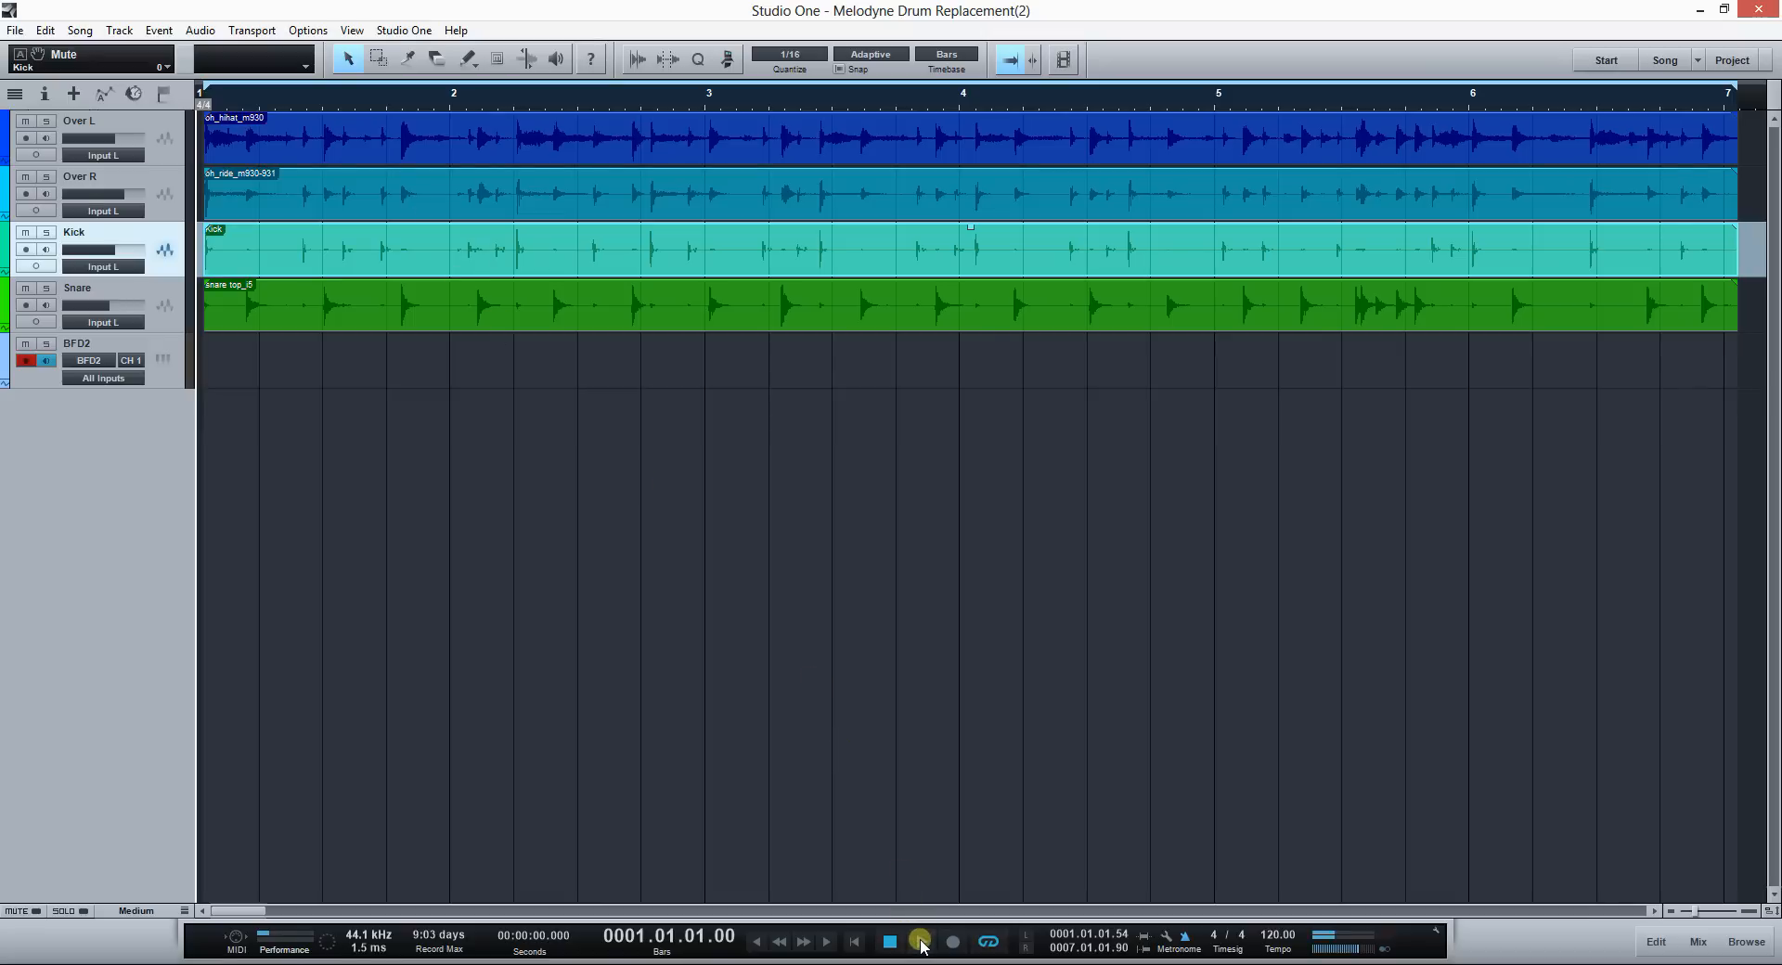
Step: Audition the drums, then strip silence from the Kick event to slice it per hit
click(921, 942)
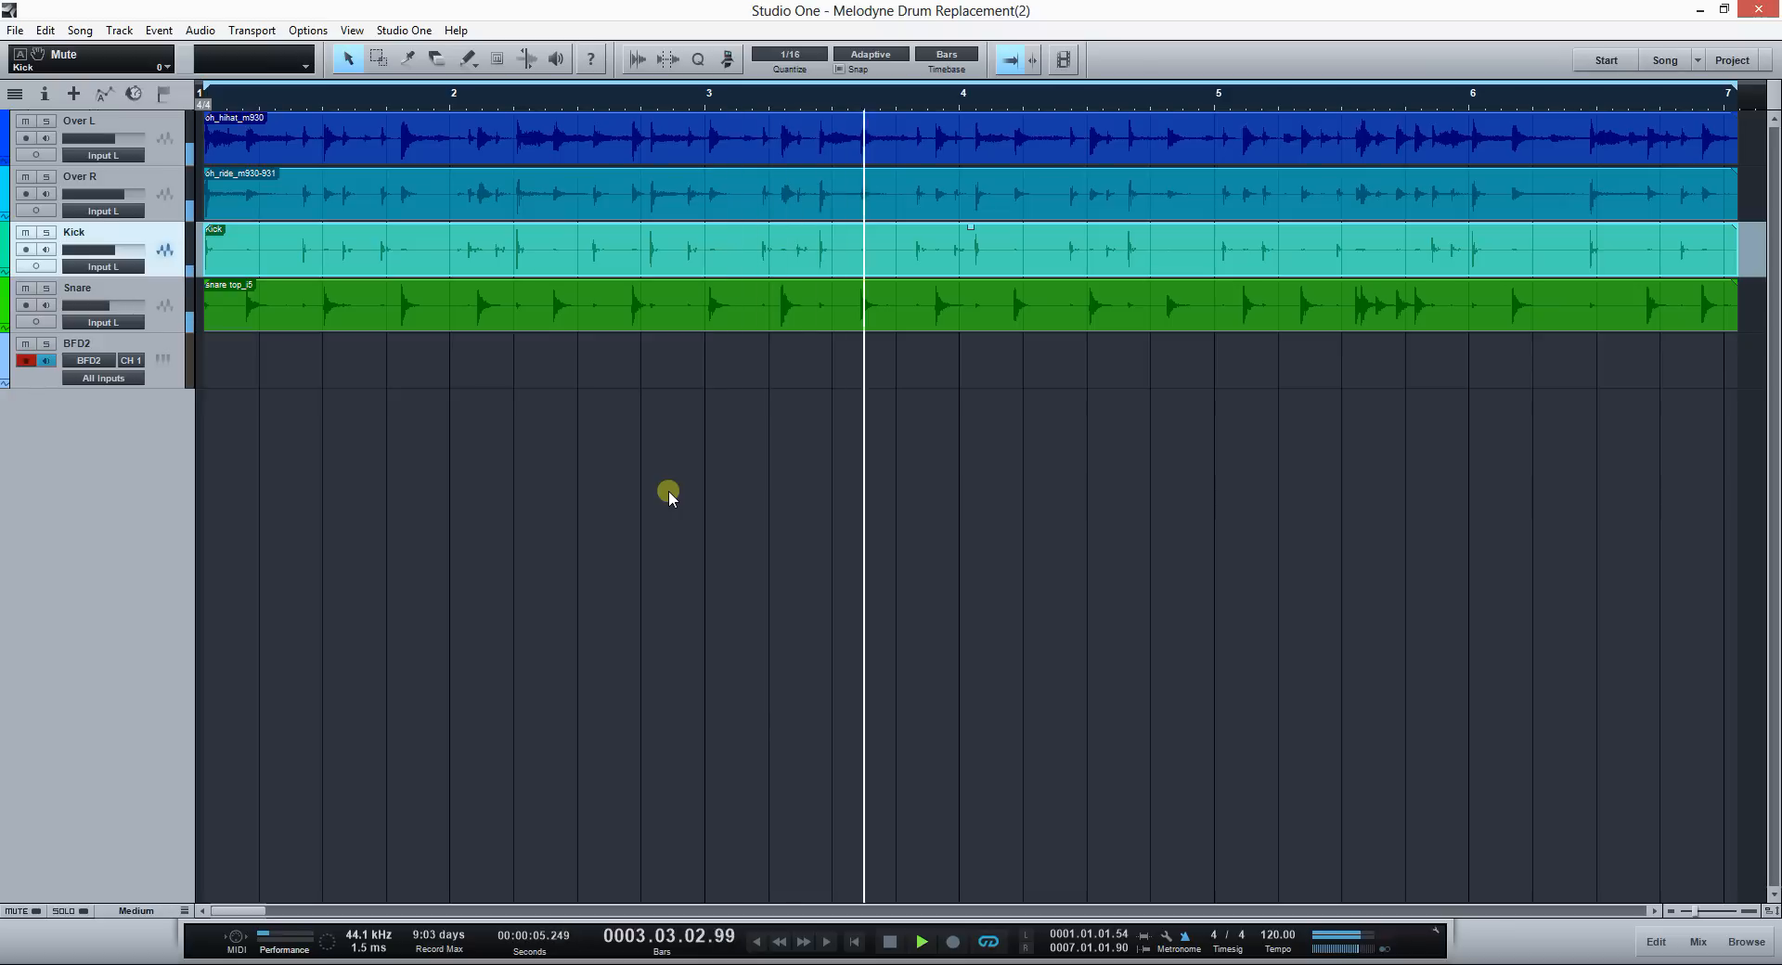
mouse_move(725, 522)
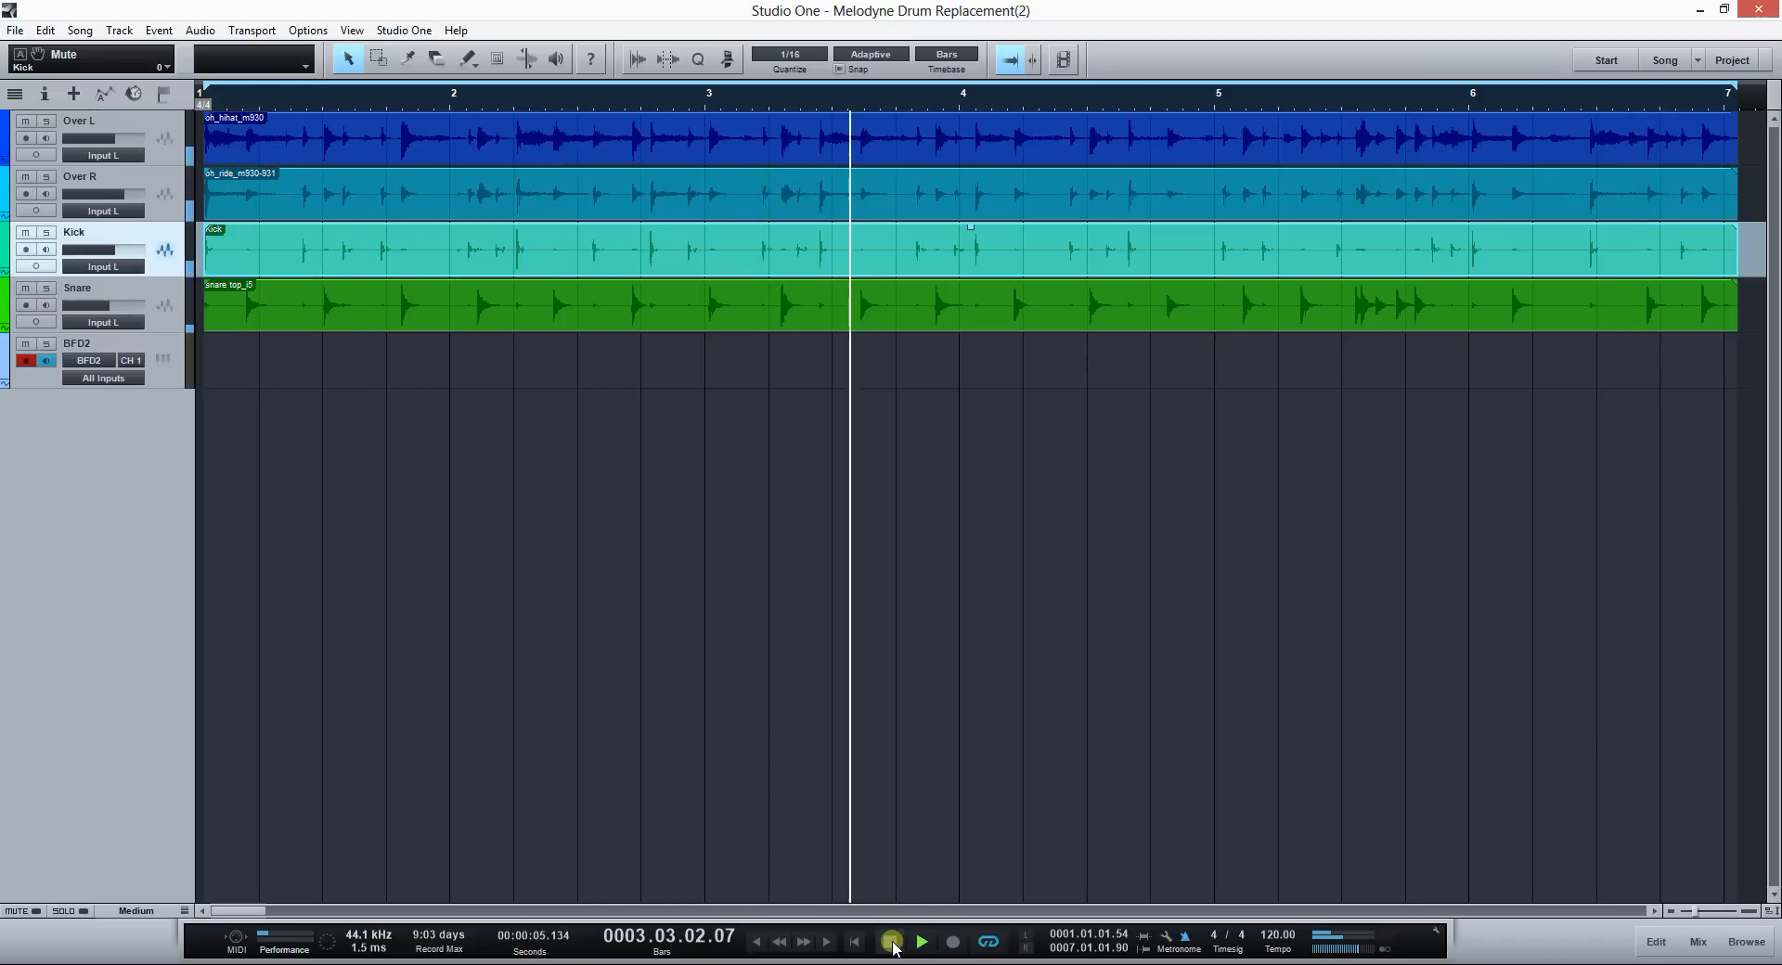
click(922, 941)
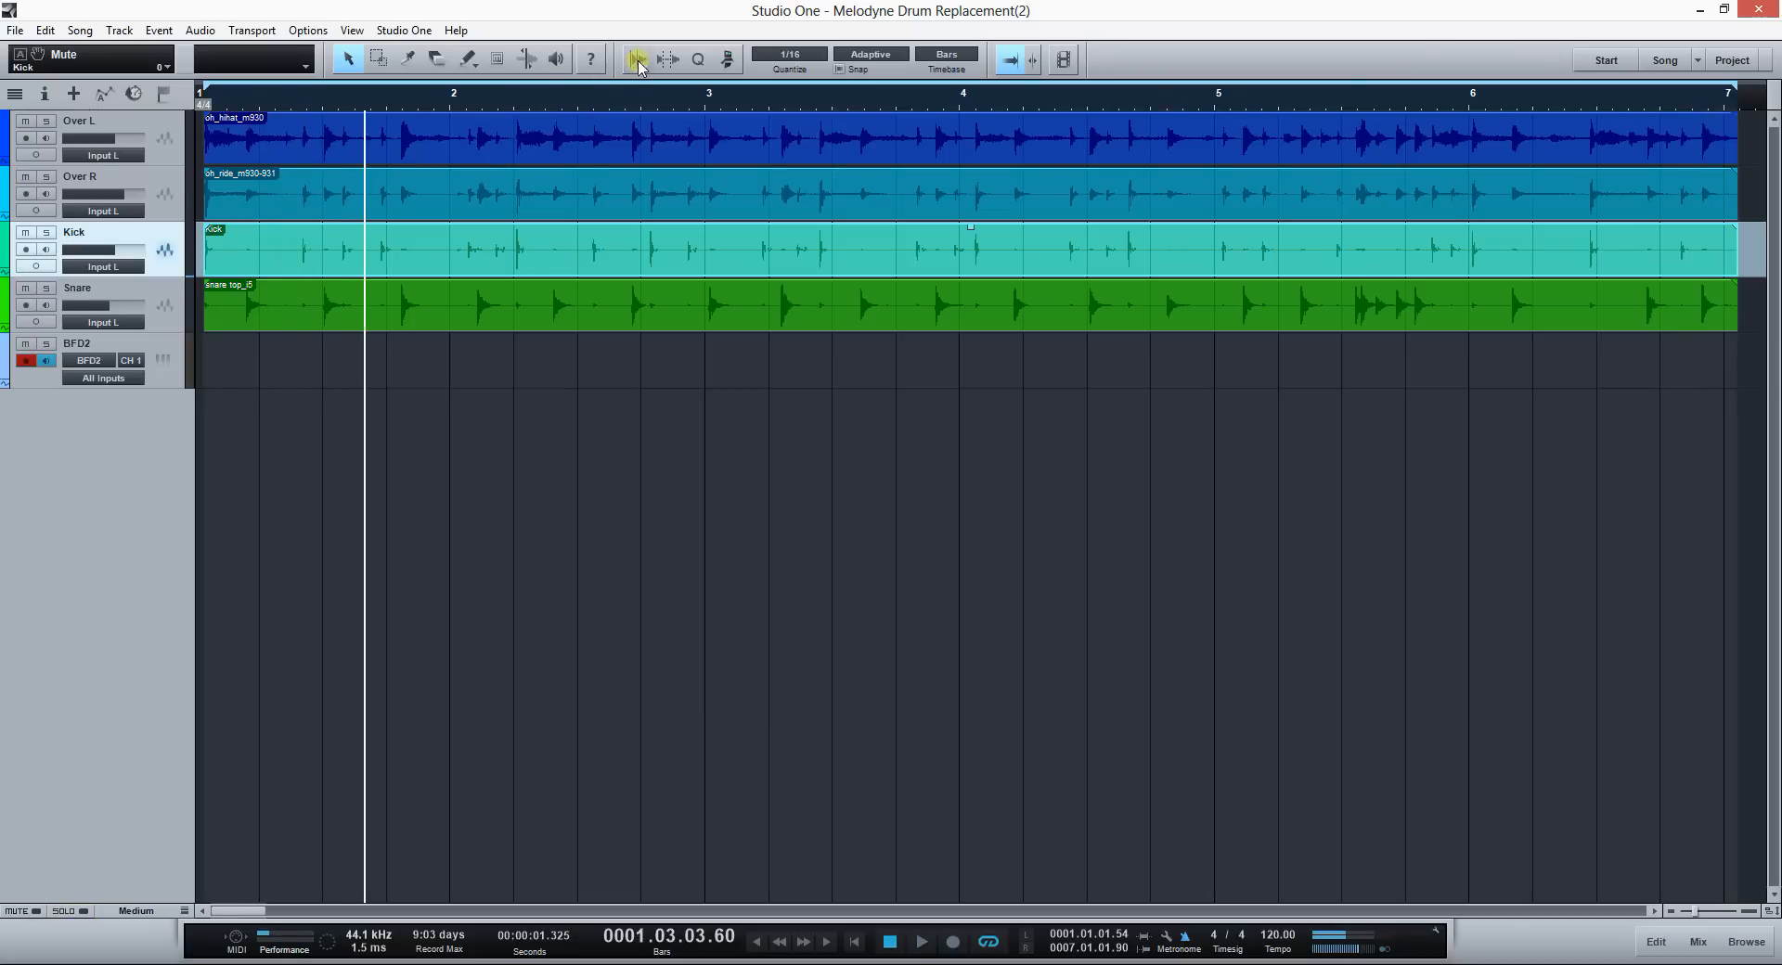
mouse_move(671, 59)
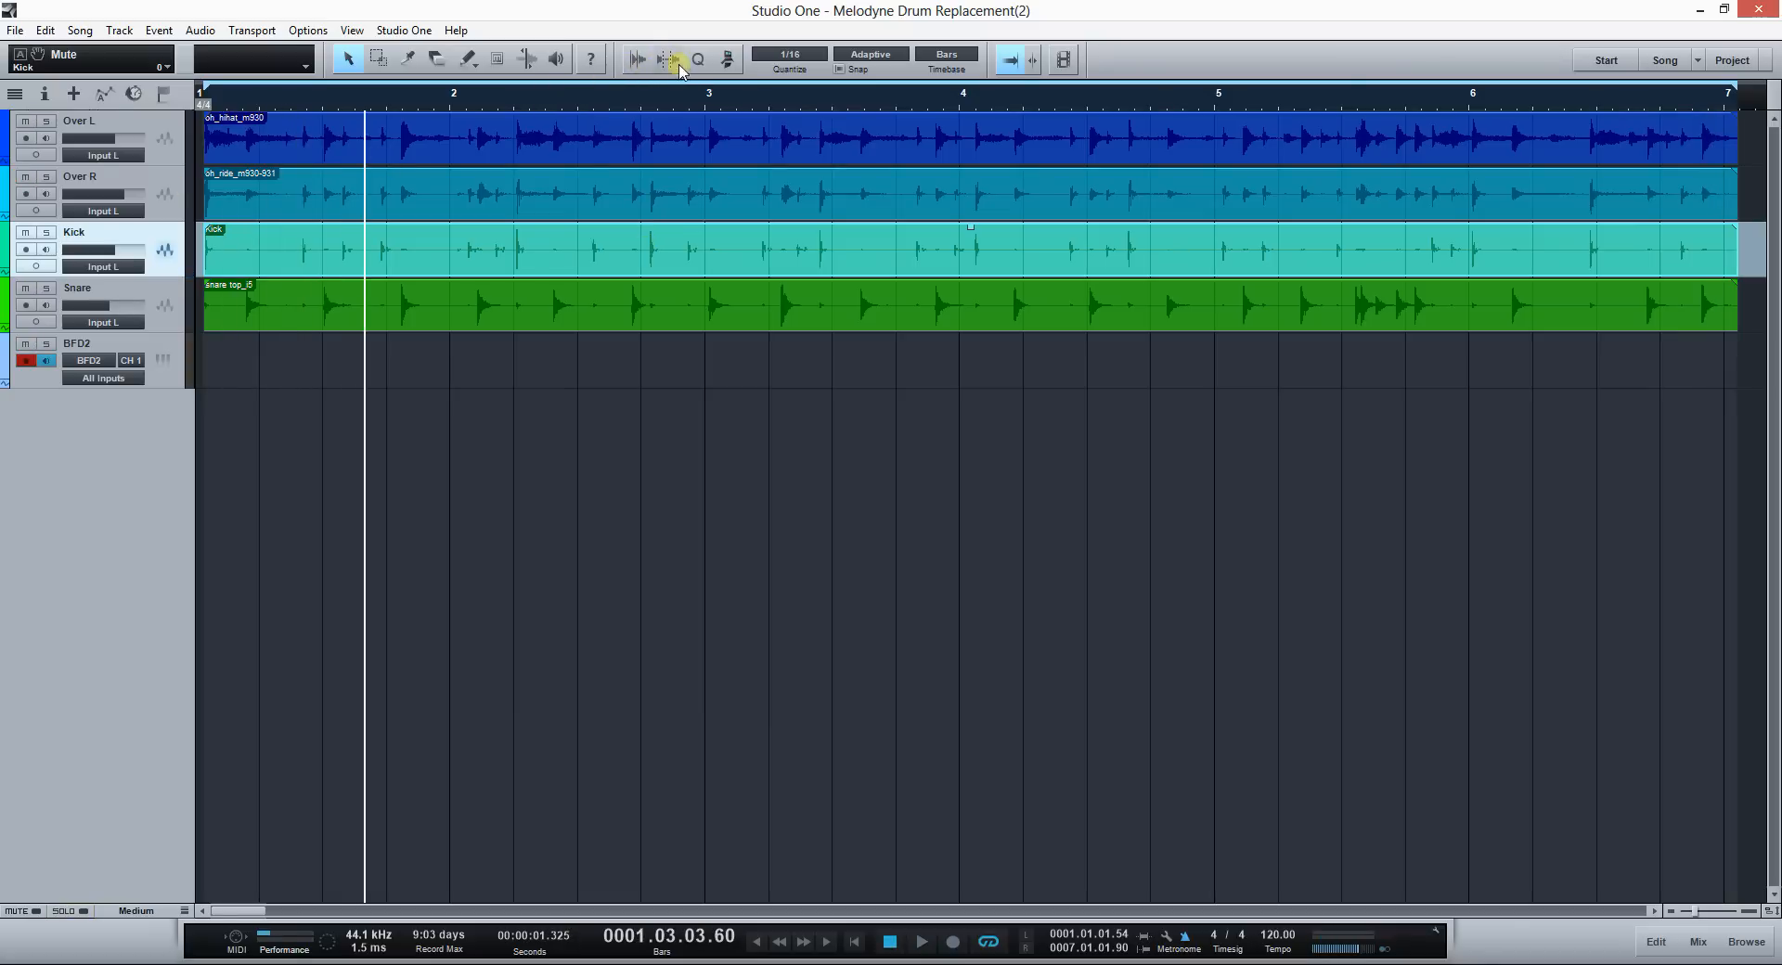
click(668, 59)
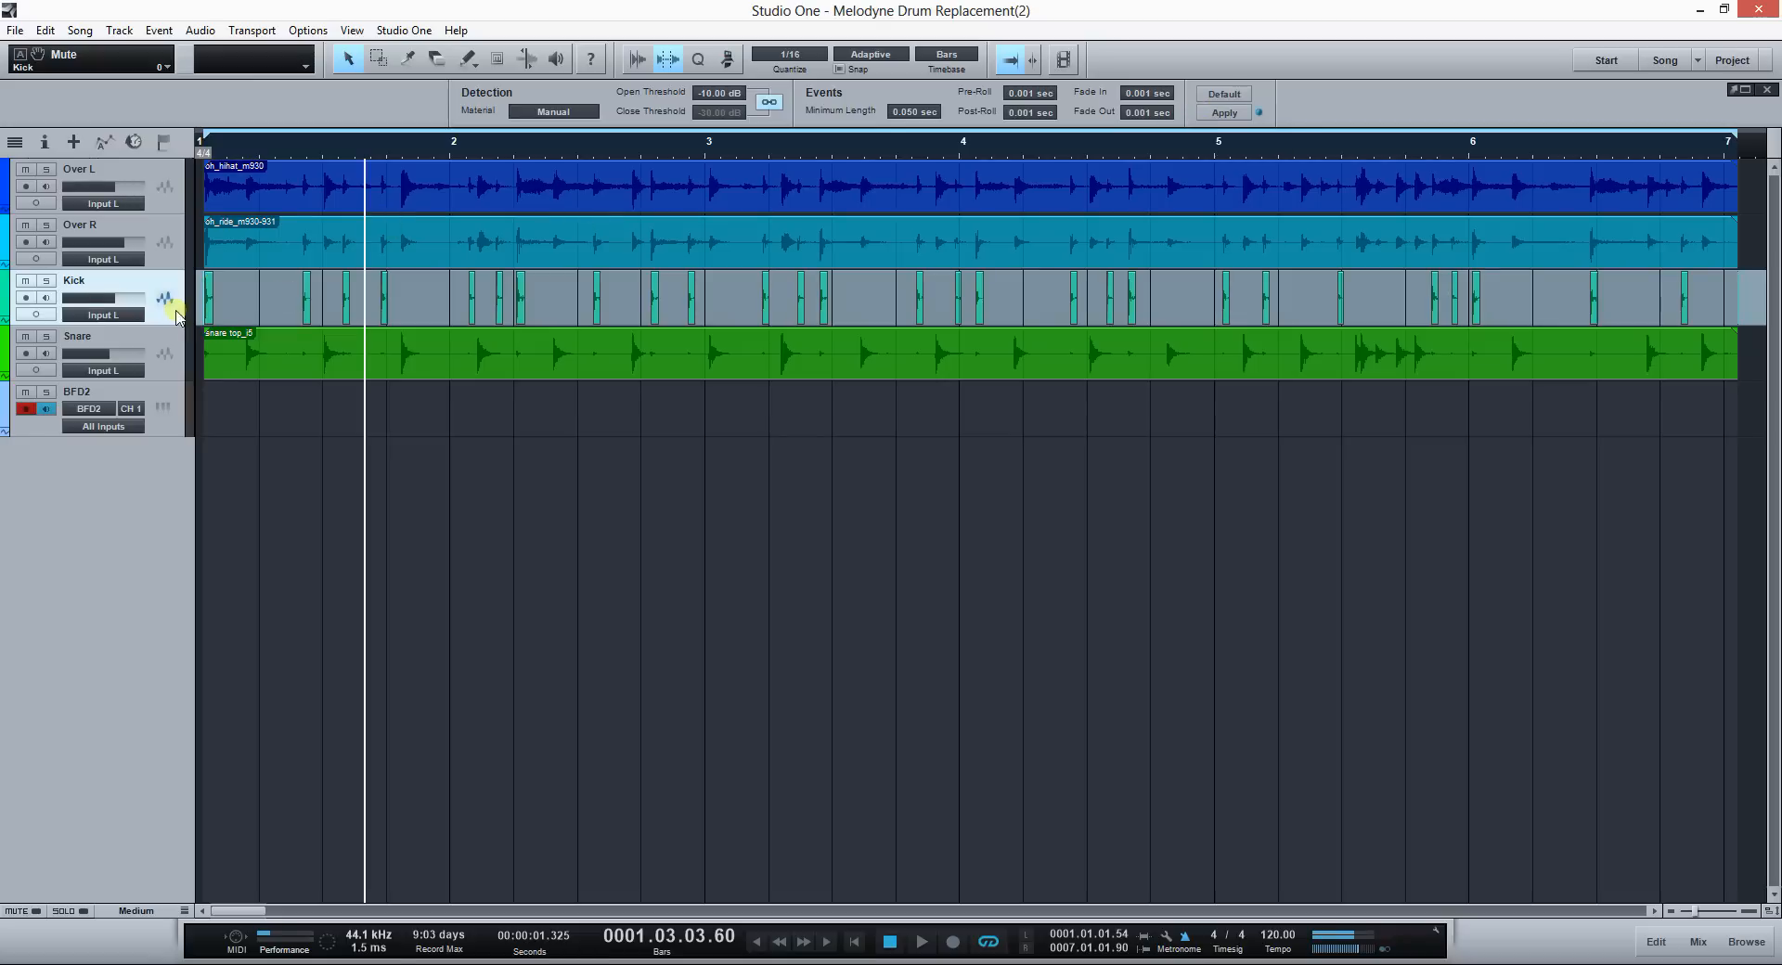
mouse_move(48, 281)
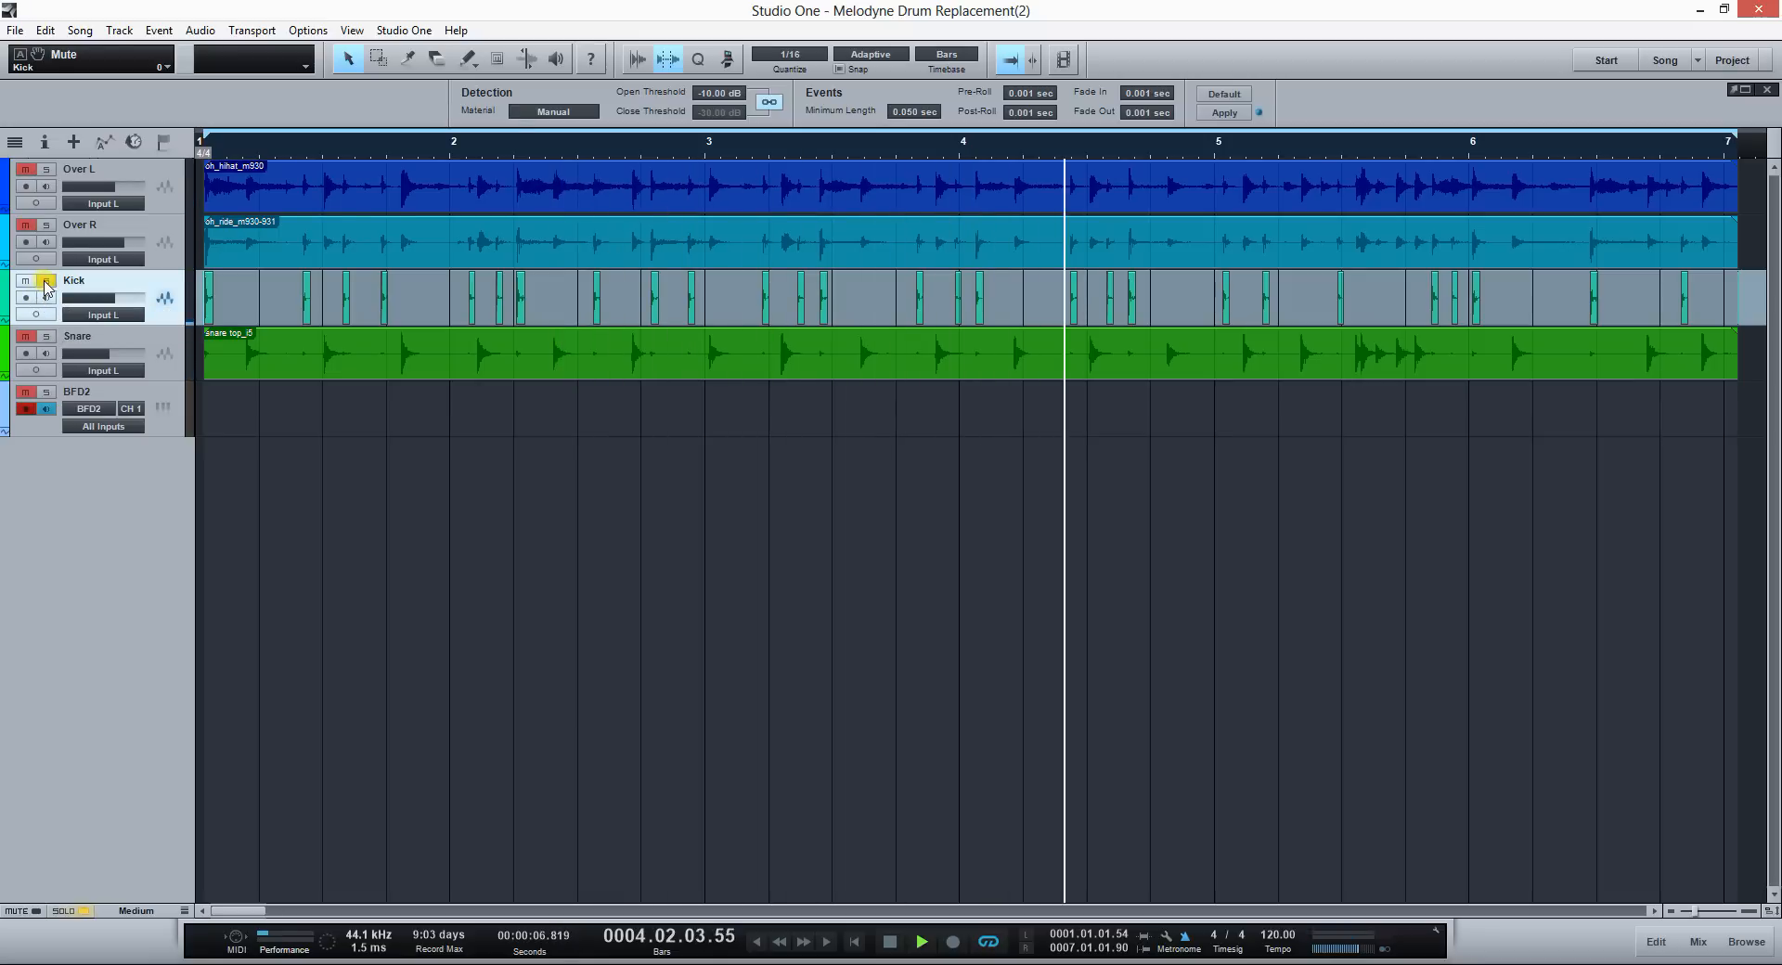
click(921, 941)
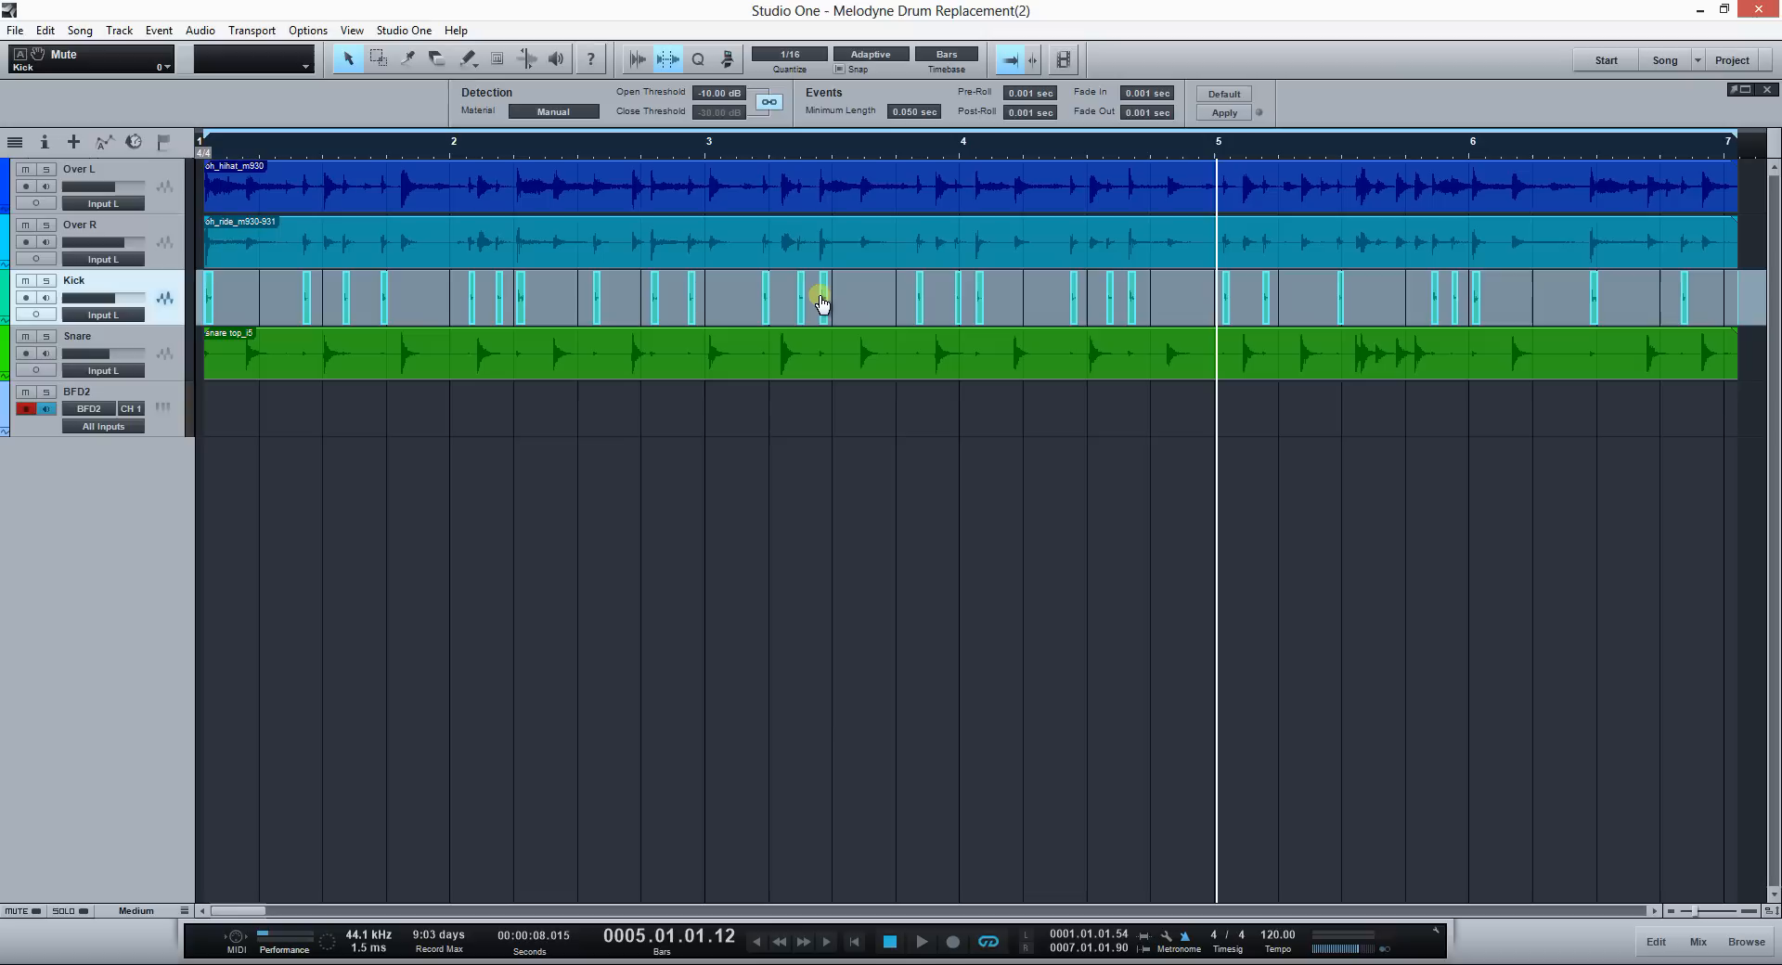
Step: Bounce the Kick slices into one continuous audio event
right_click(821, 303)
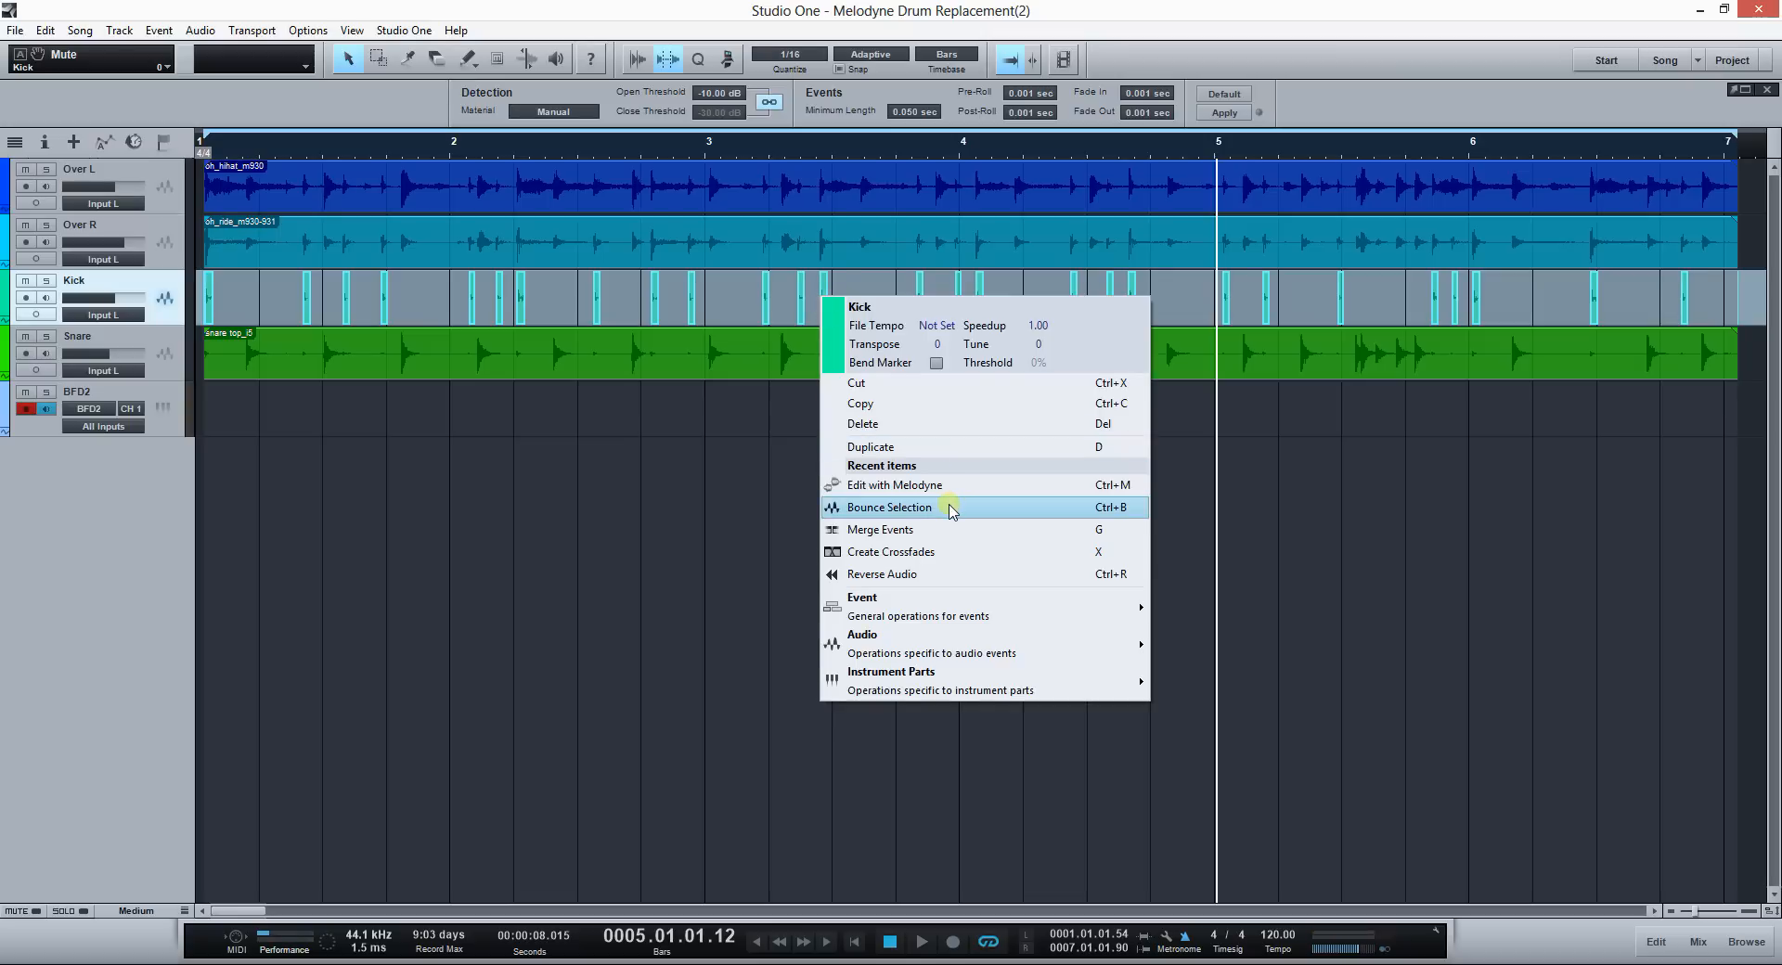
click(890, 506)
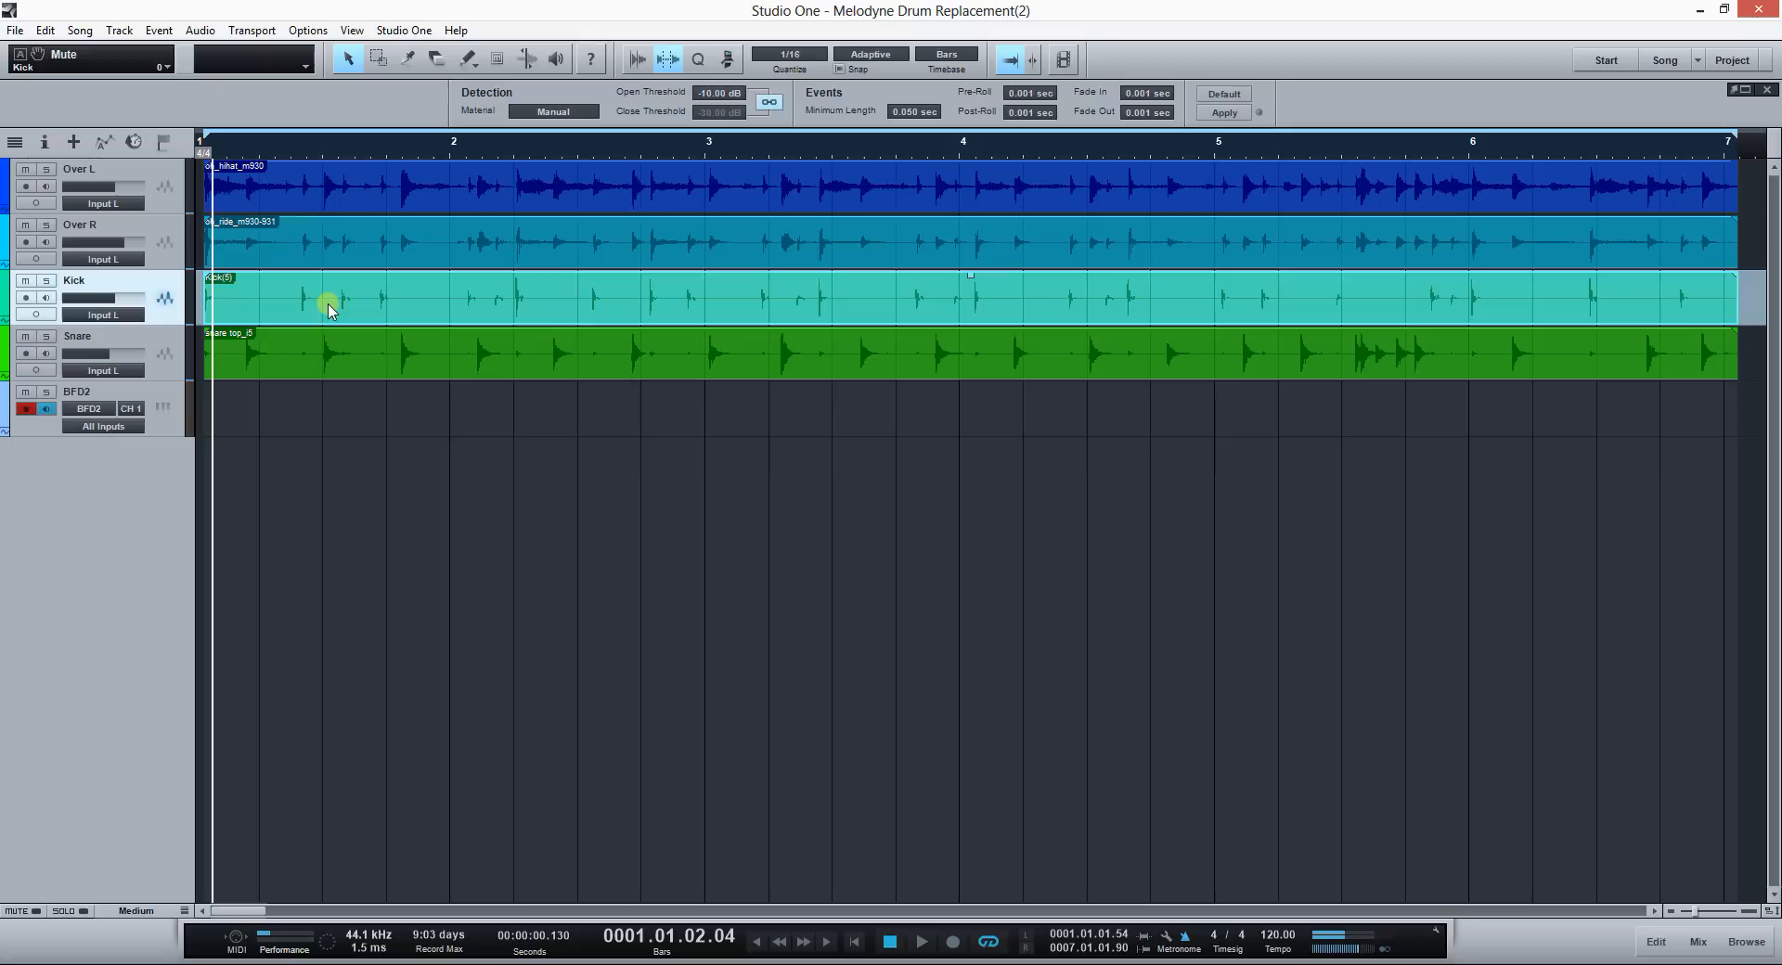
mouse_move(334, 302)
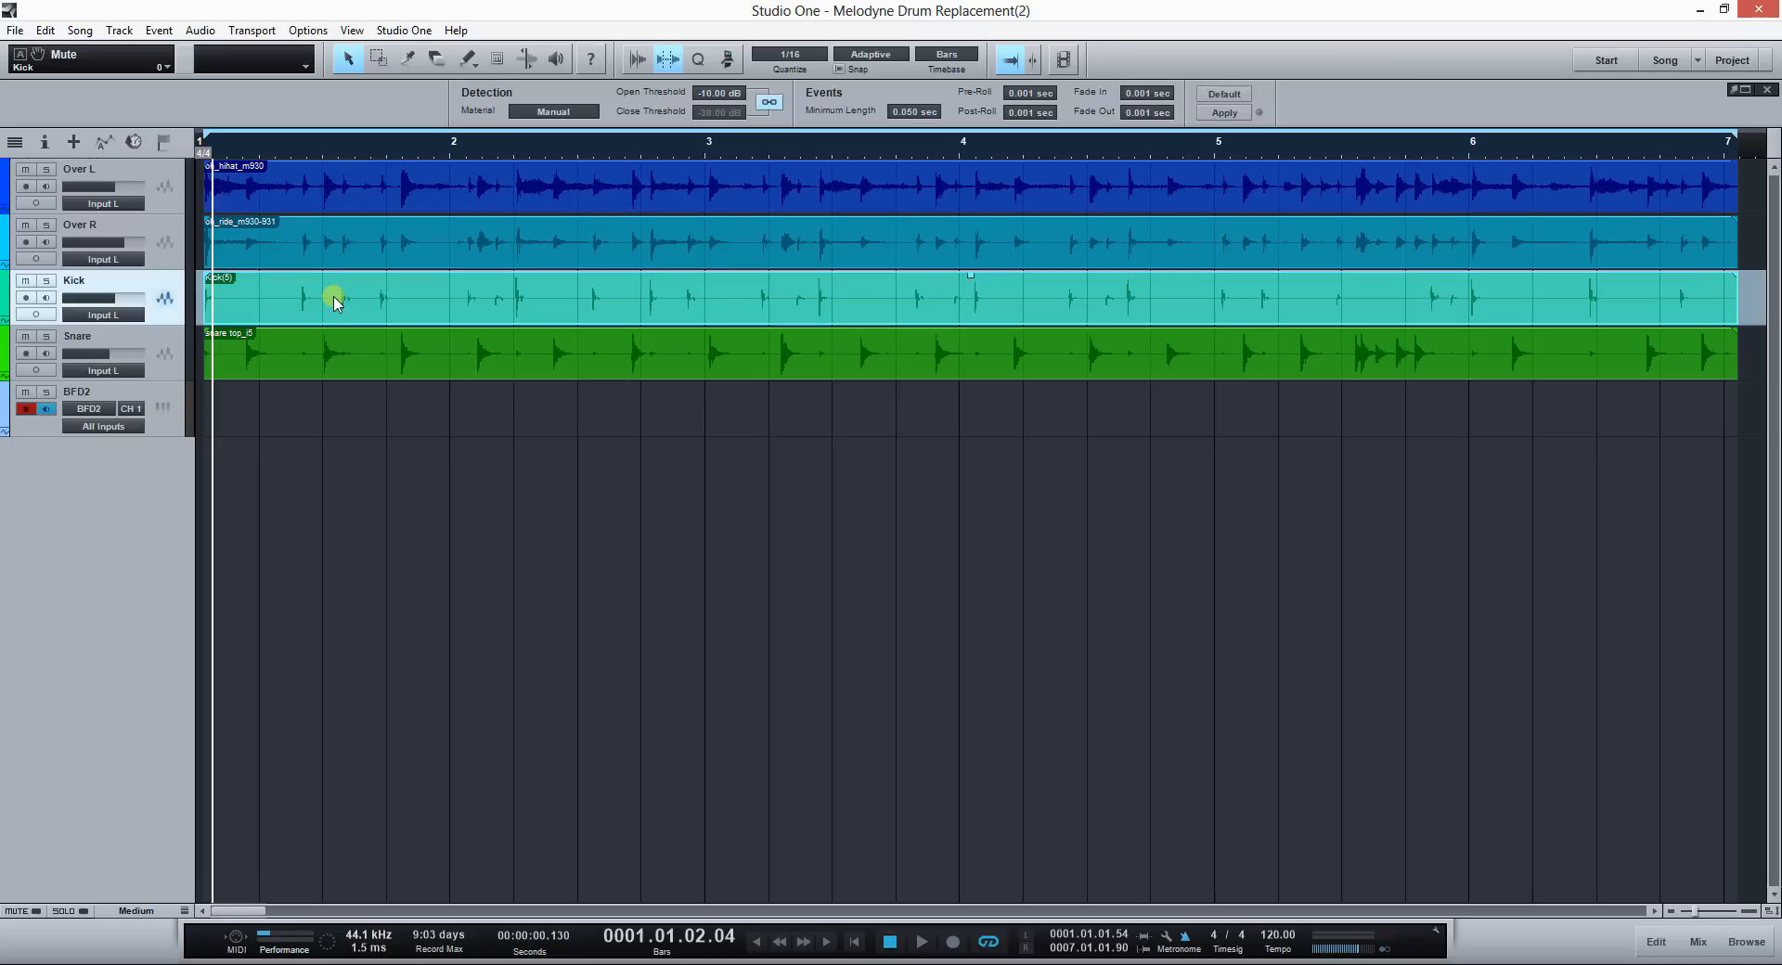
Step: Open the merged Kick(5) event in Melodyne and select a detected kick note
right_click(334, 301)
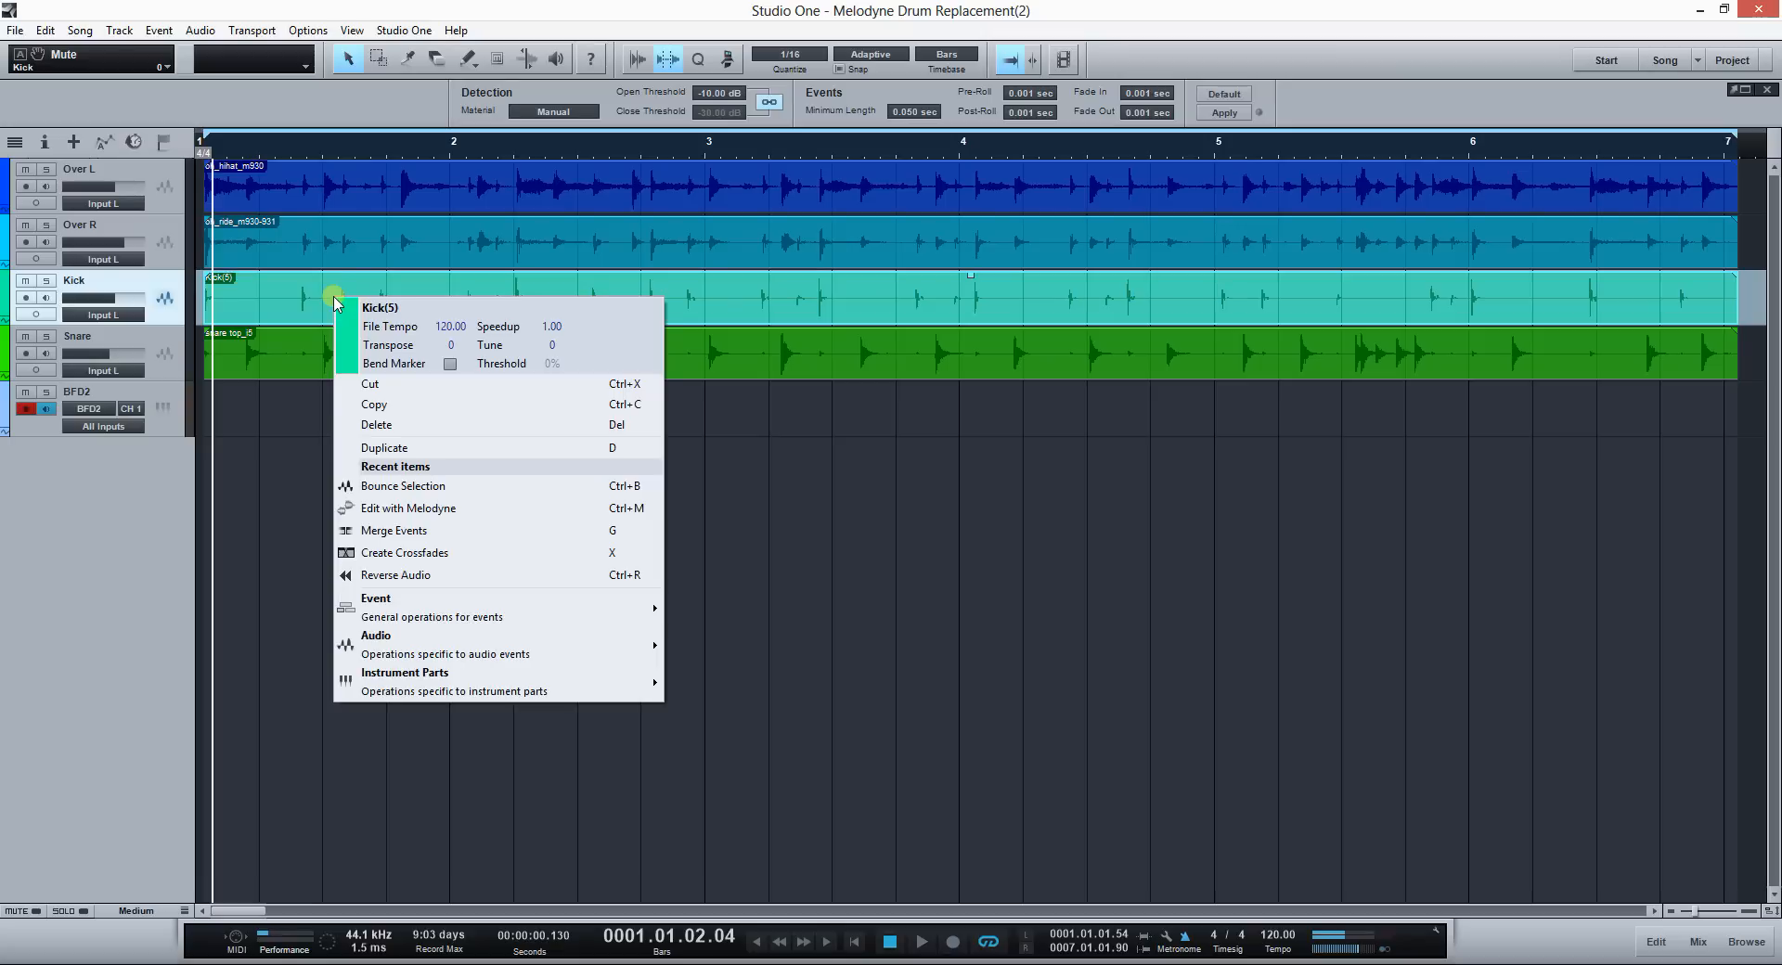
mouse_move(496, 508)
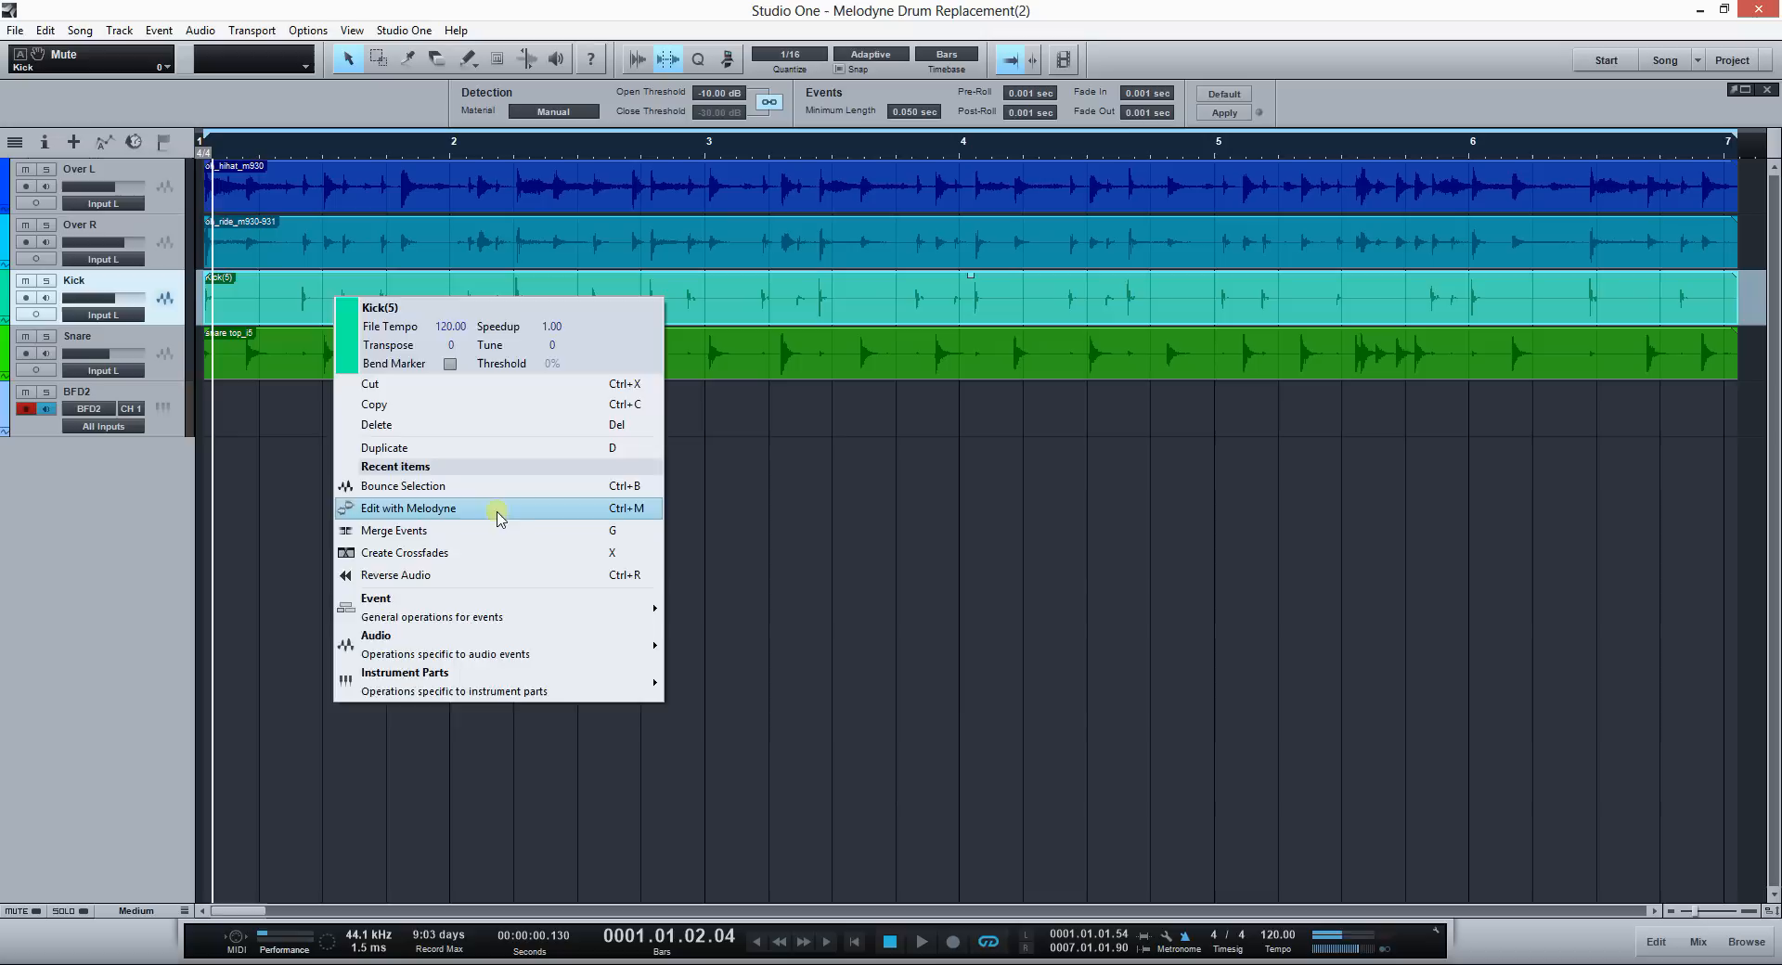
click(406, 509)
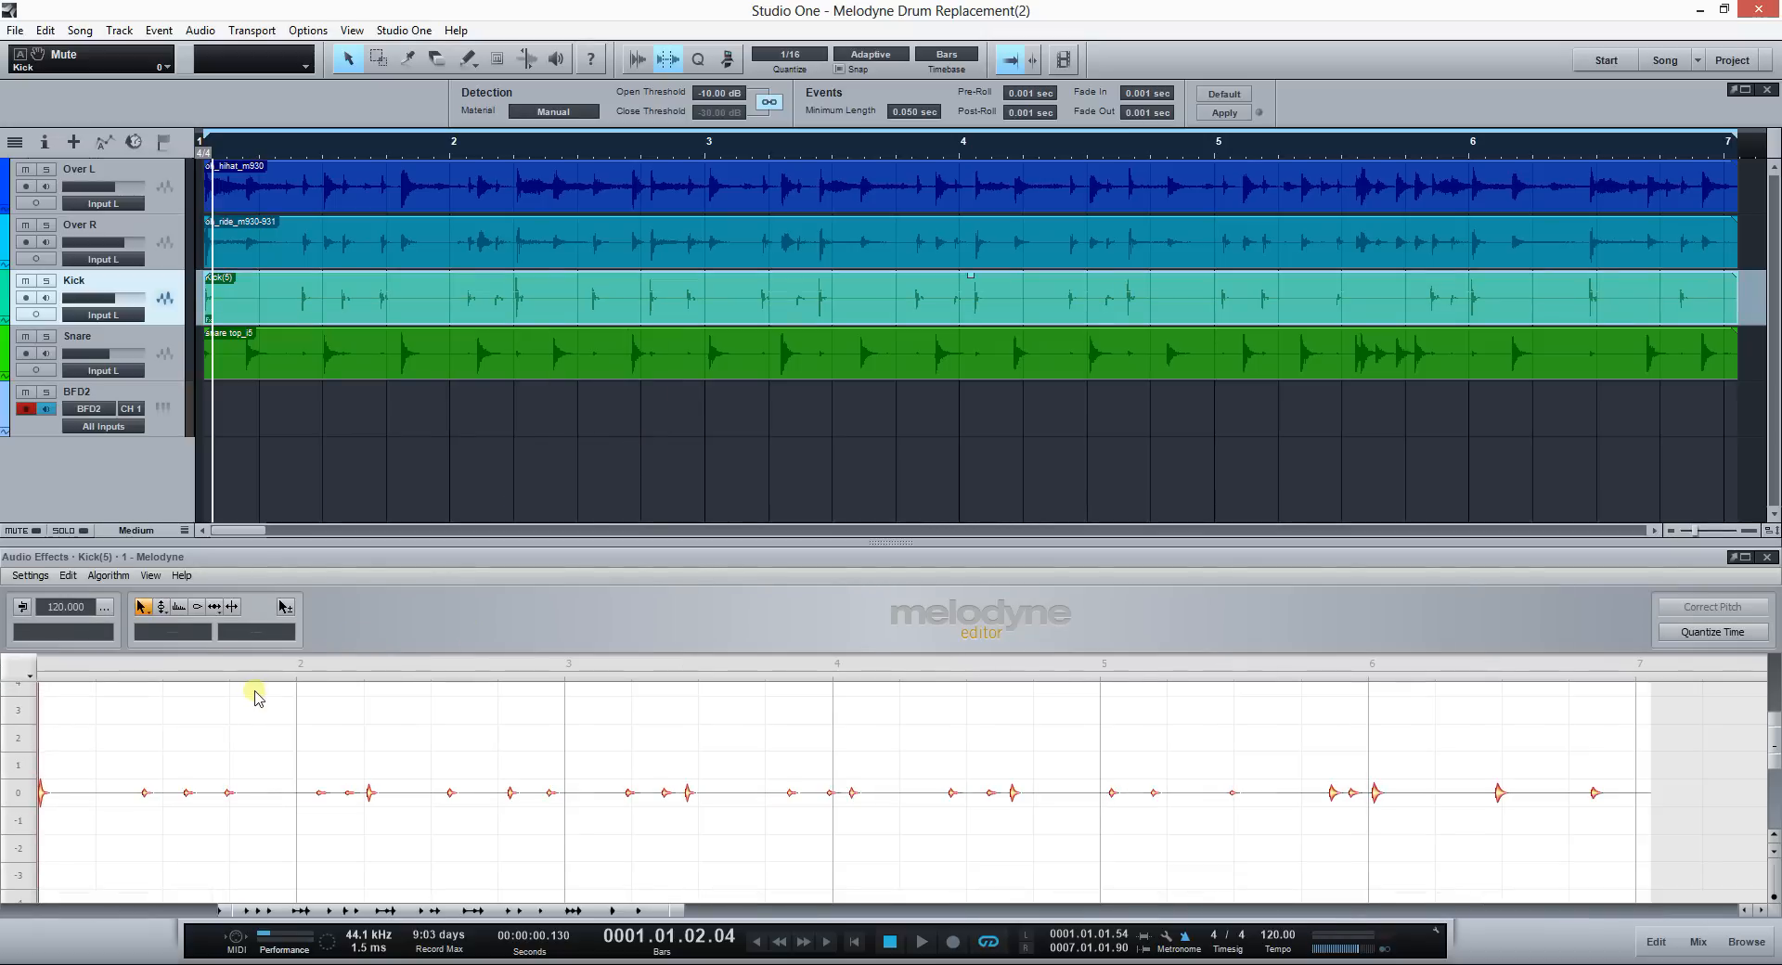
mouse_move(222, 699)
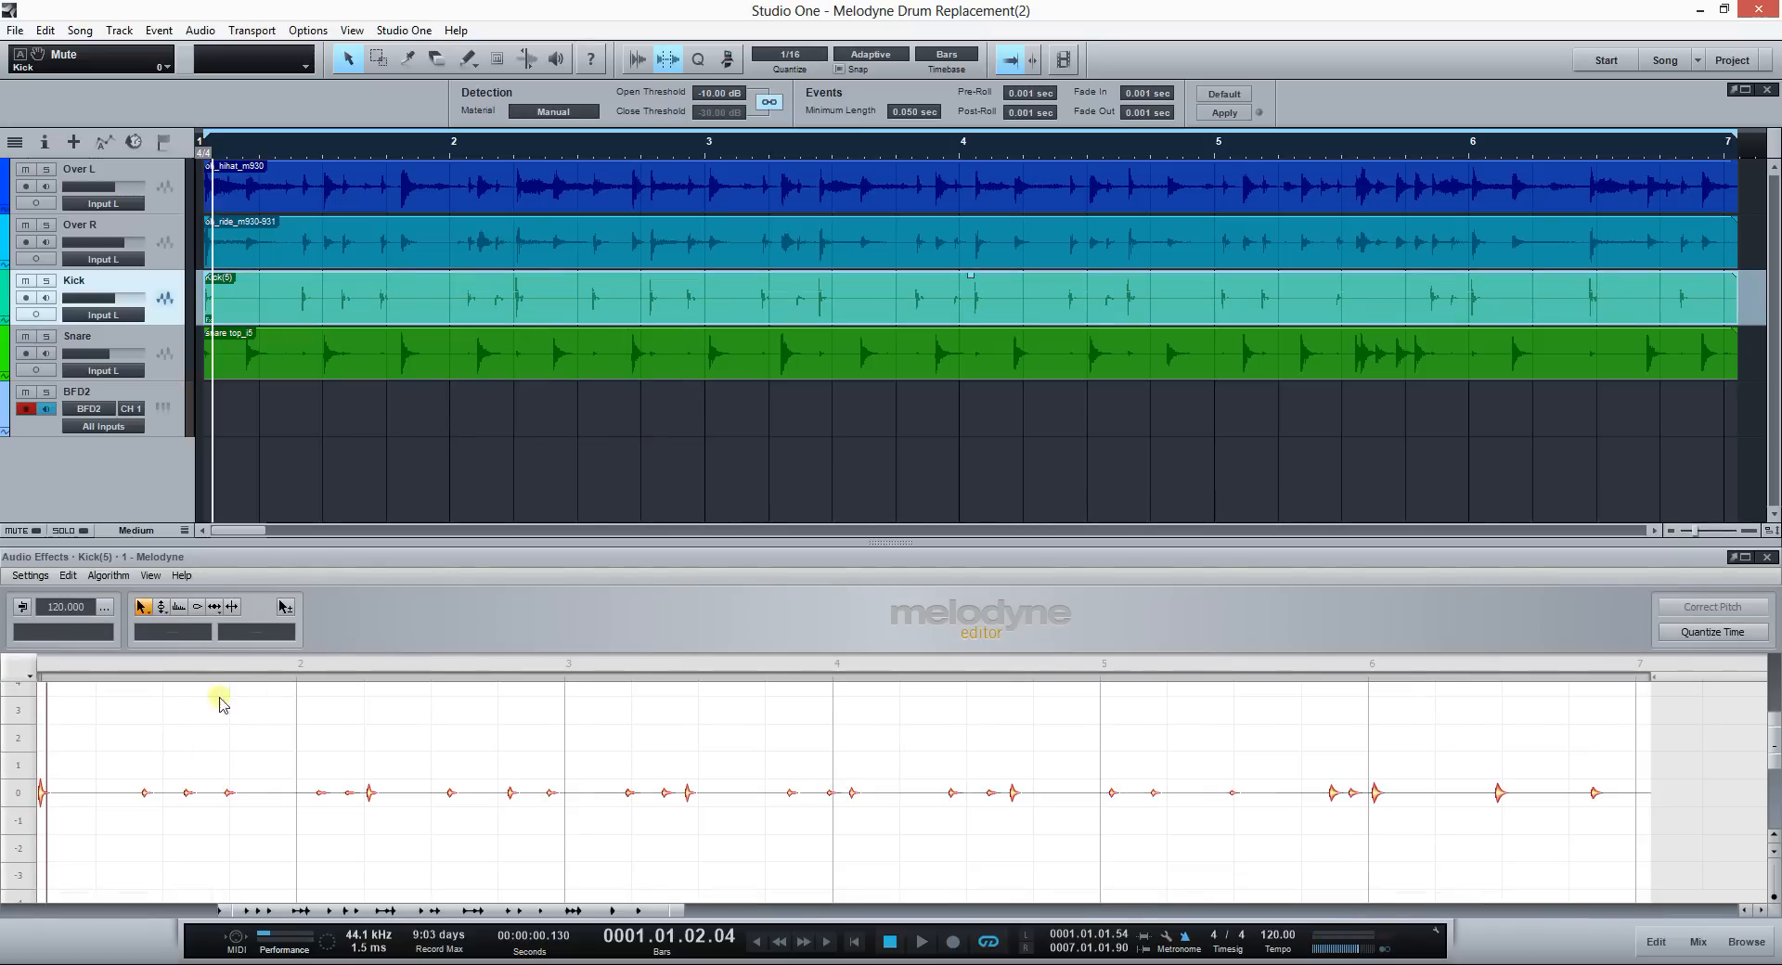
mouse_move(539, 729)
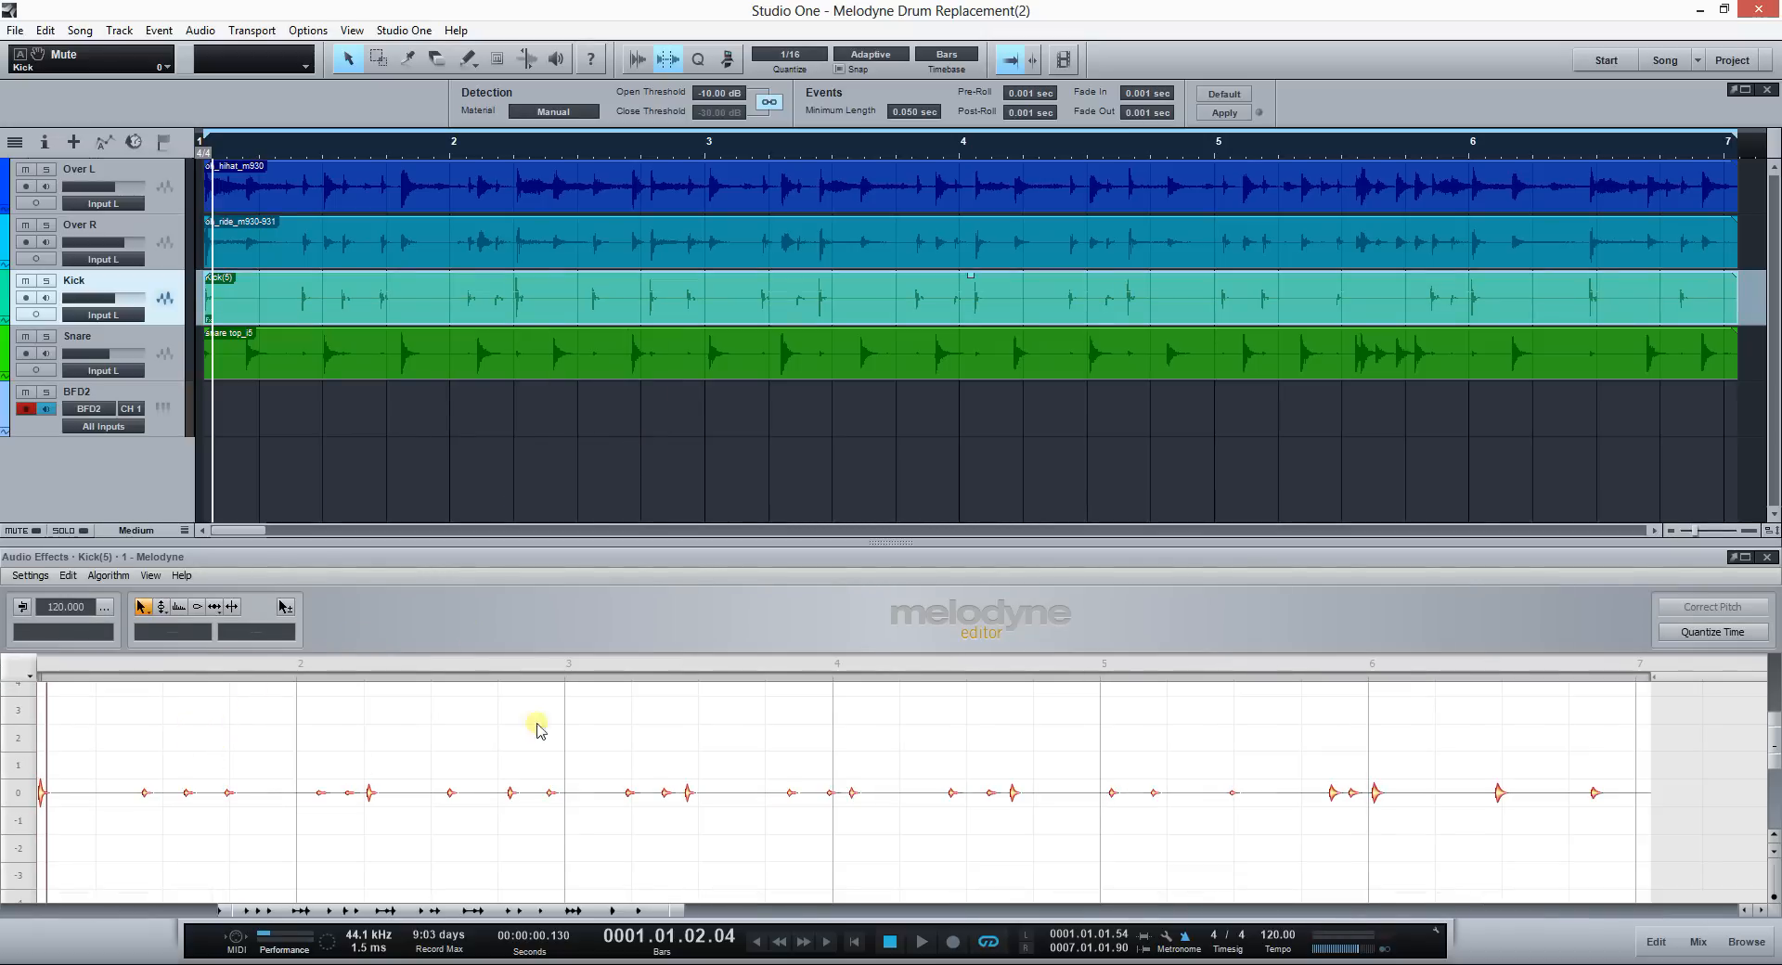
mouse_move(277, 728)
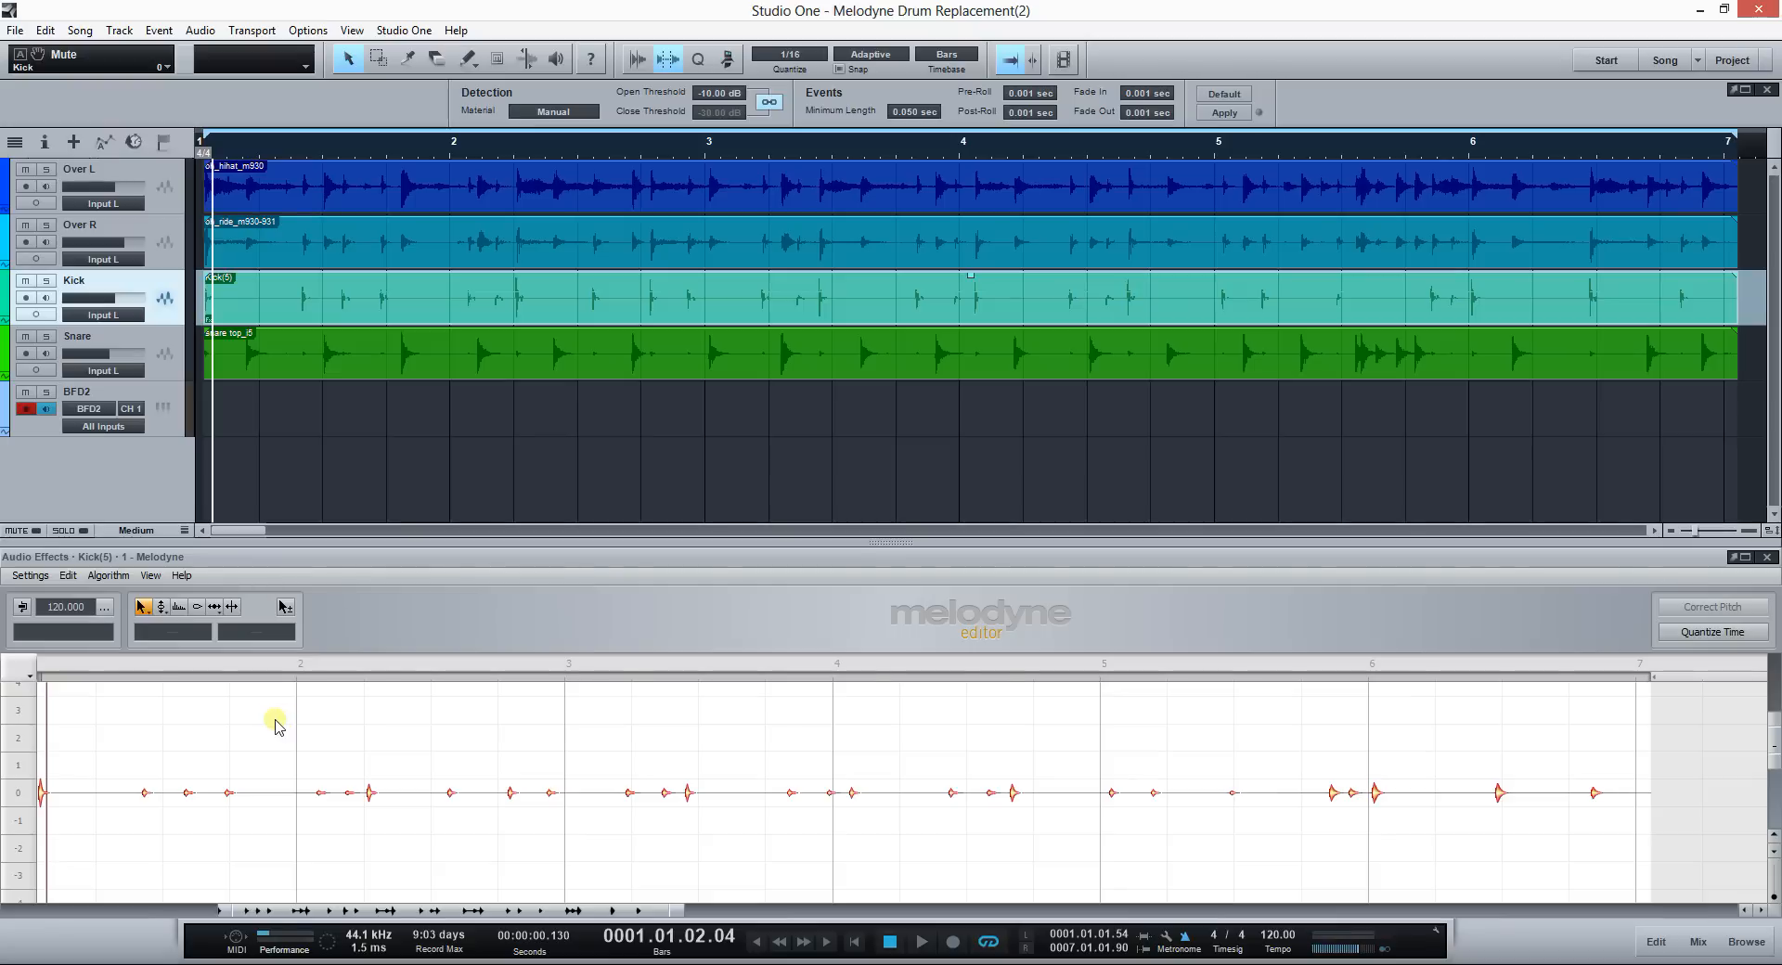
mouse_move(203, 531)
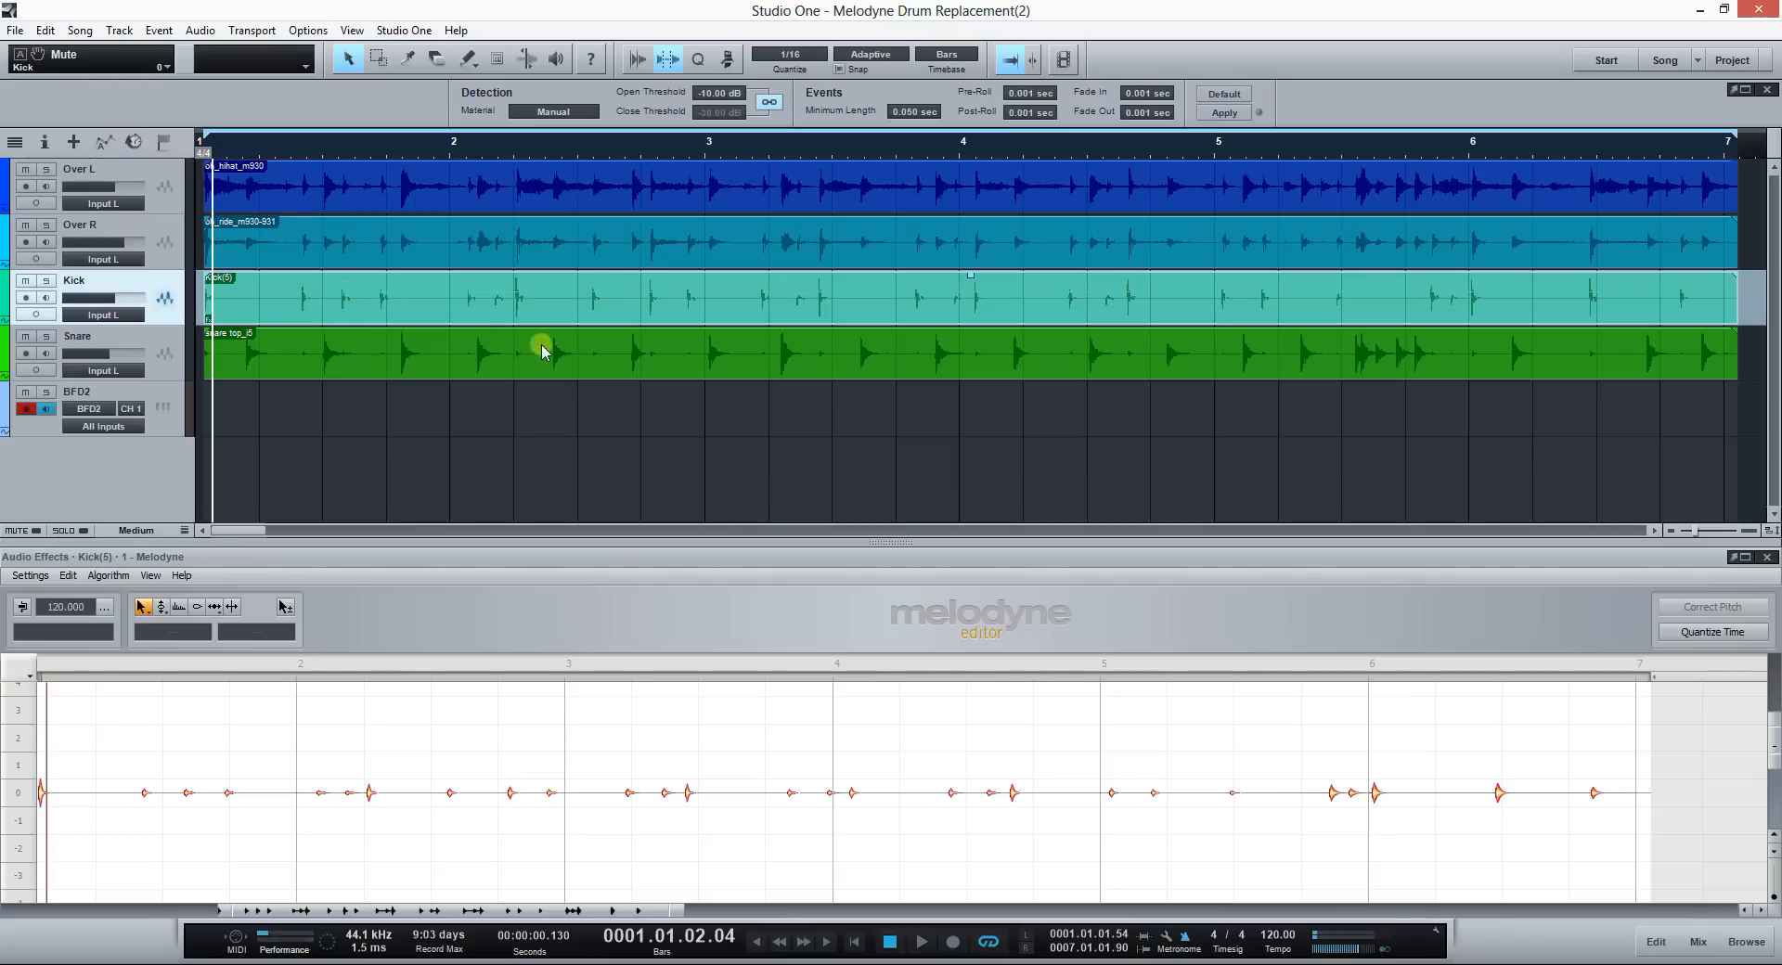
mouse_move(353, 759)
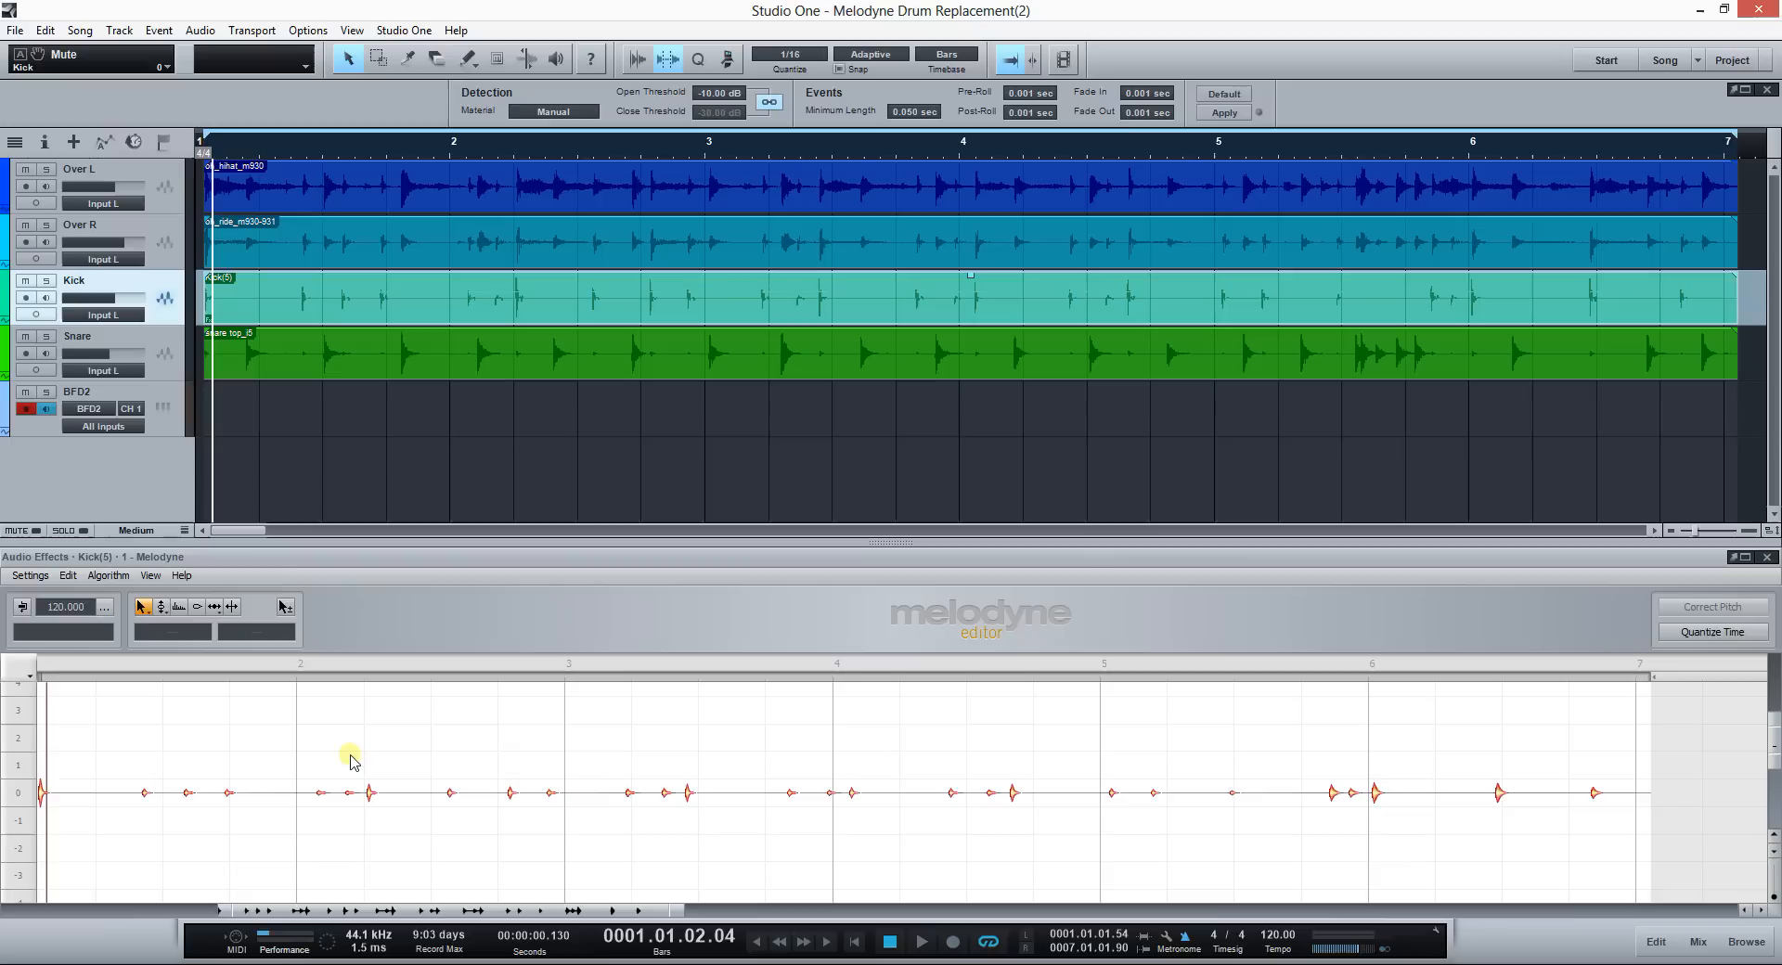
click(107, 575)
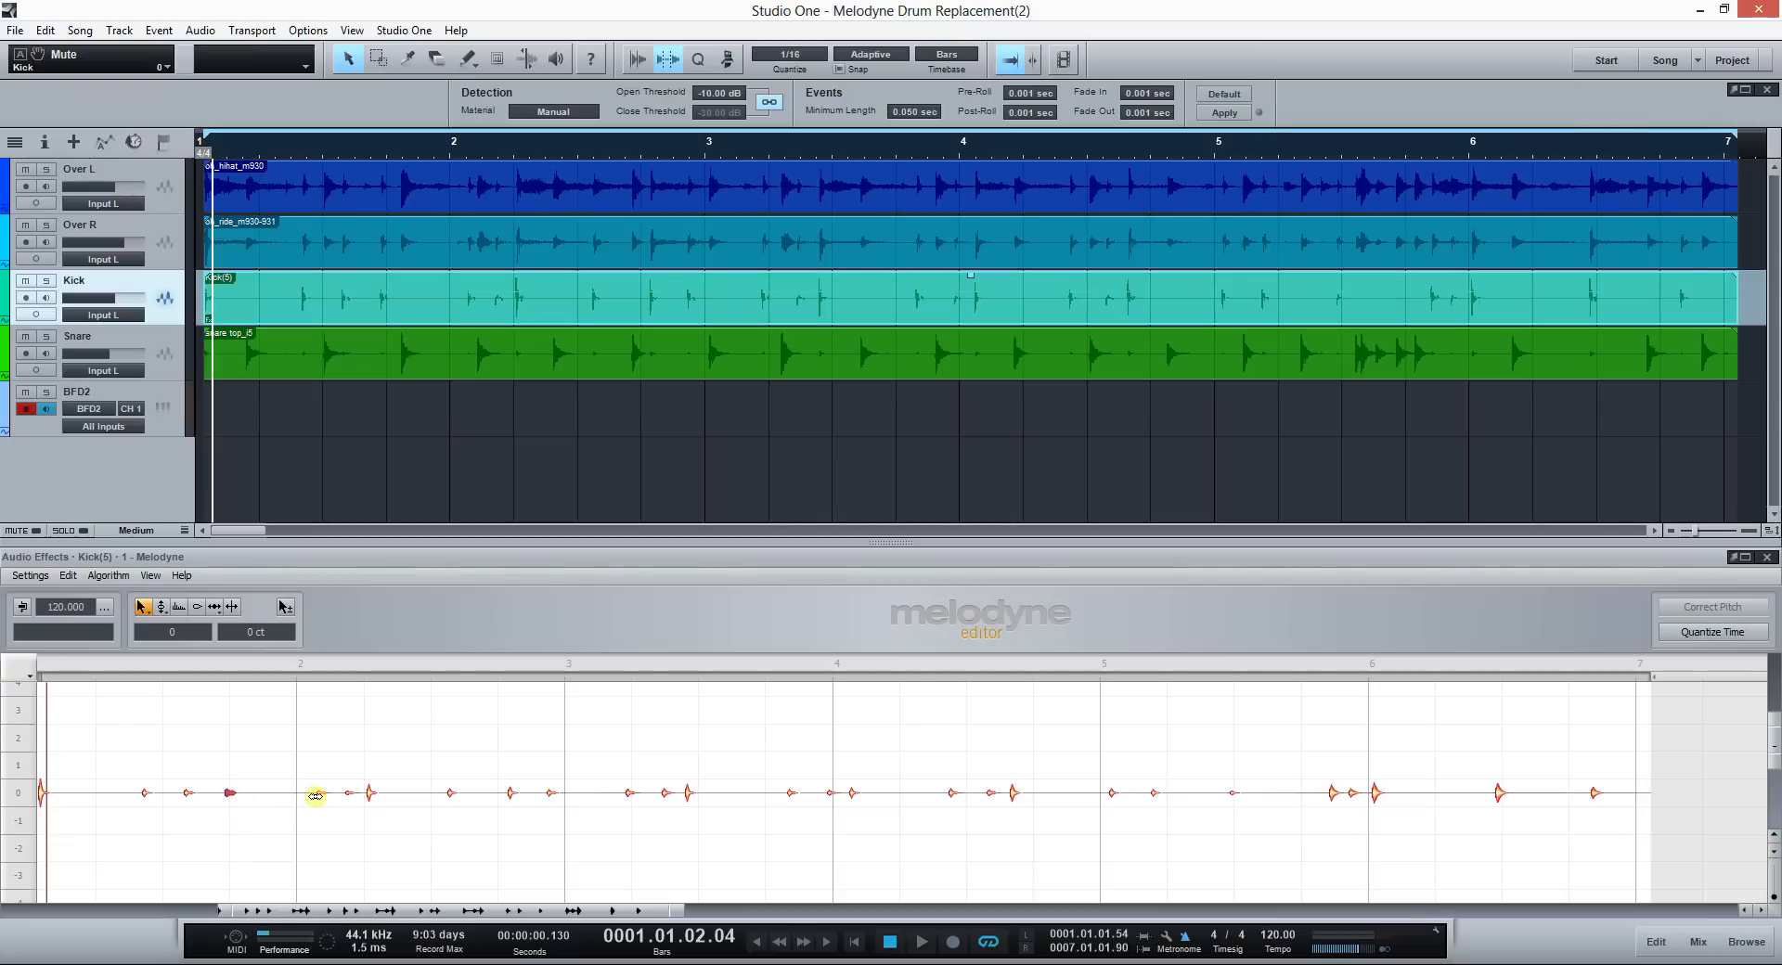
click(319, 792)
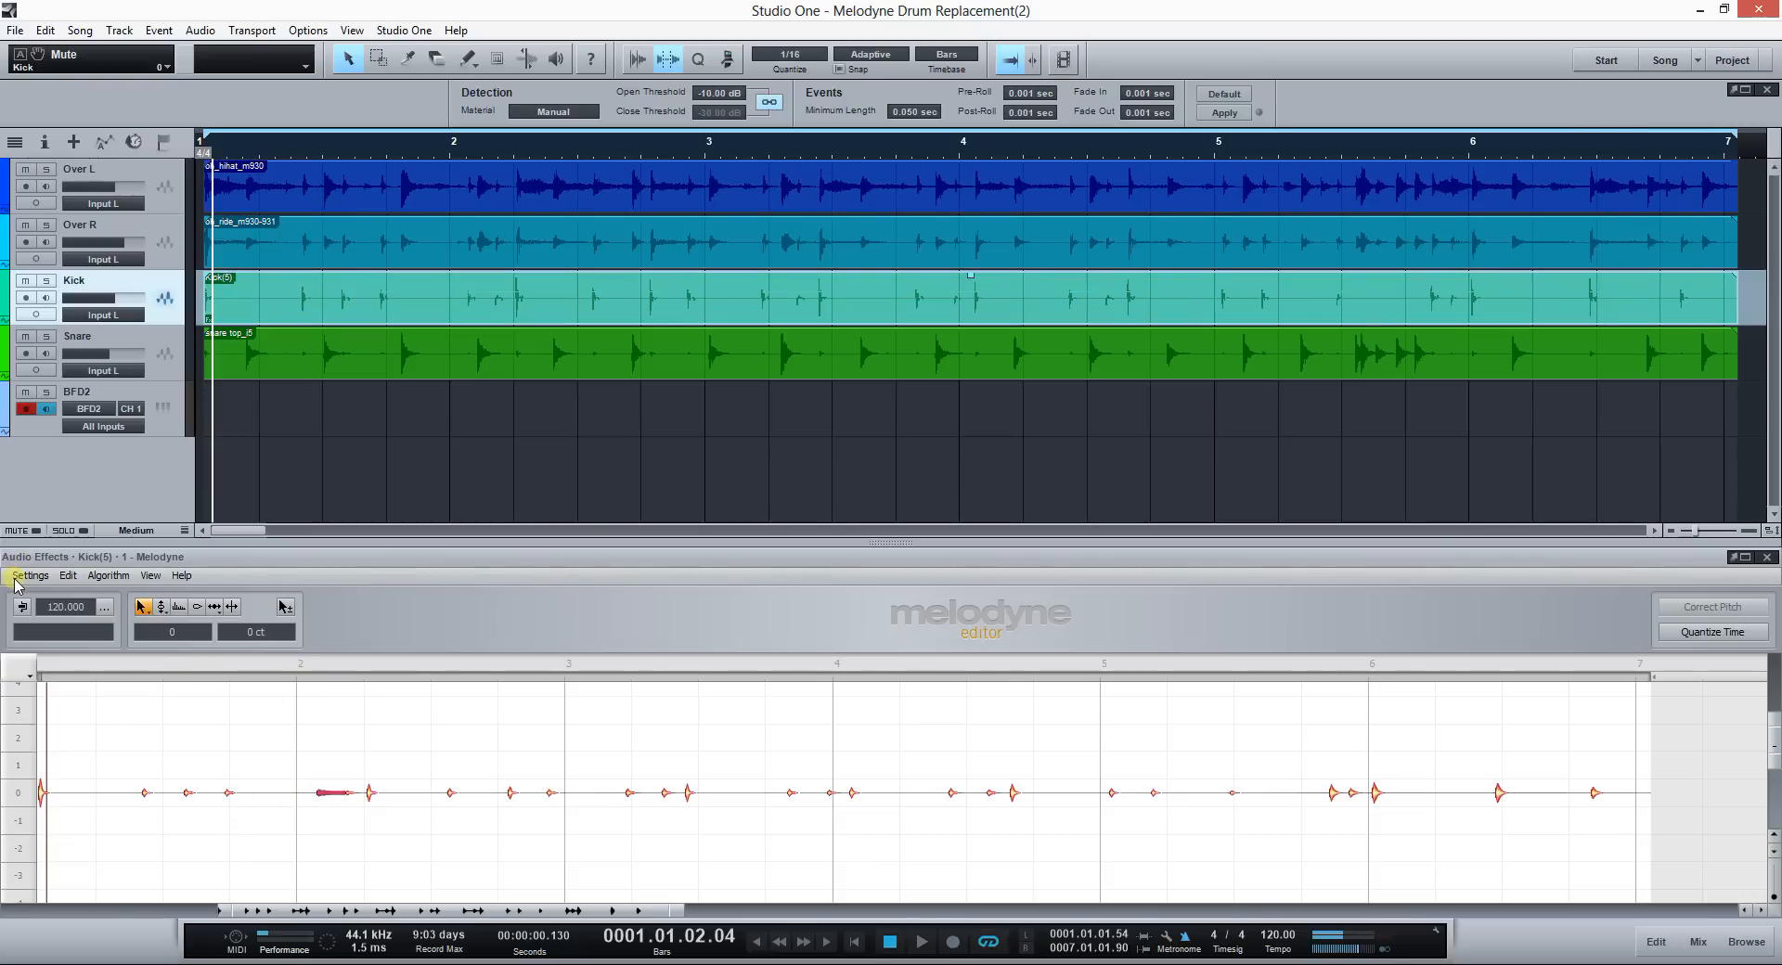
click(30, 576)
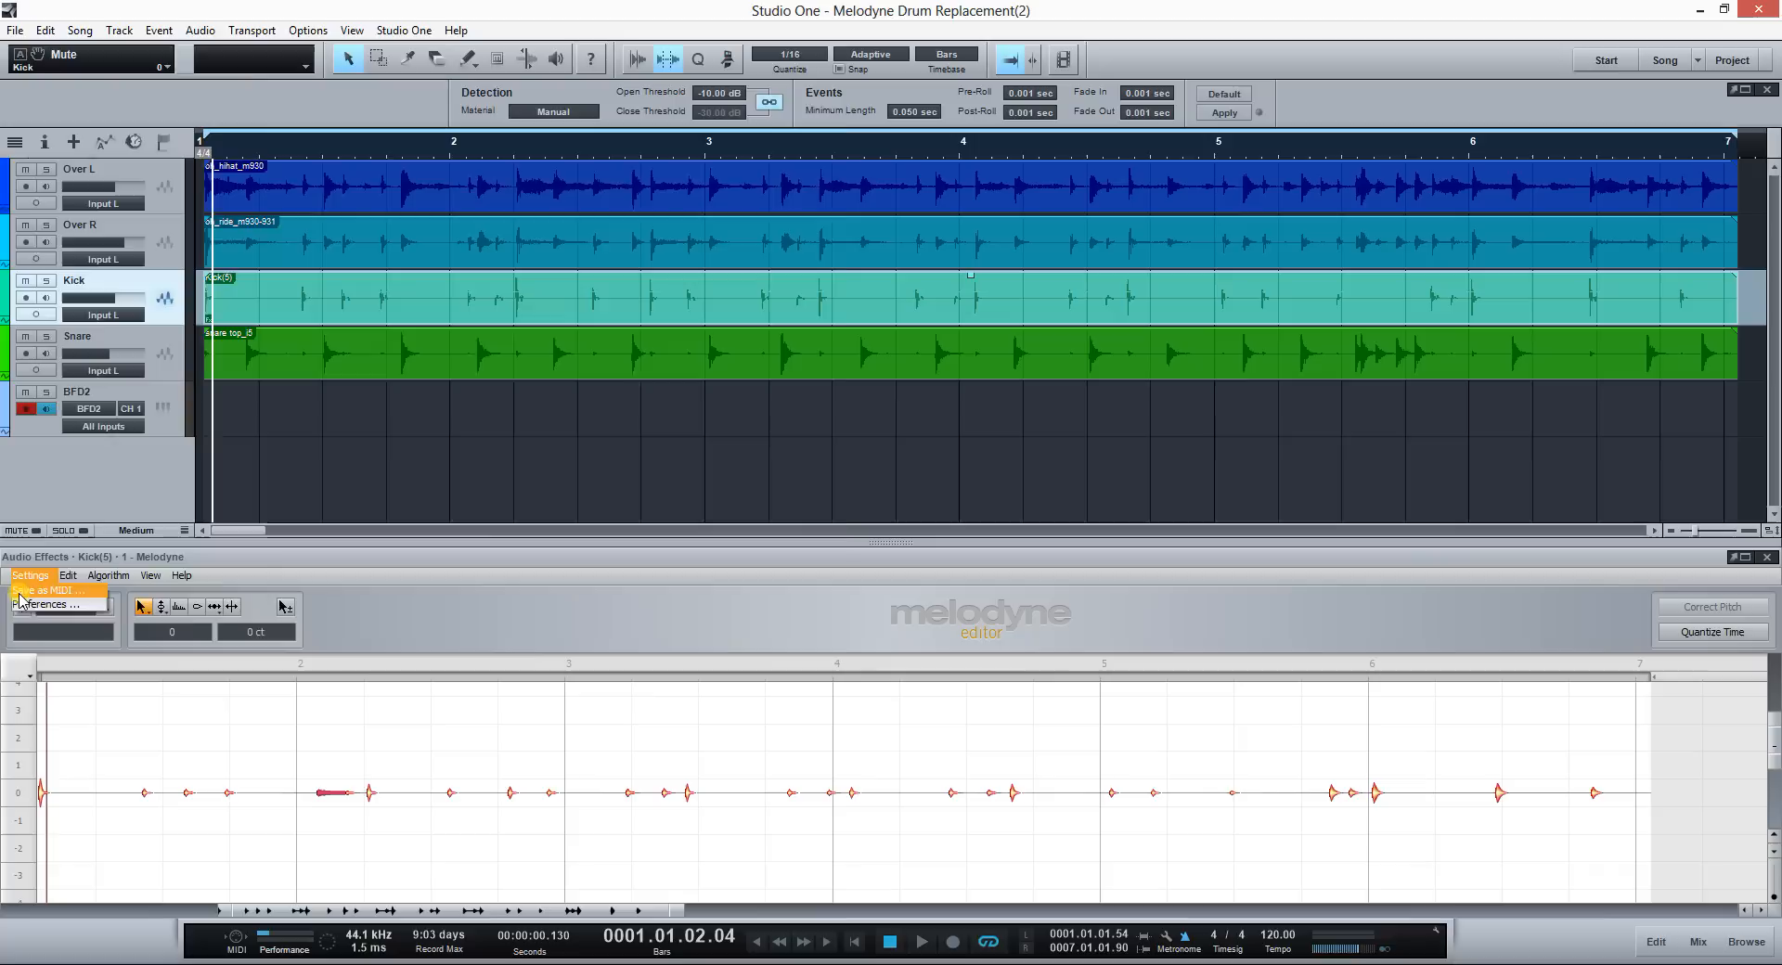
click(46, 591)
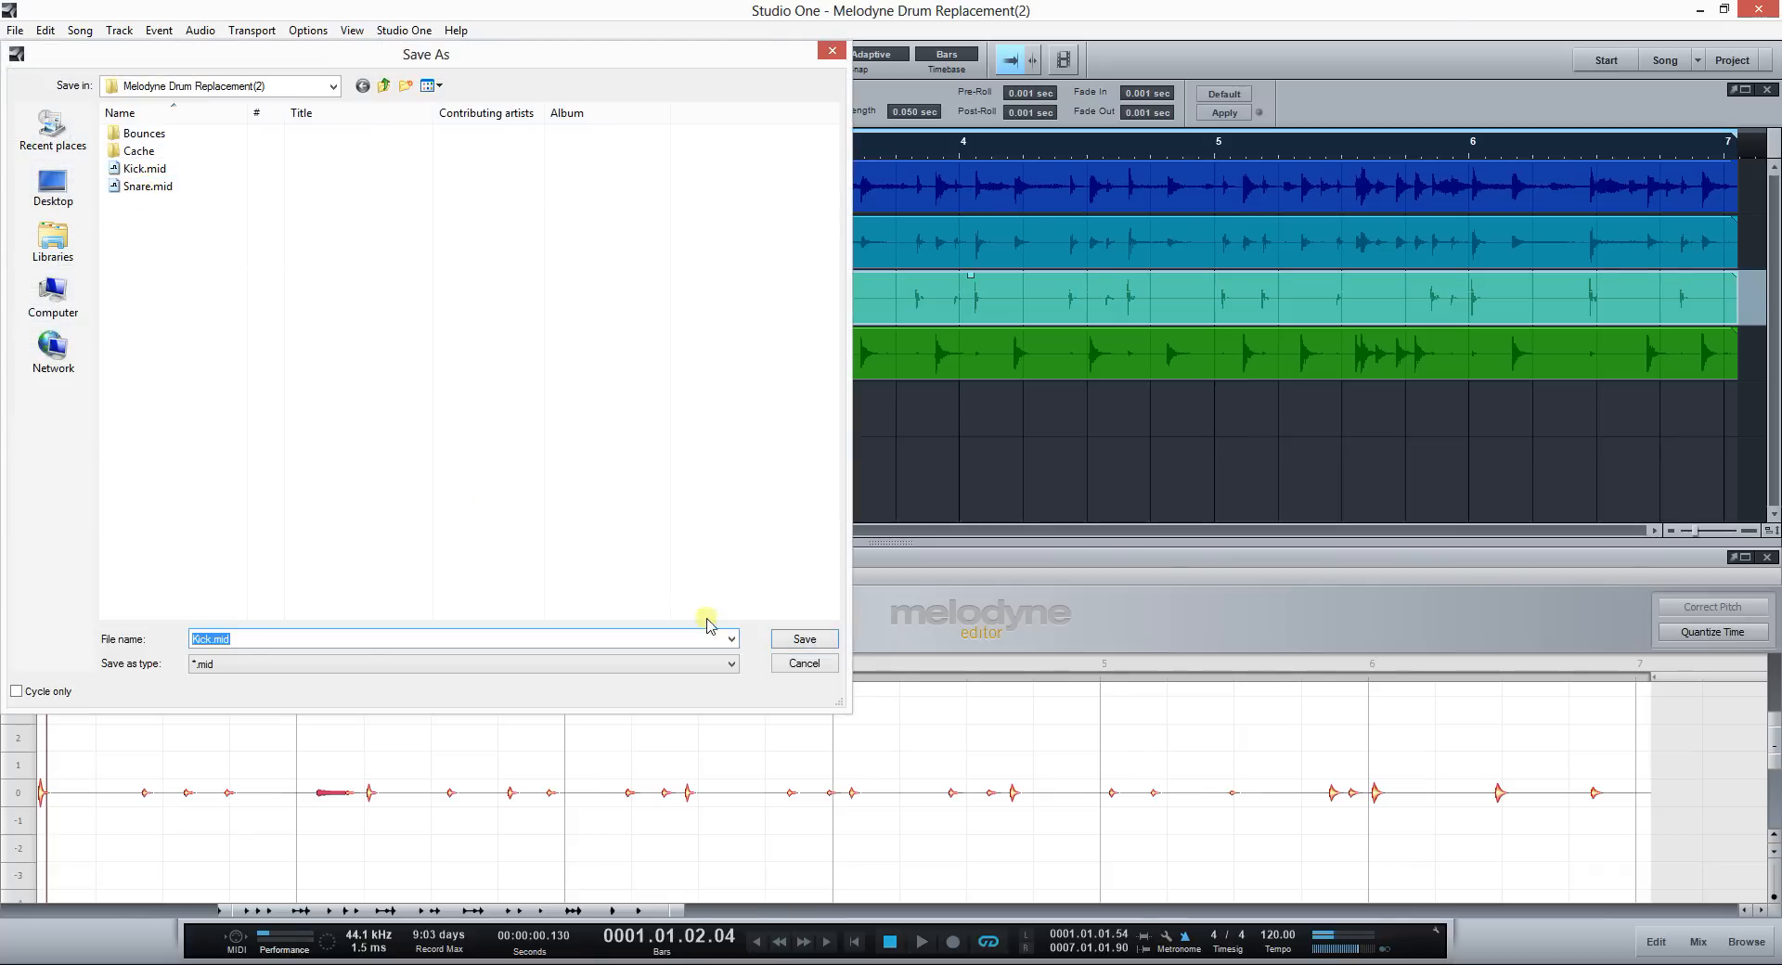
click(802, 637)
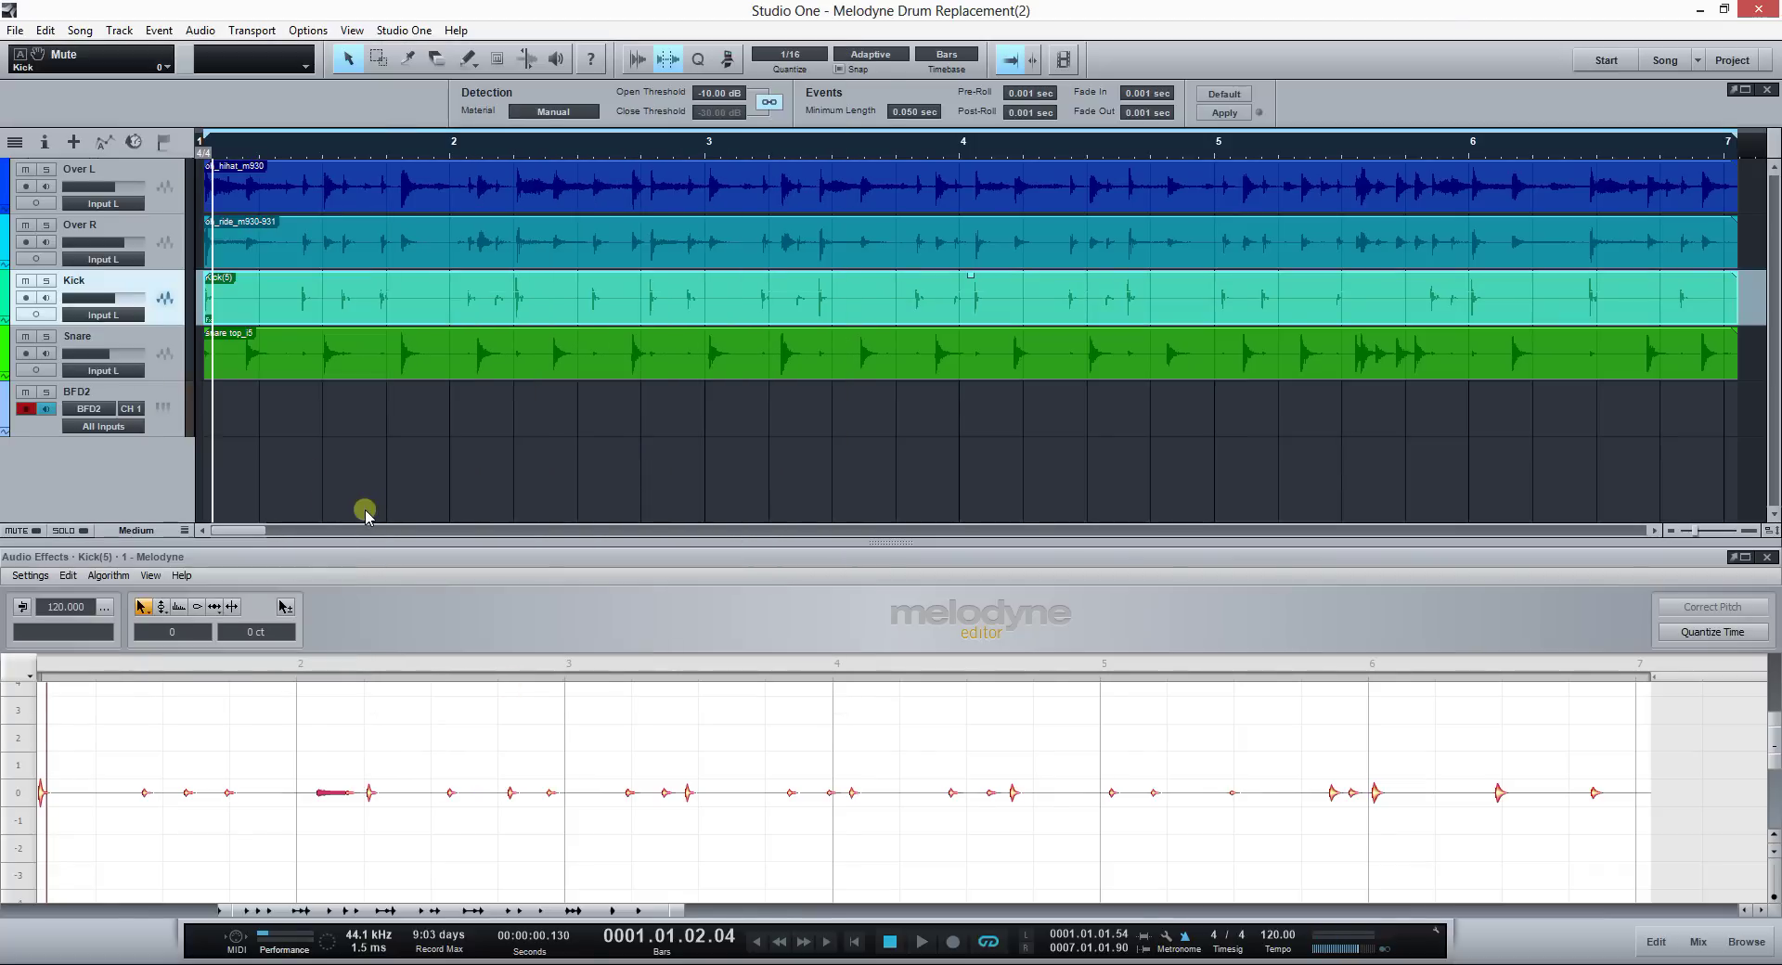
mouse_move(231, 395)
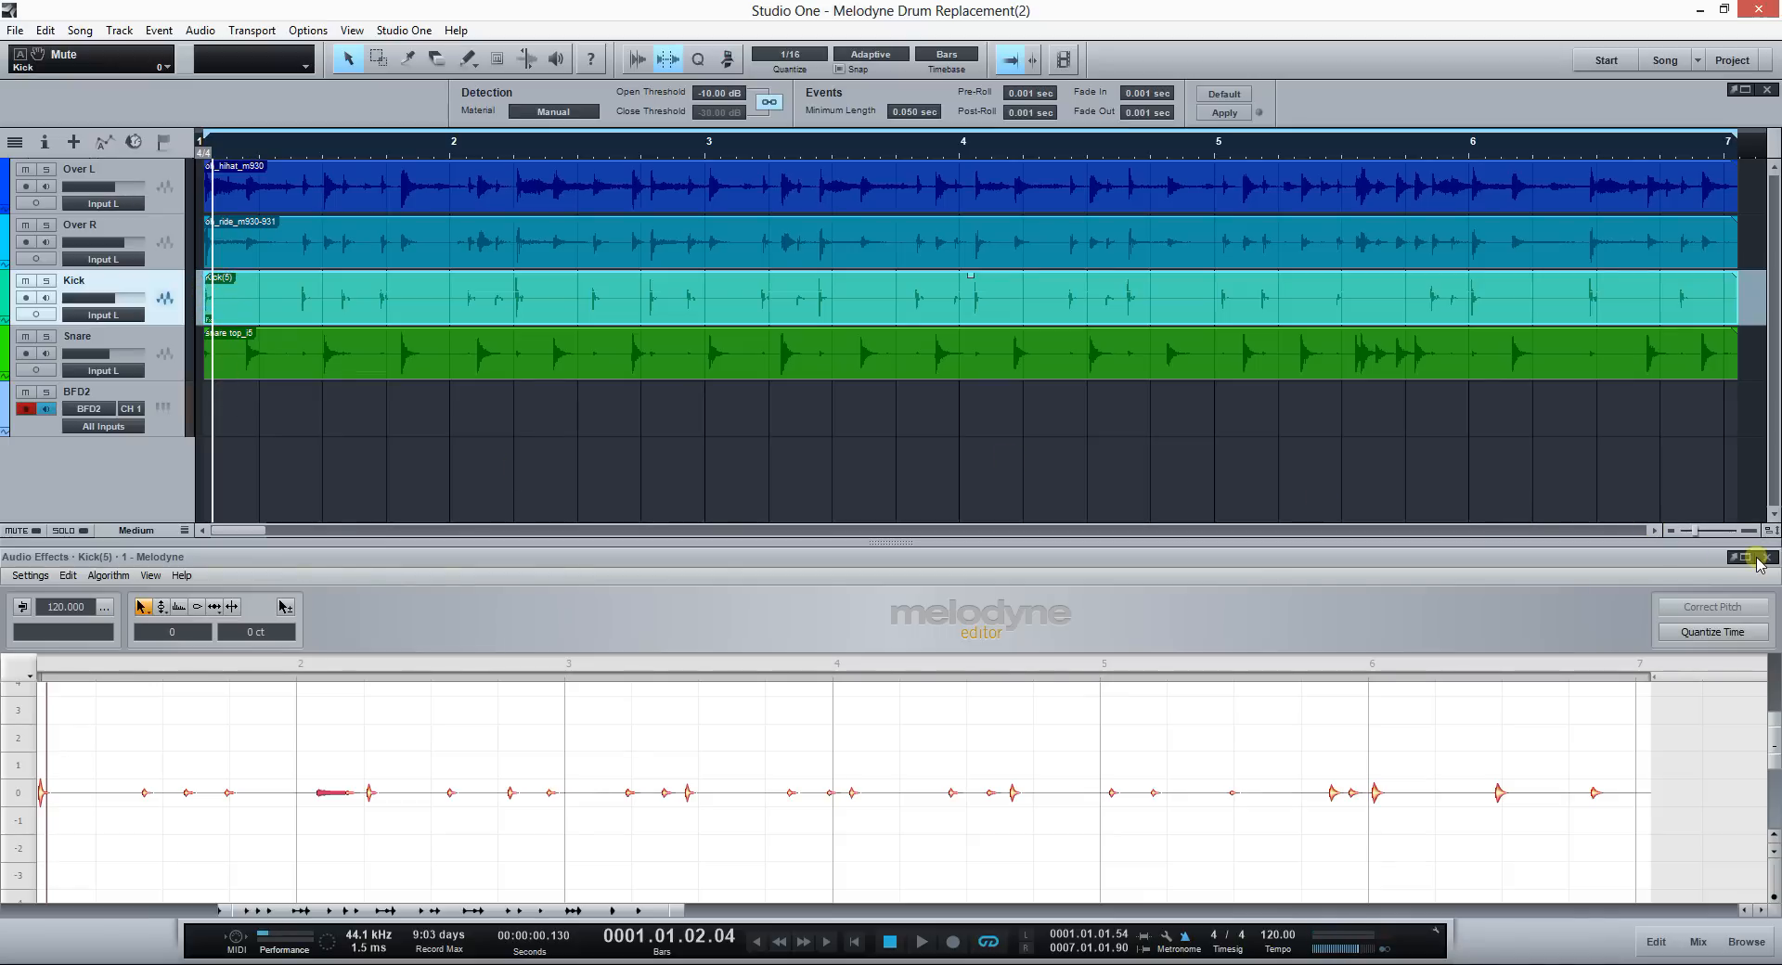
mouse_move(1761, 557)
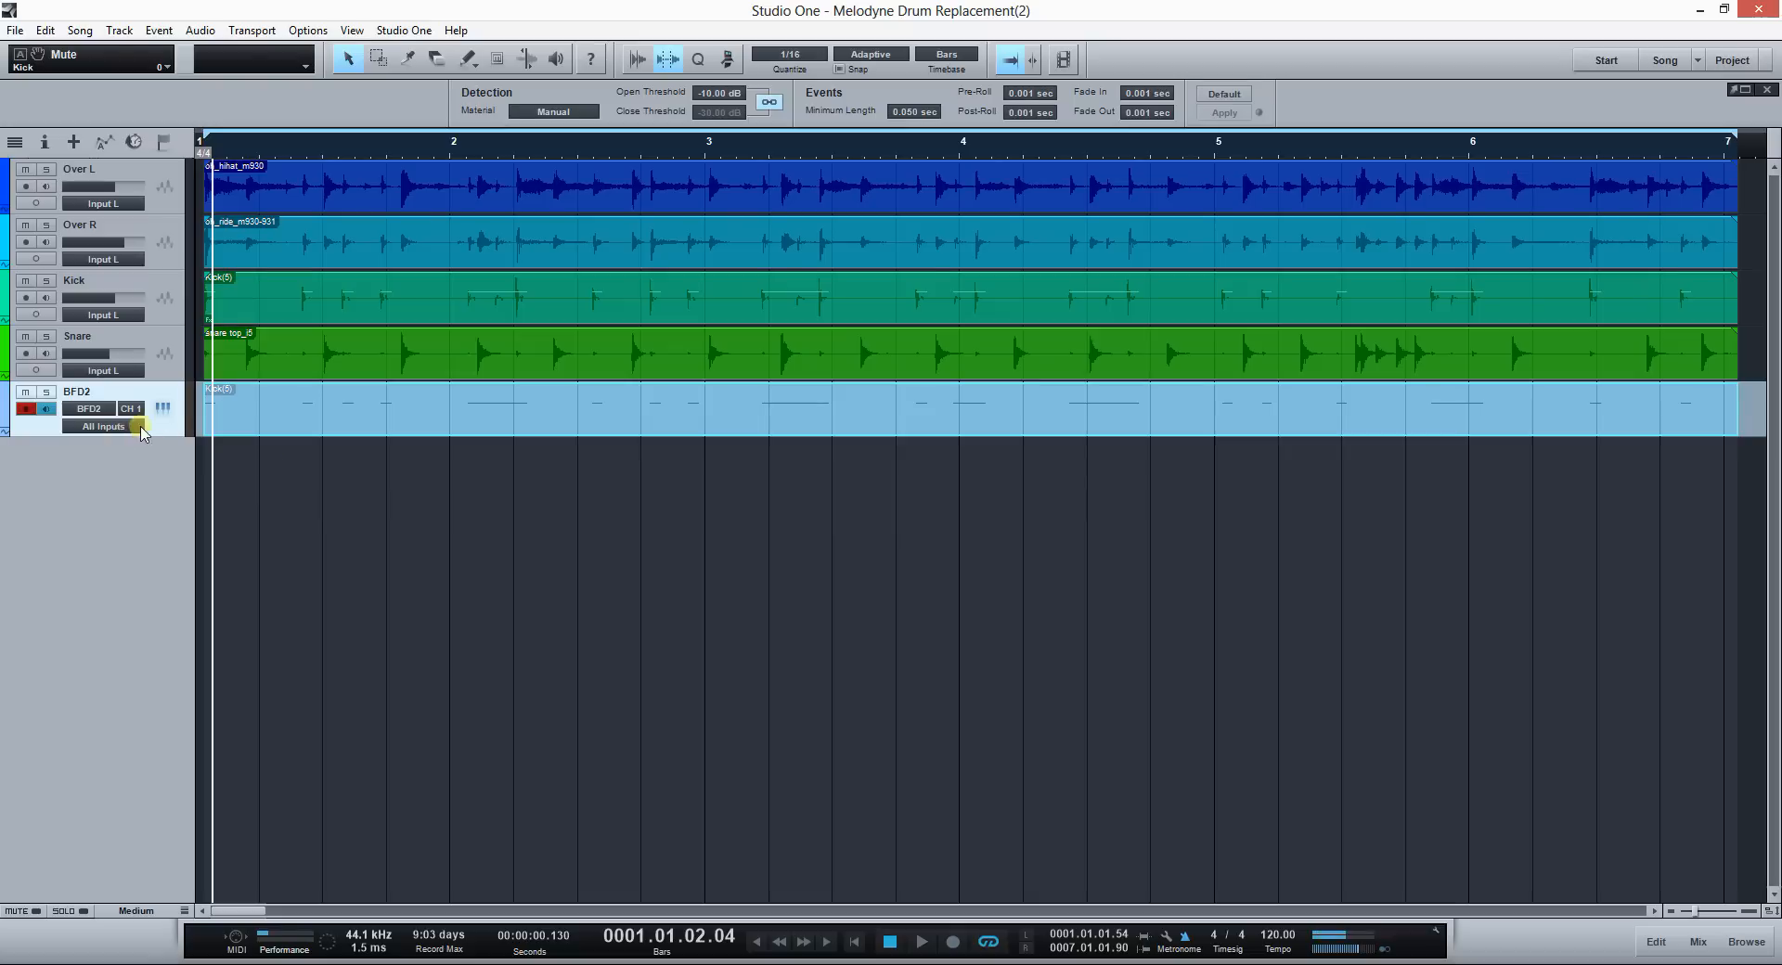
mouse_move(244, 430)
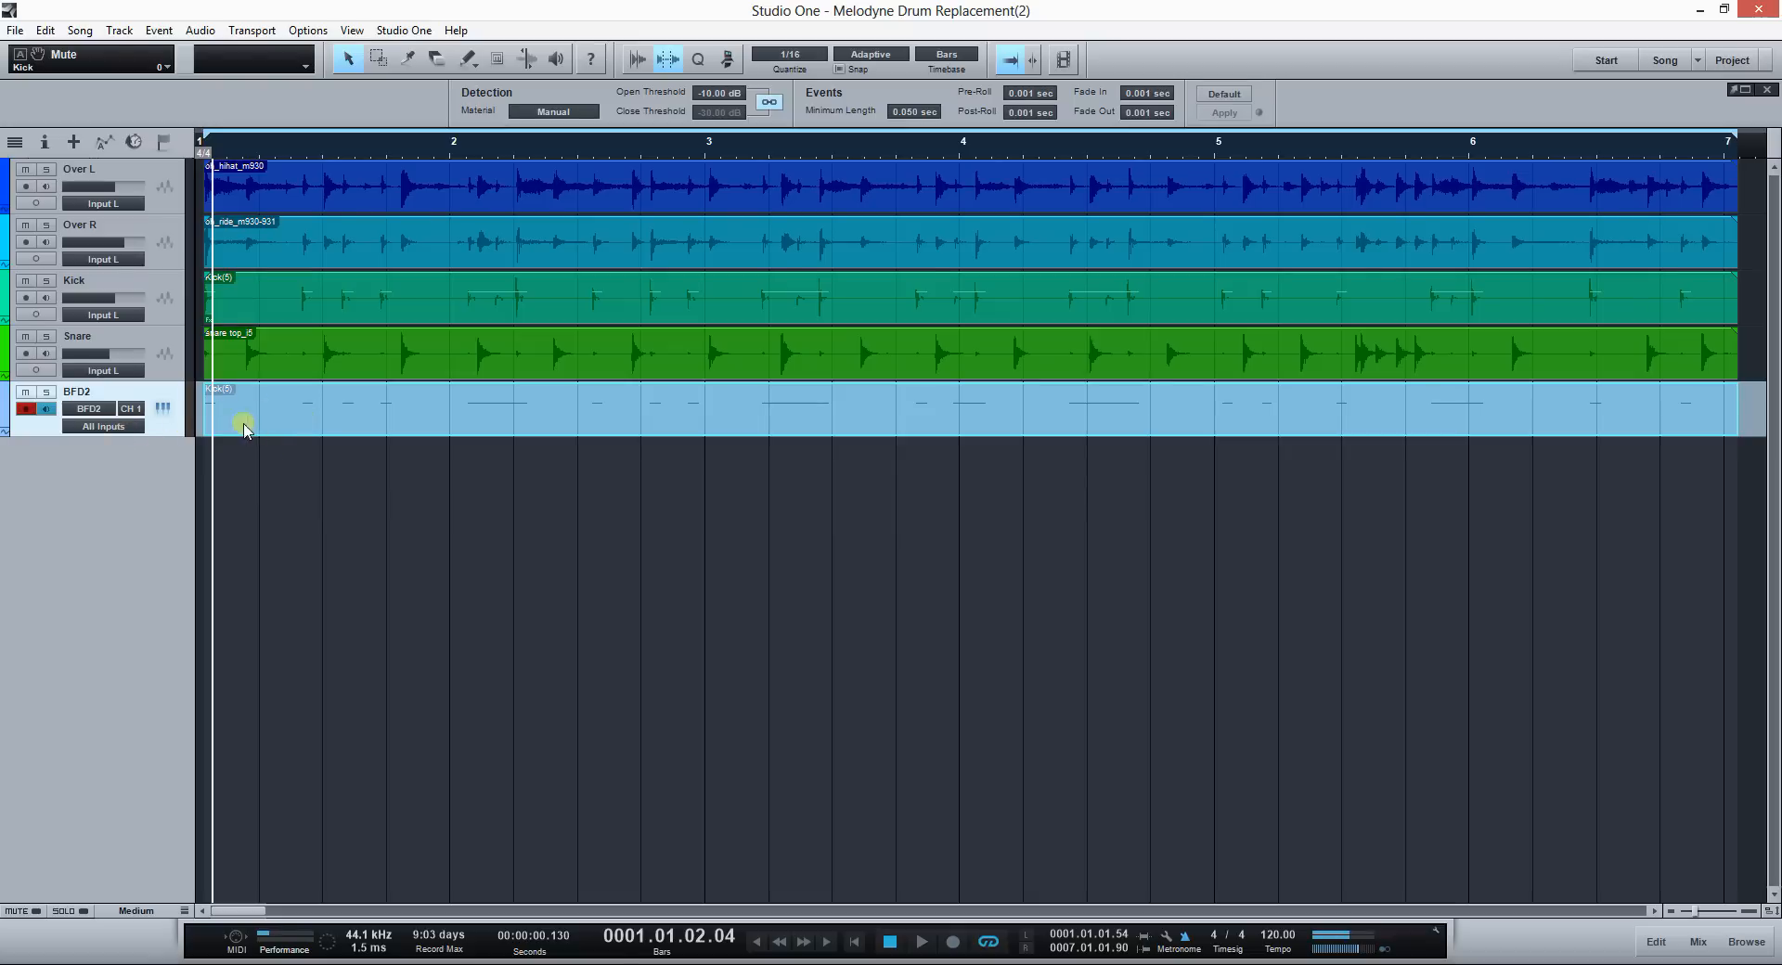
mouse_move(319, 404)
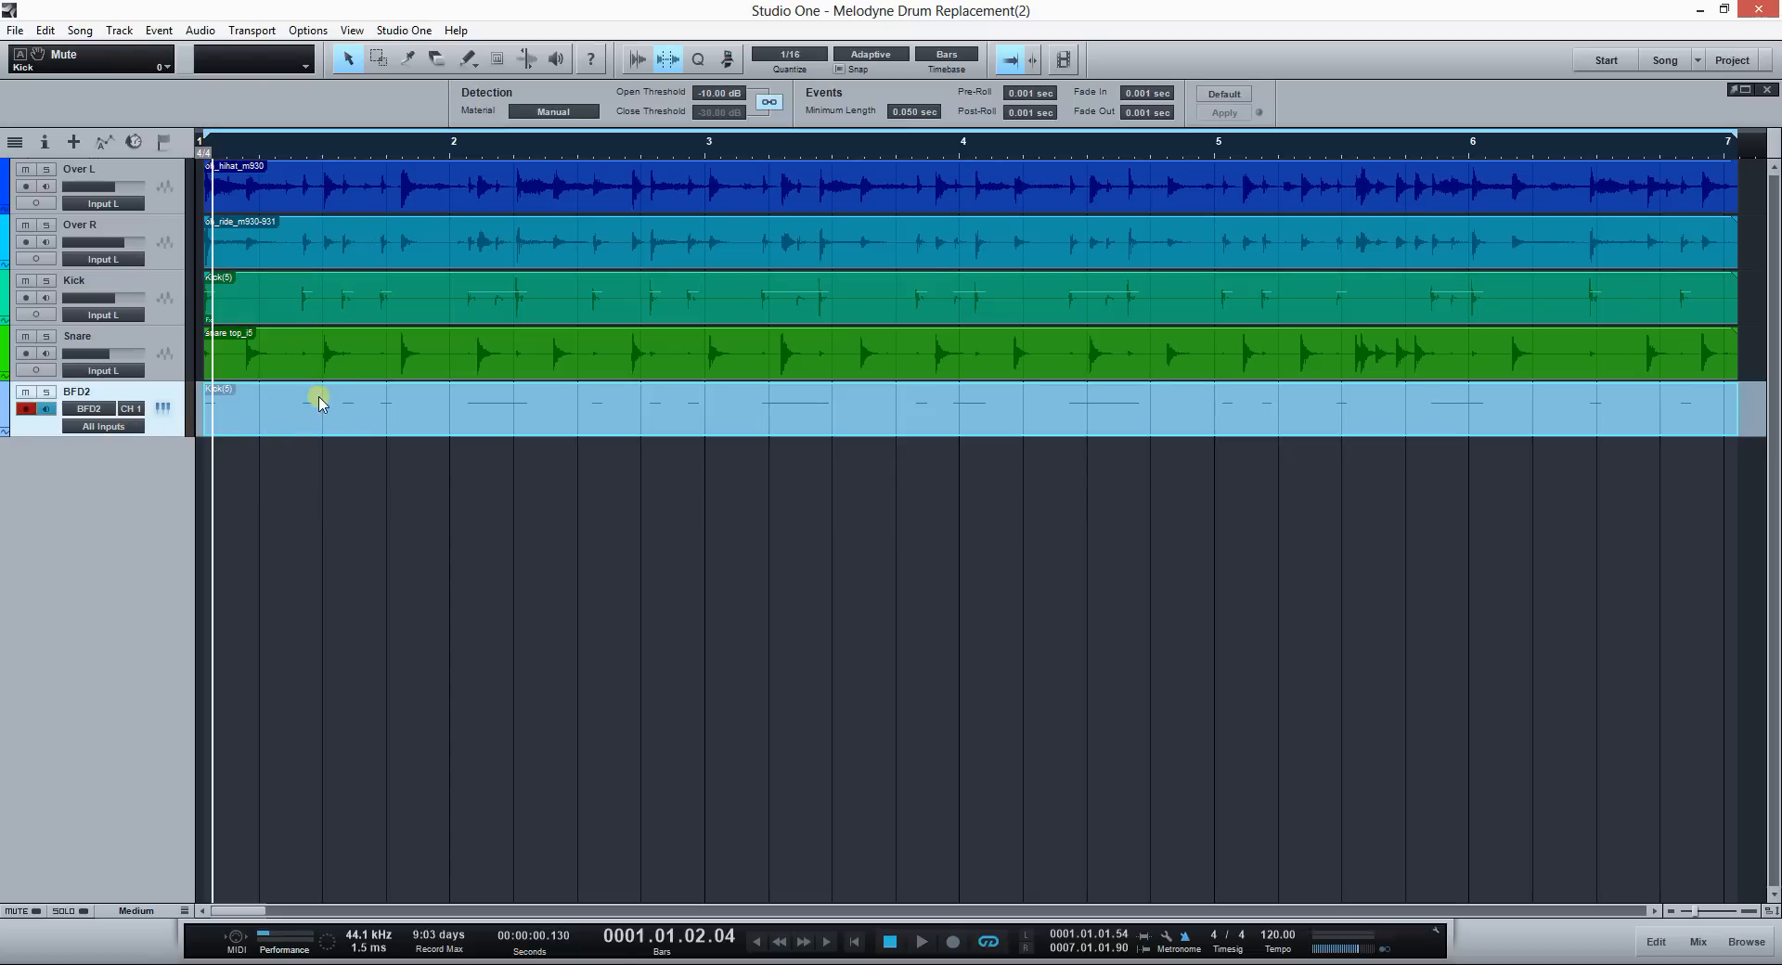
mouse_move(324, 430)
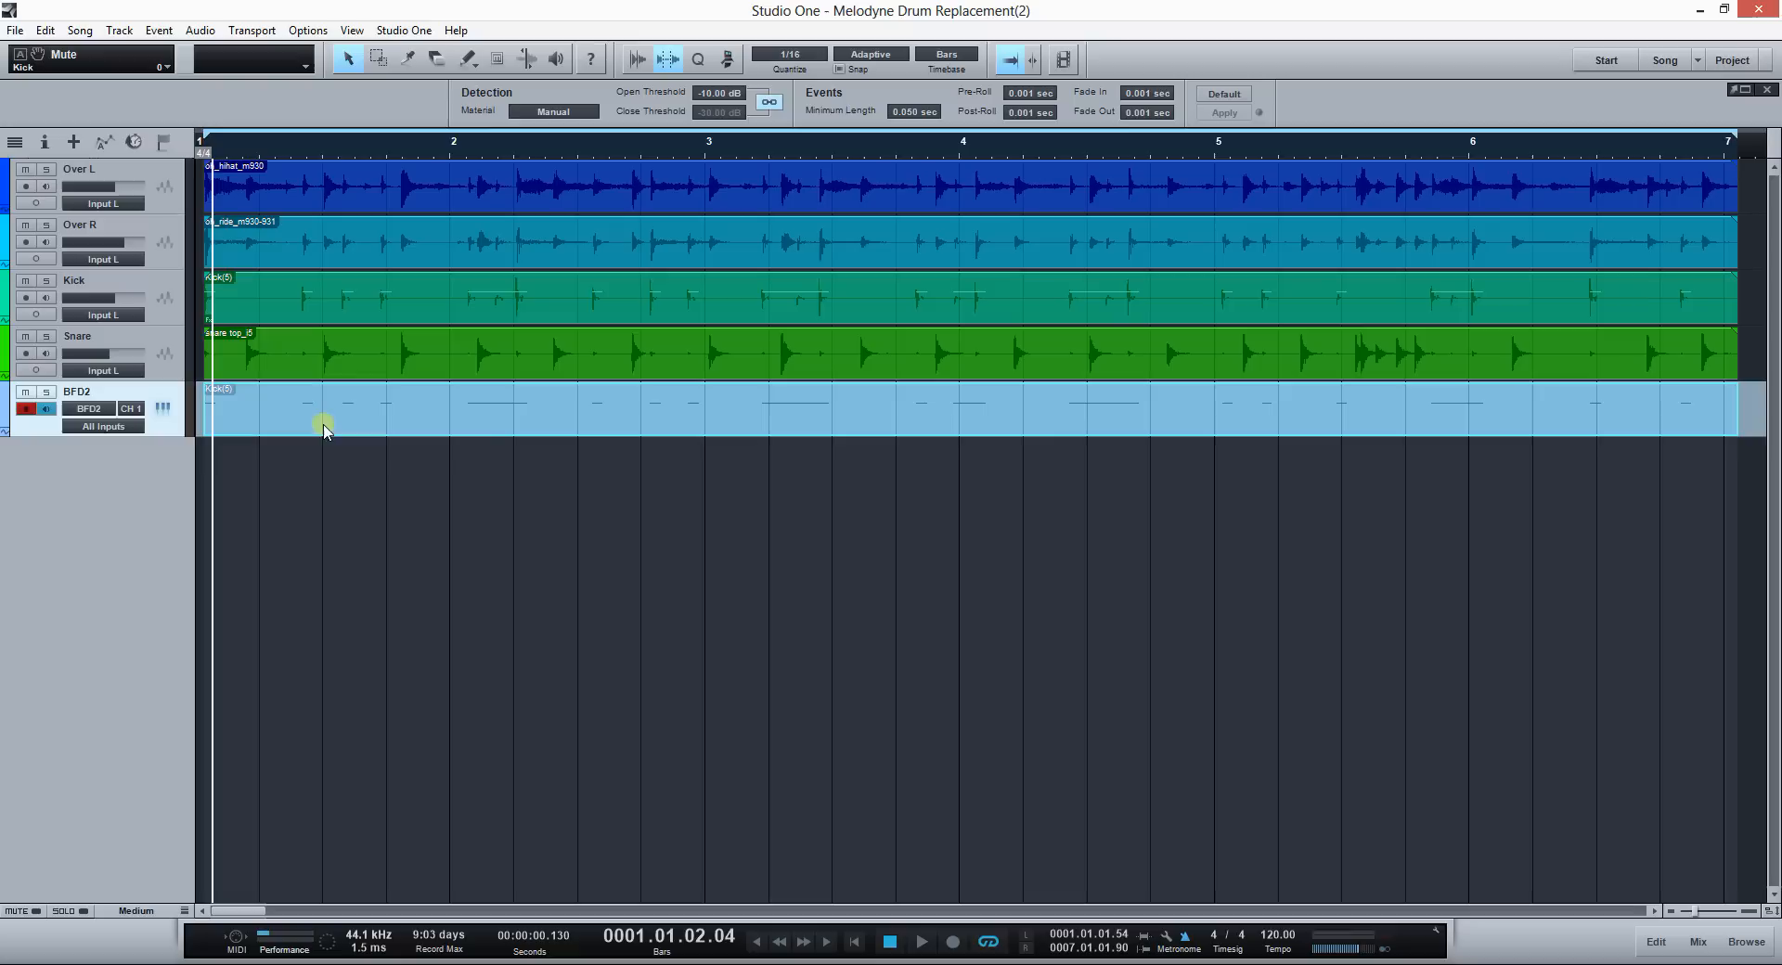
mouse_move(318, 418)
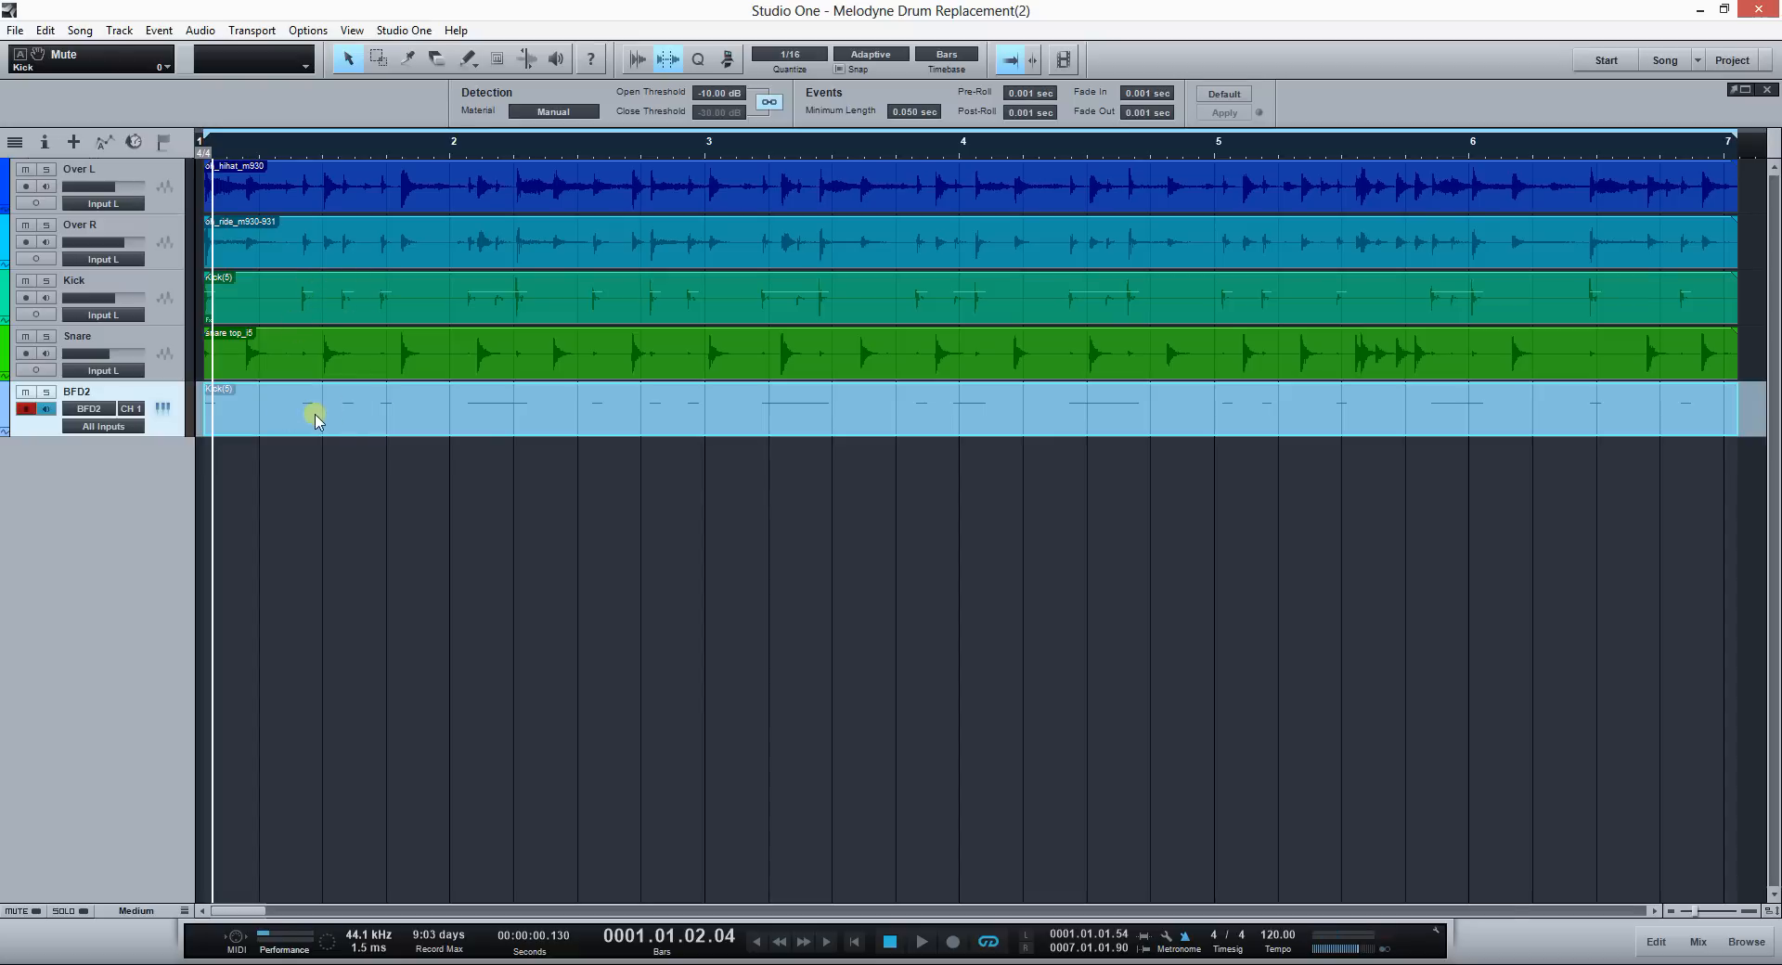
Step: Open the BFD2 kick part in the note editor and drag its notes down toward the kick pitch
double_click(316, 411)
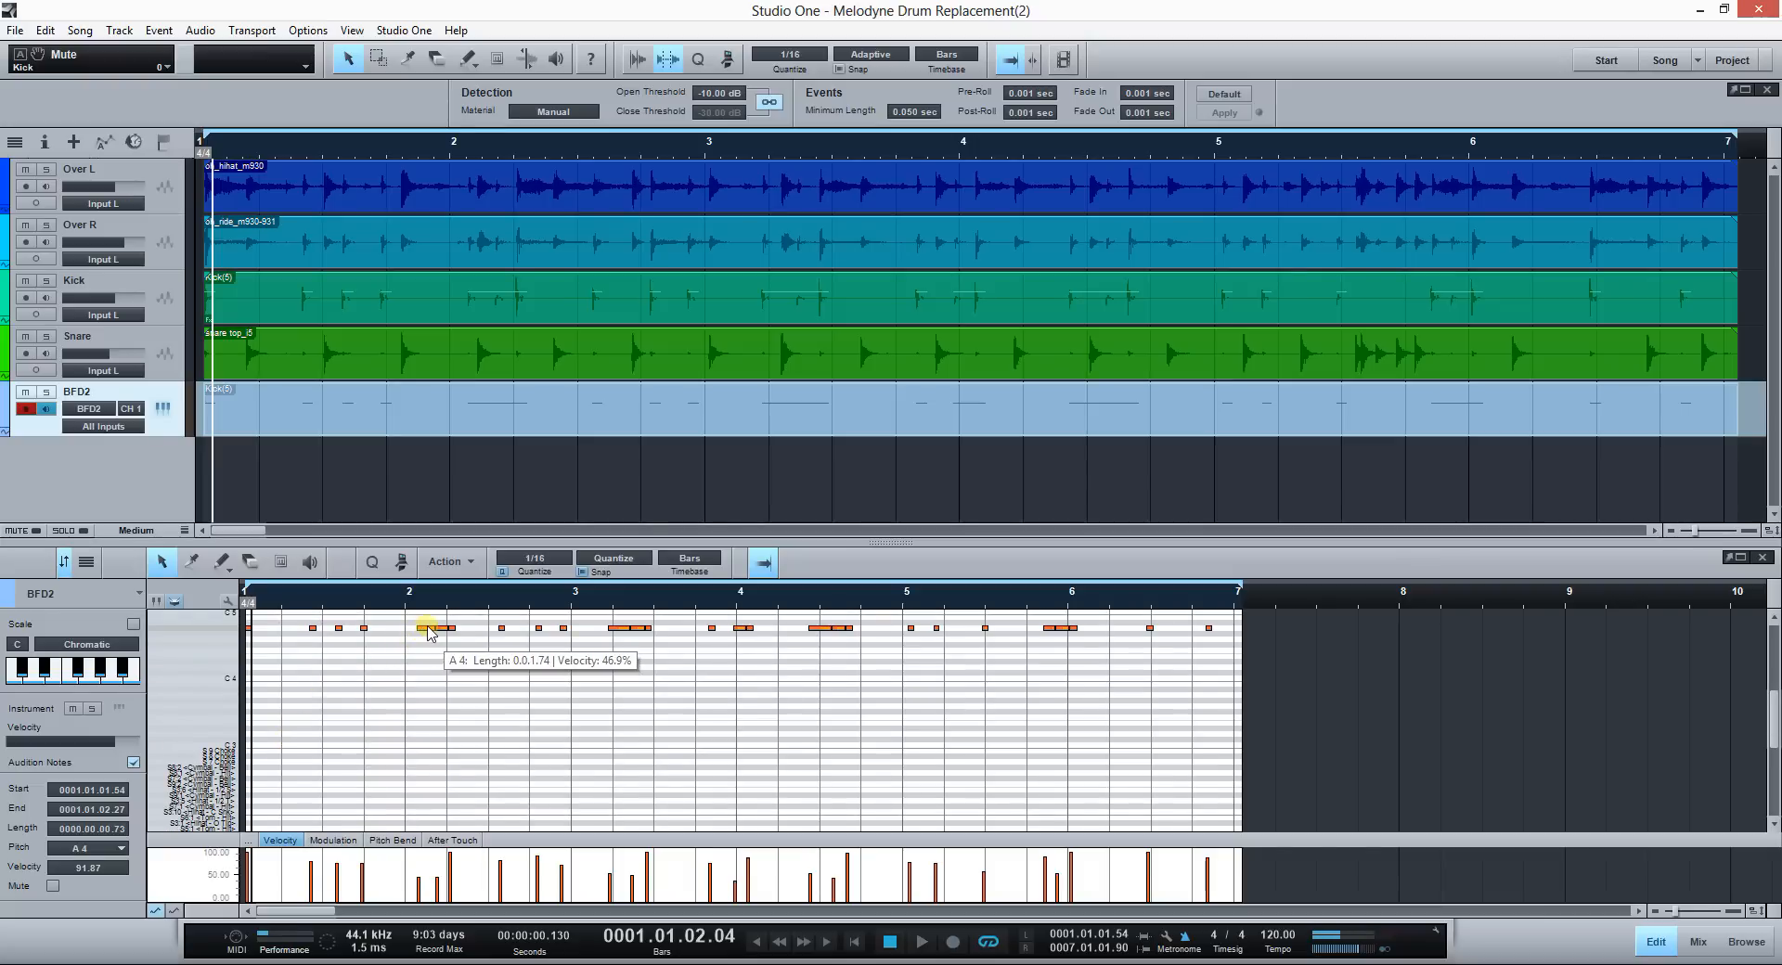
drag(429, 627, 429, 723)
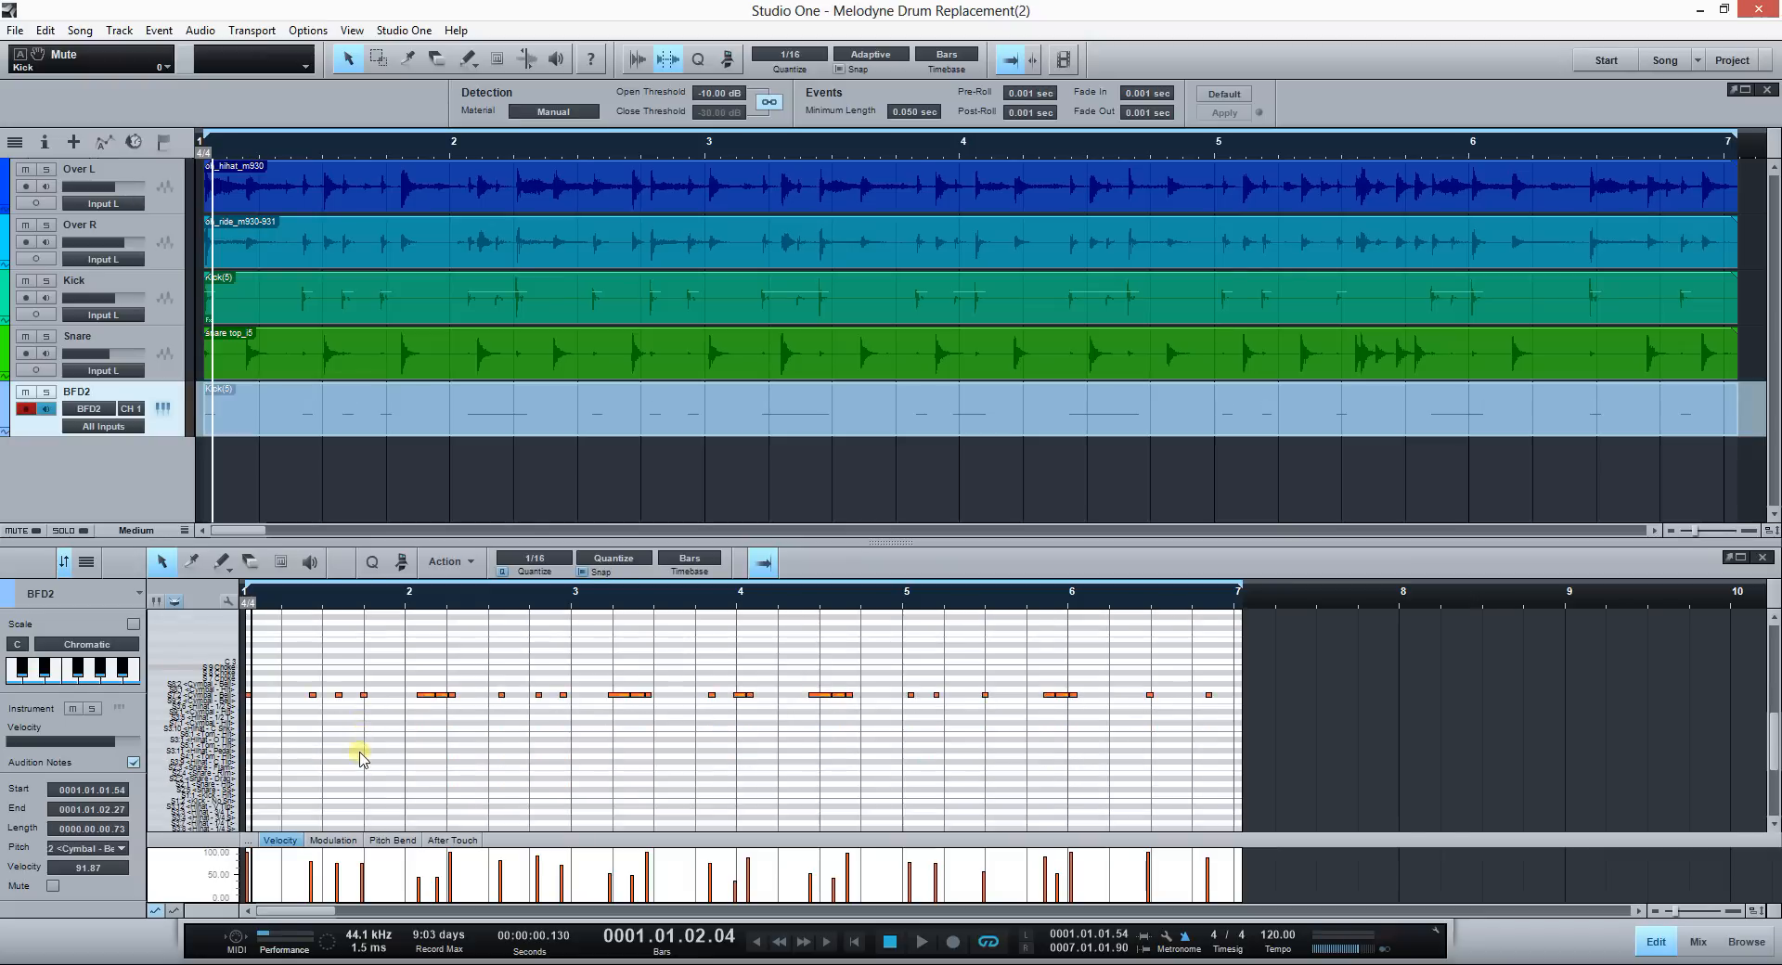
scroll(up, 3)
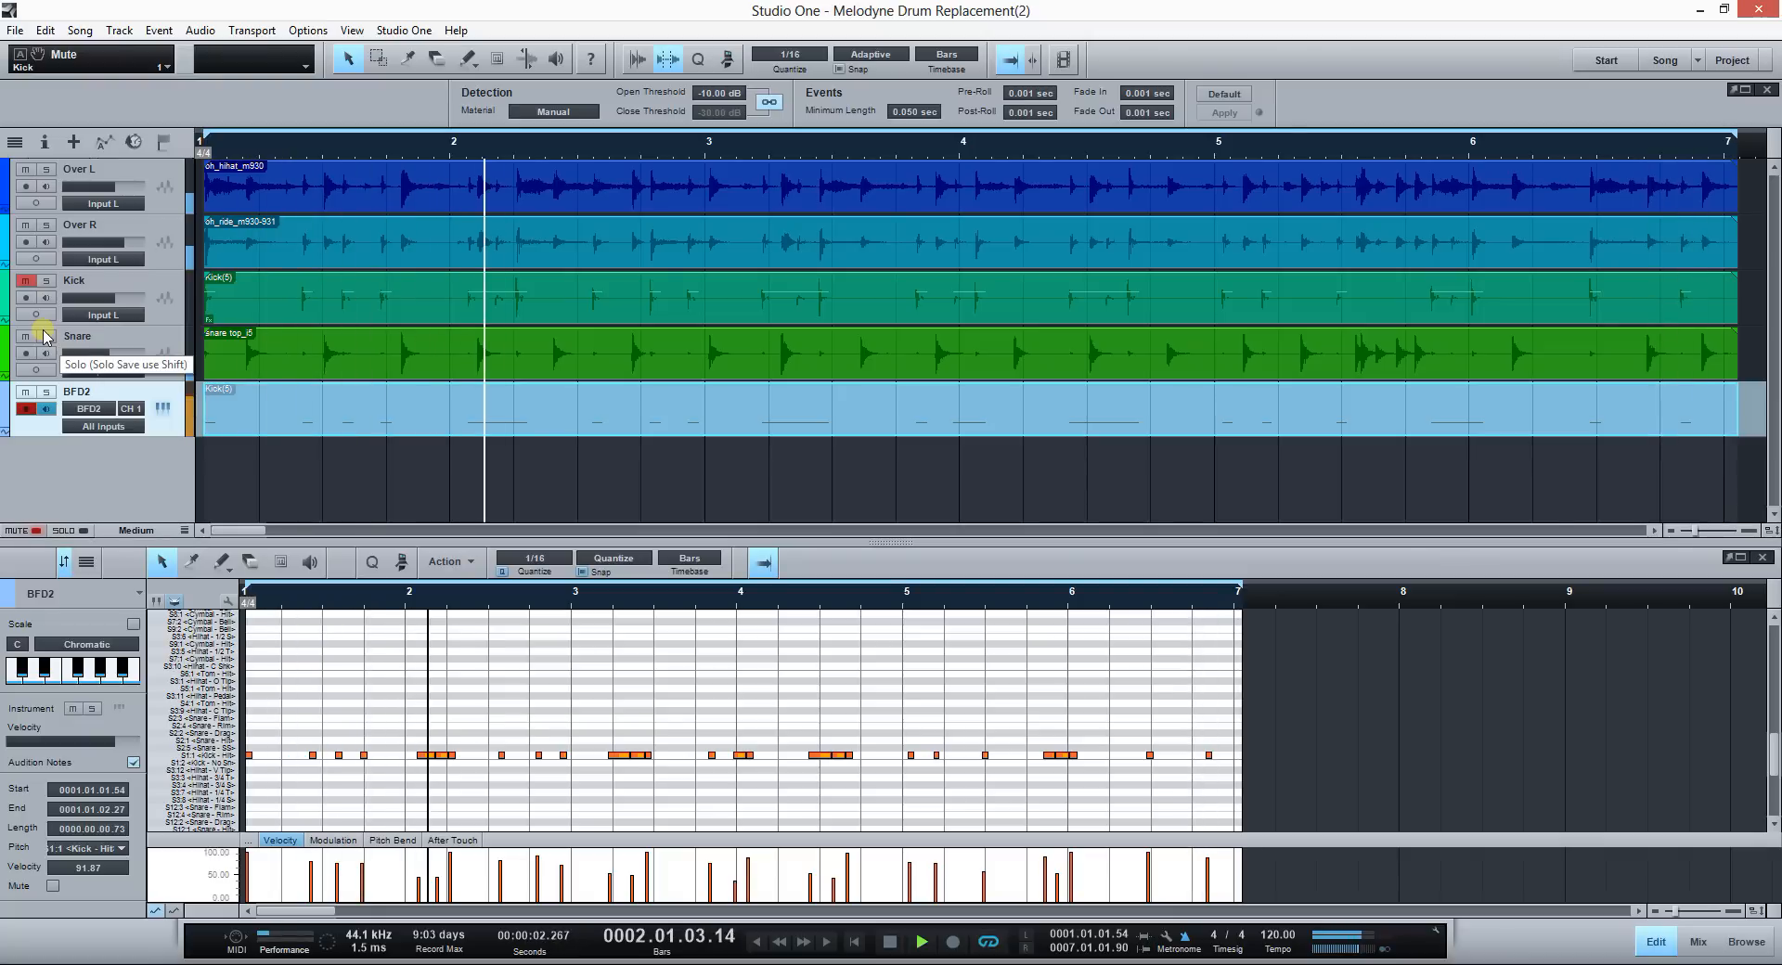
Step: Select the Snare event so its audio shows in the editor
click(25, 391)
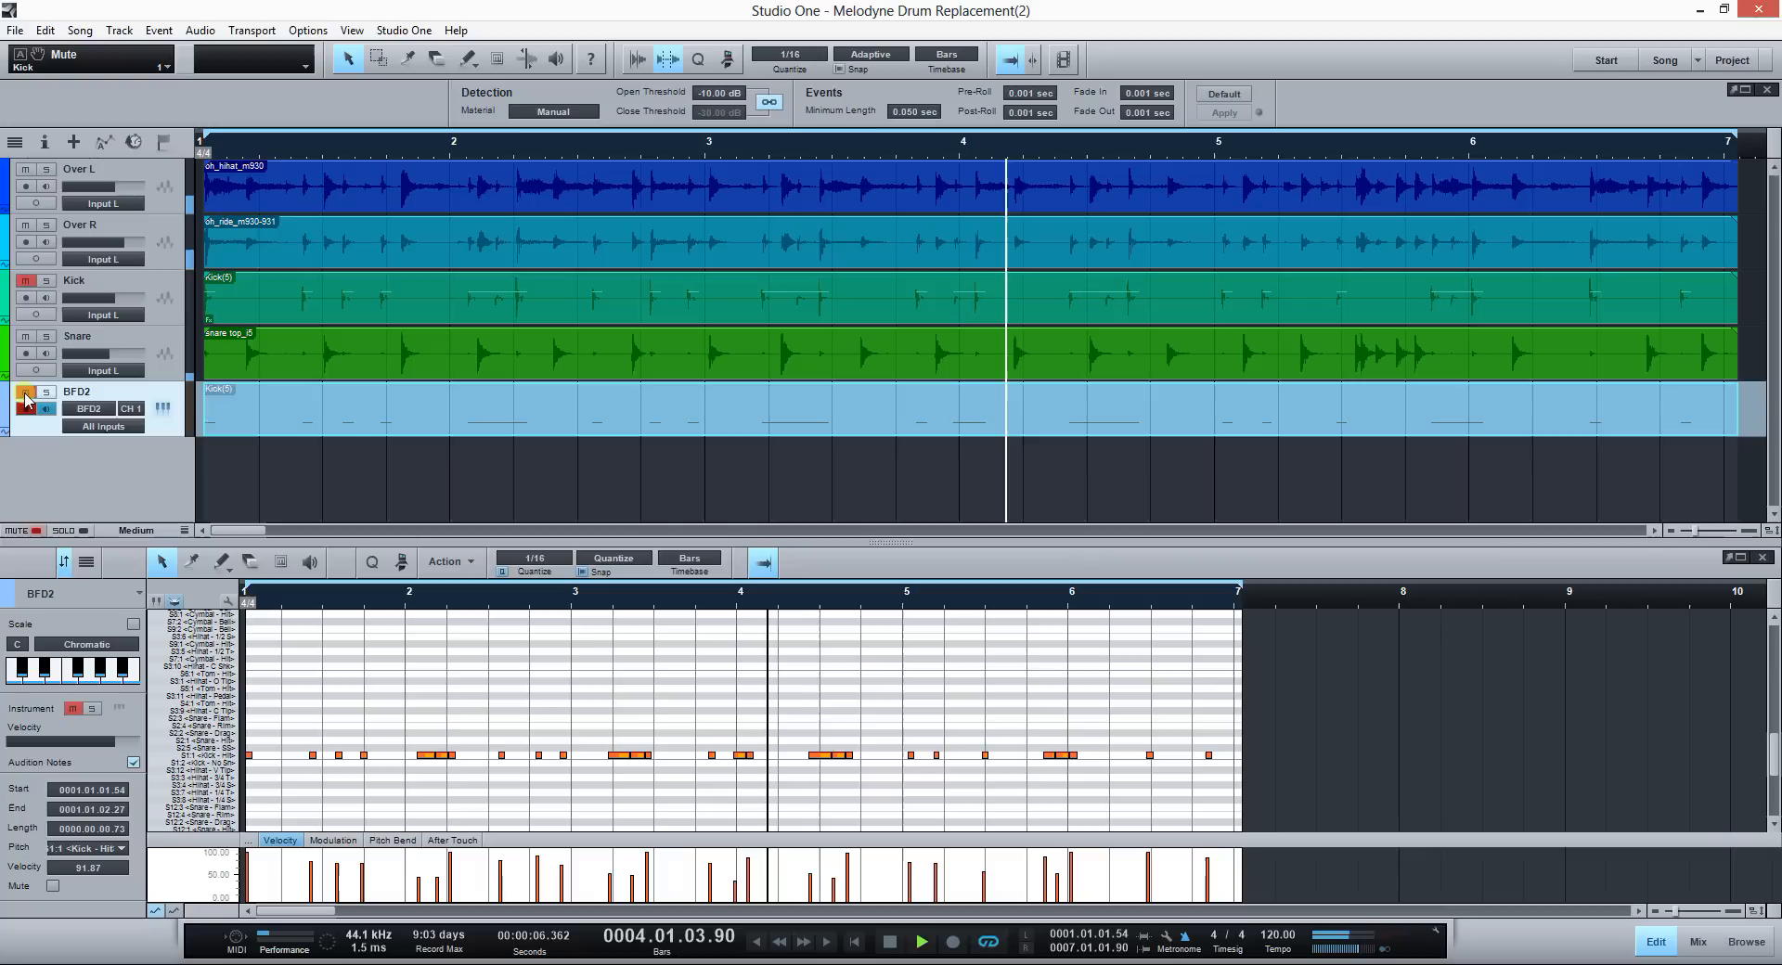
click(34, 409)
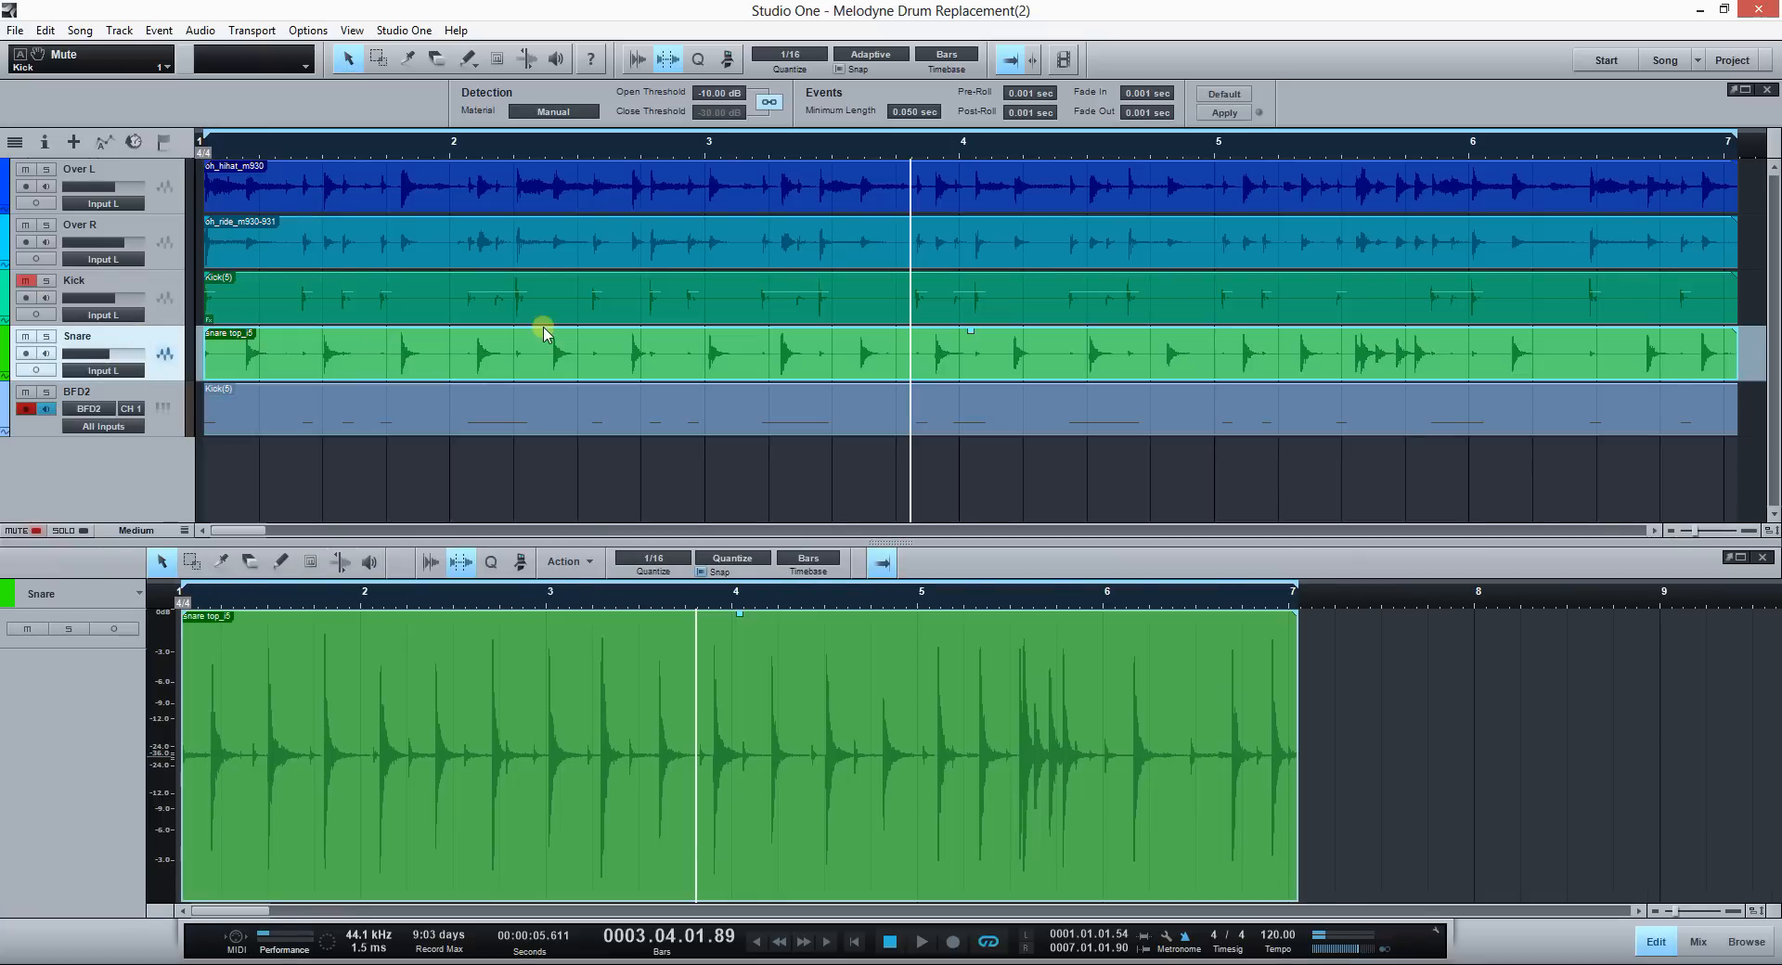
Step: Strip silence from the snare audio and bounce its hits into one event
click(1223, 111)
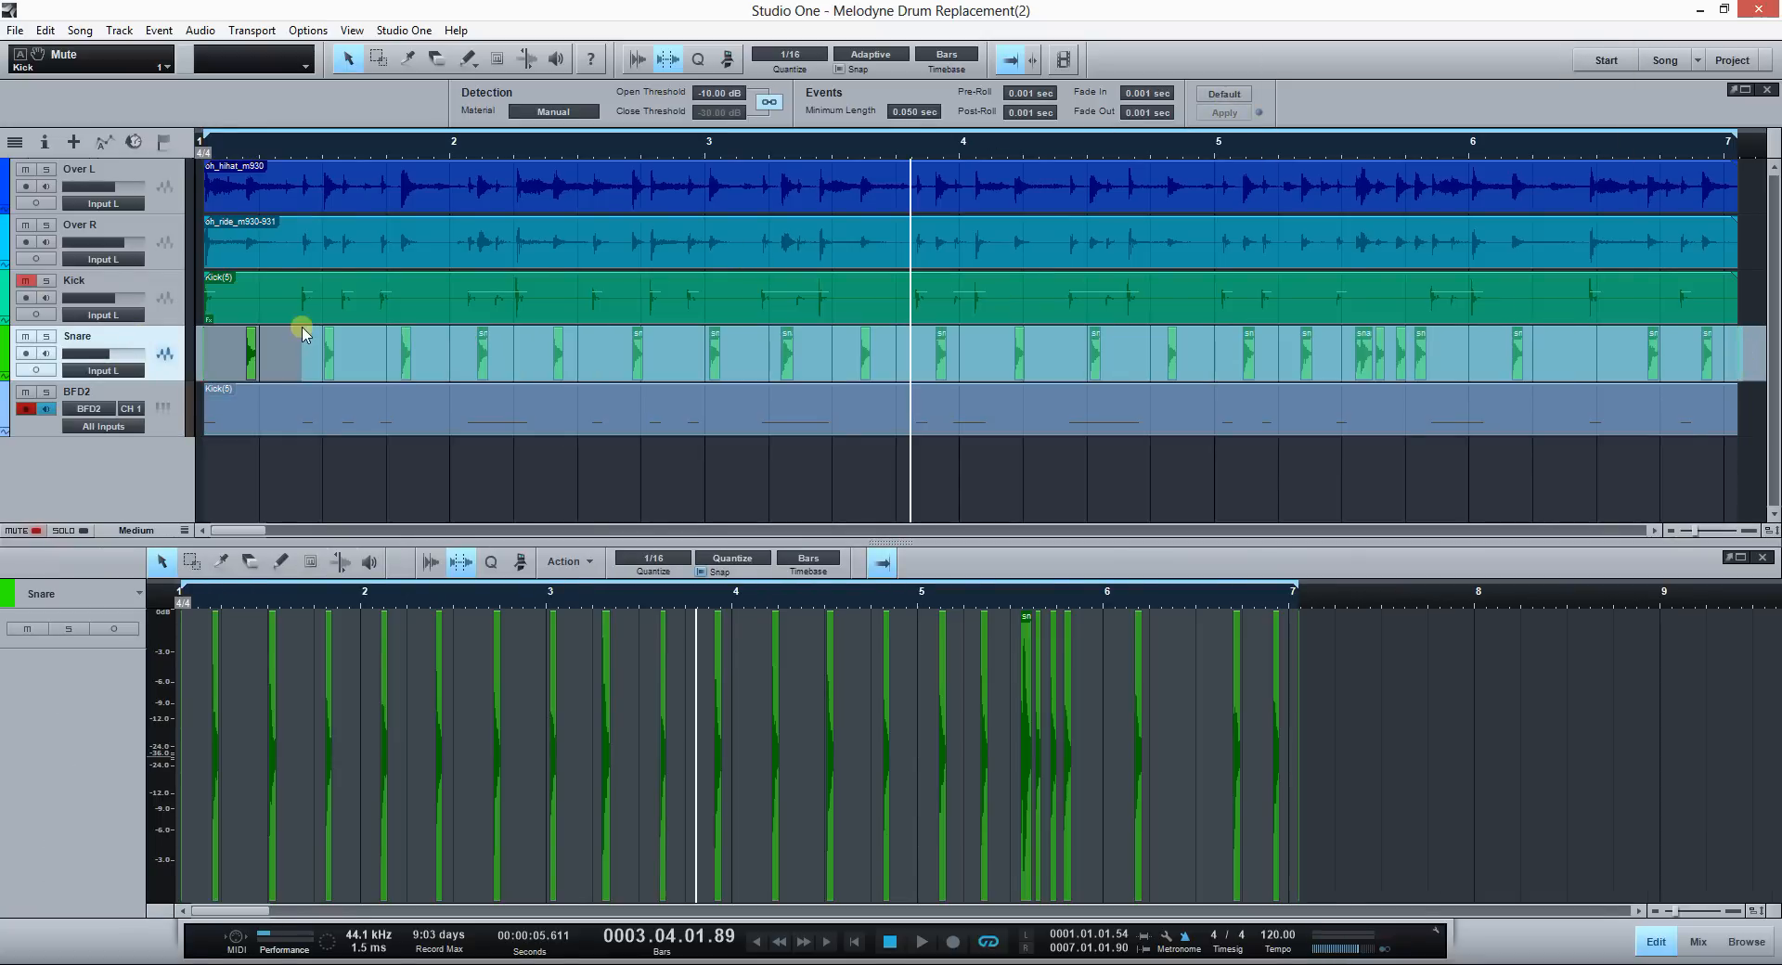
click(1223, 112)
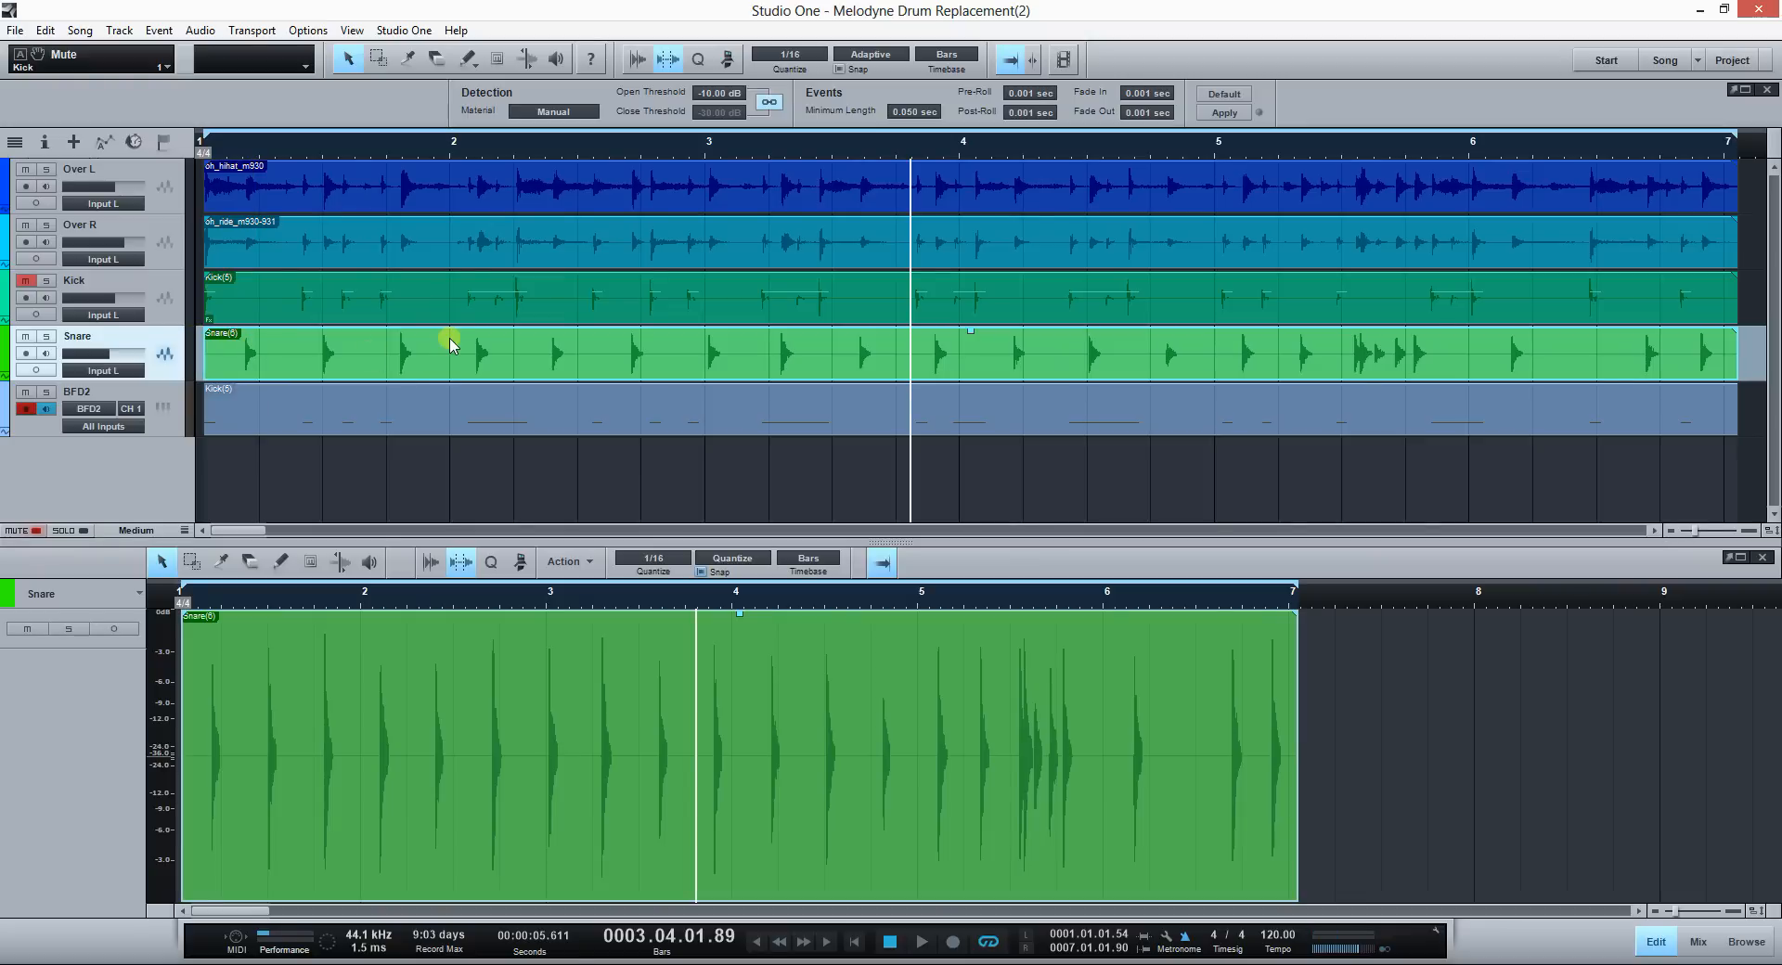
mouse_move(446, 378)
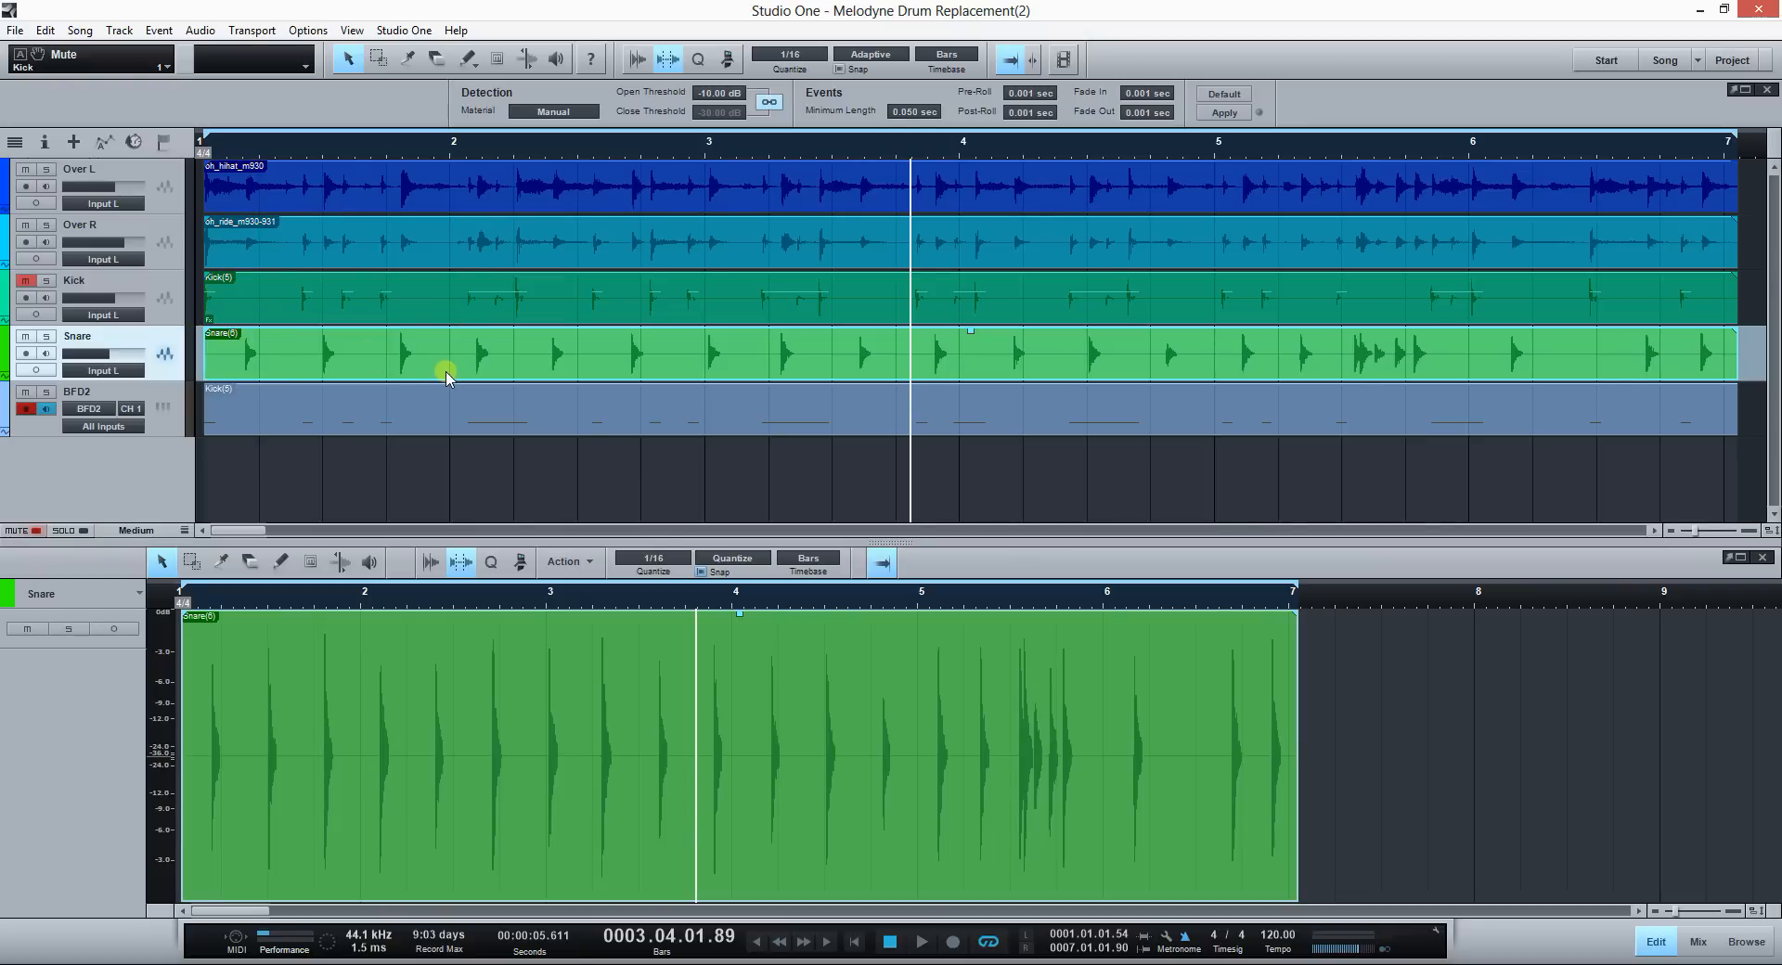
mouse_move(492, 360)
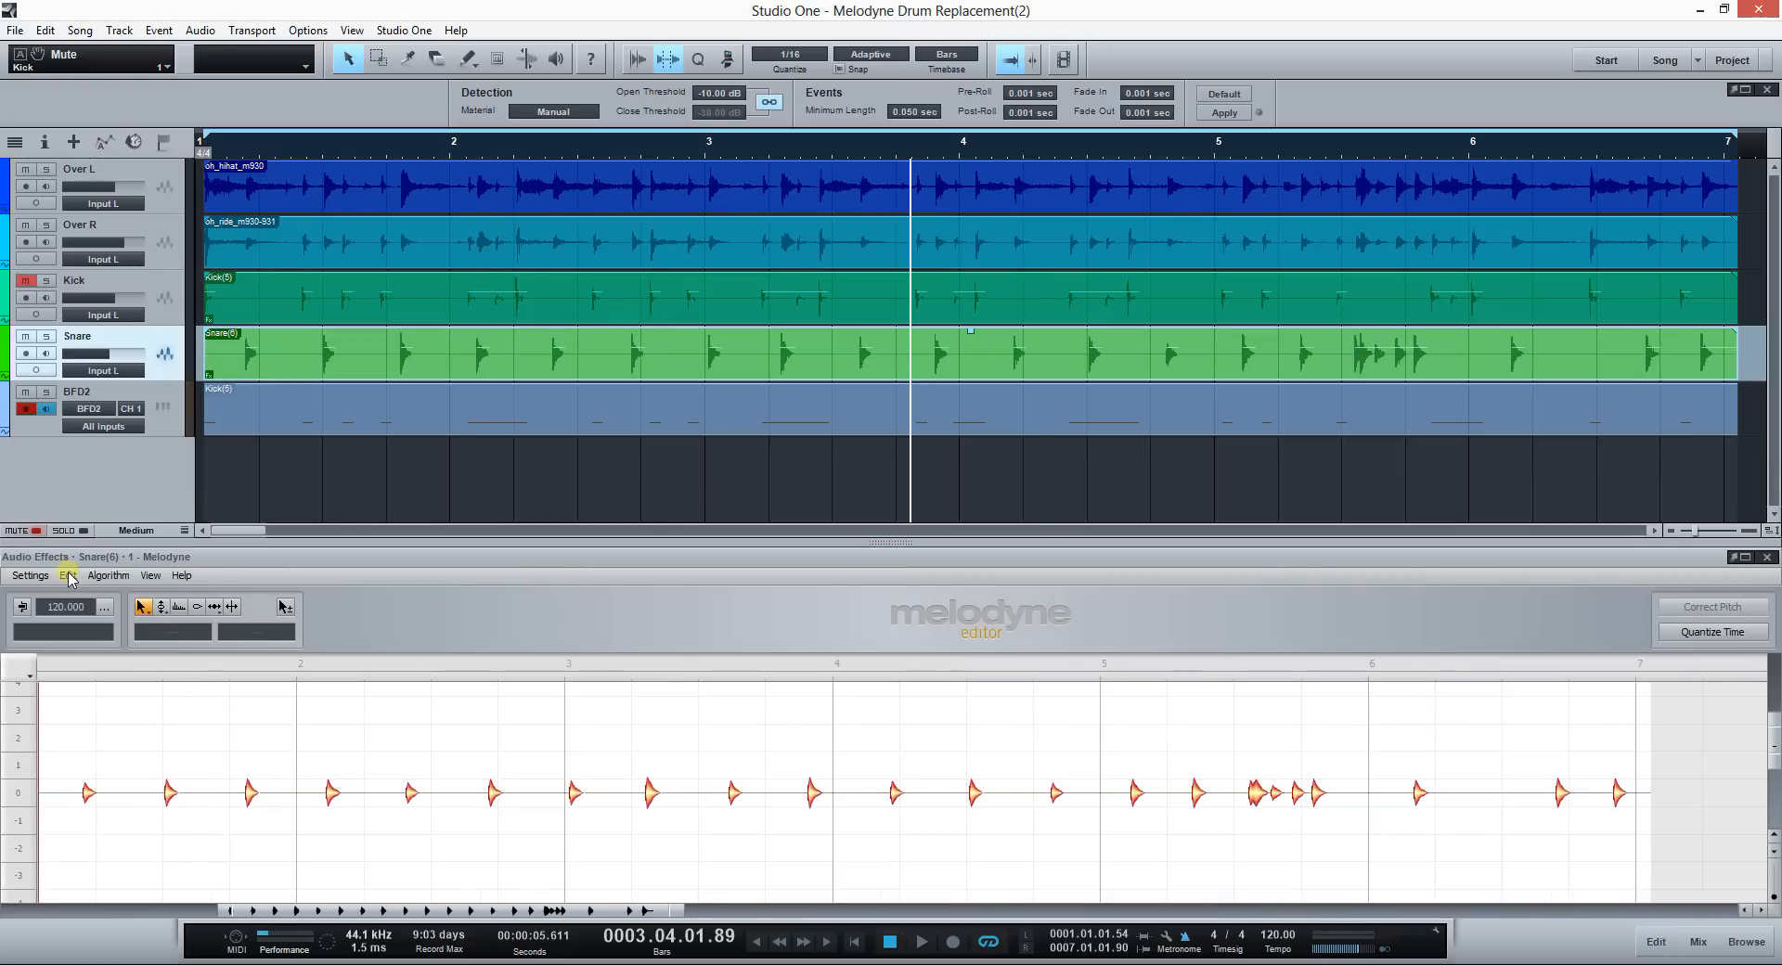
Step: Select all the detected snare notes in Melodyne
click(107, 575)
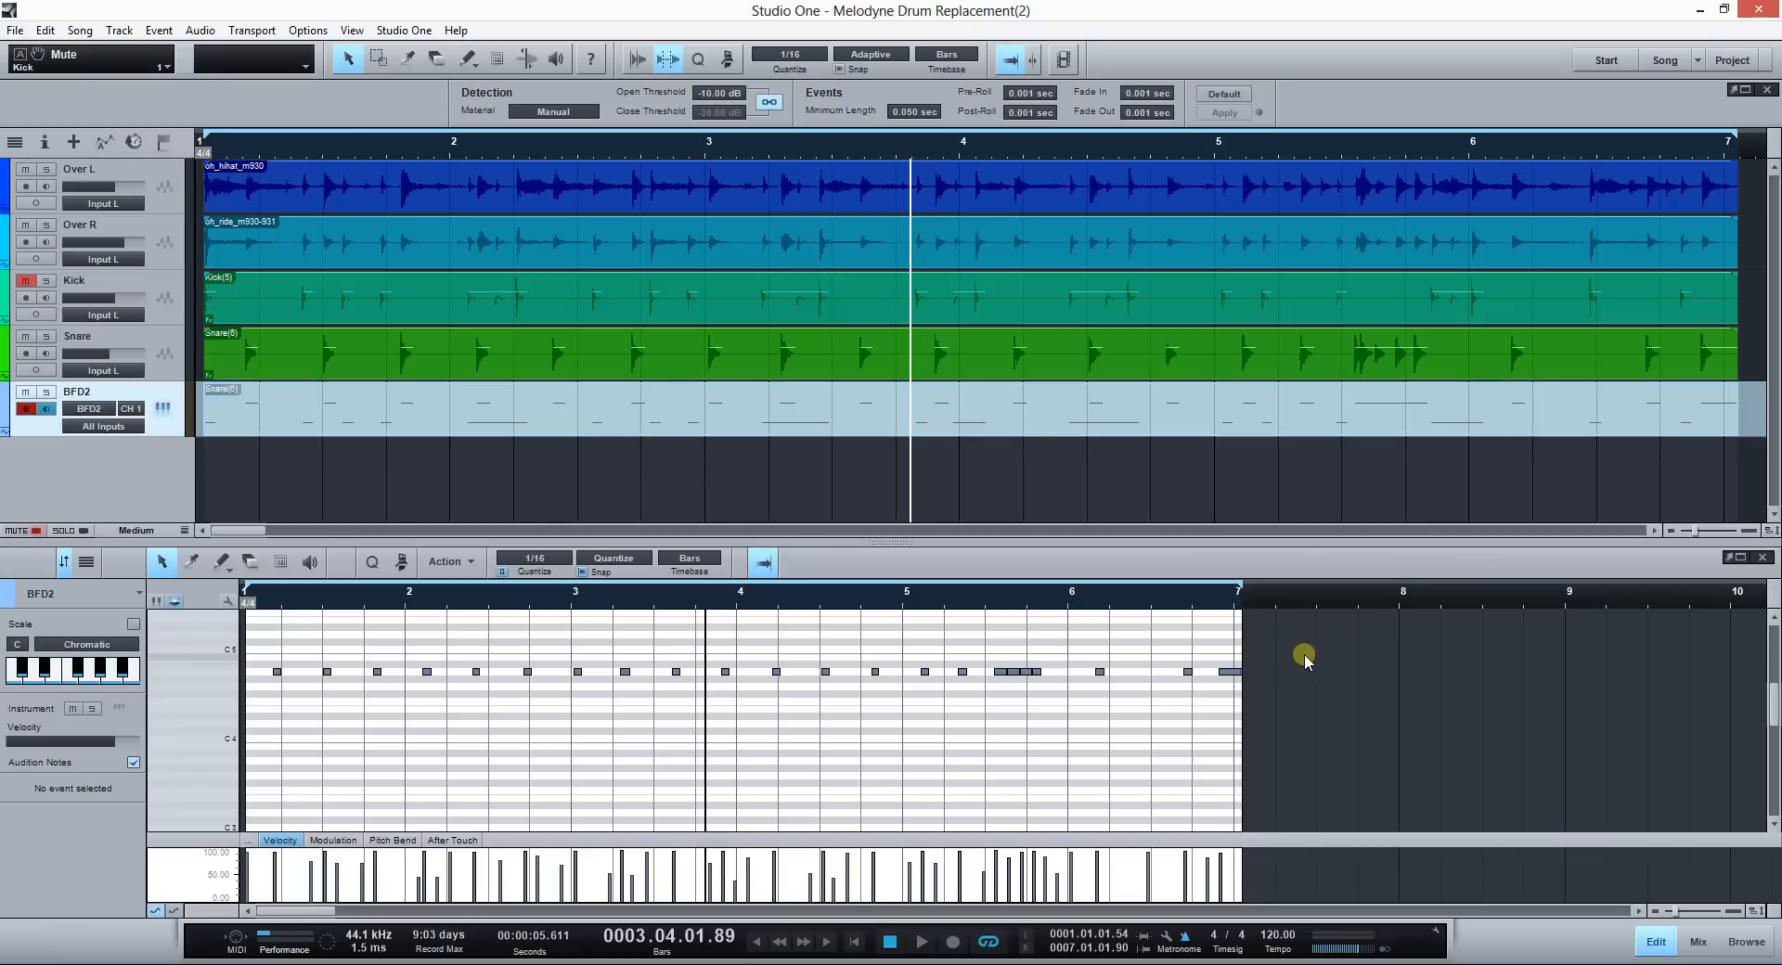
Step: Select all the snare notes in the BFD2 note editor
click(476, 711)
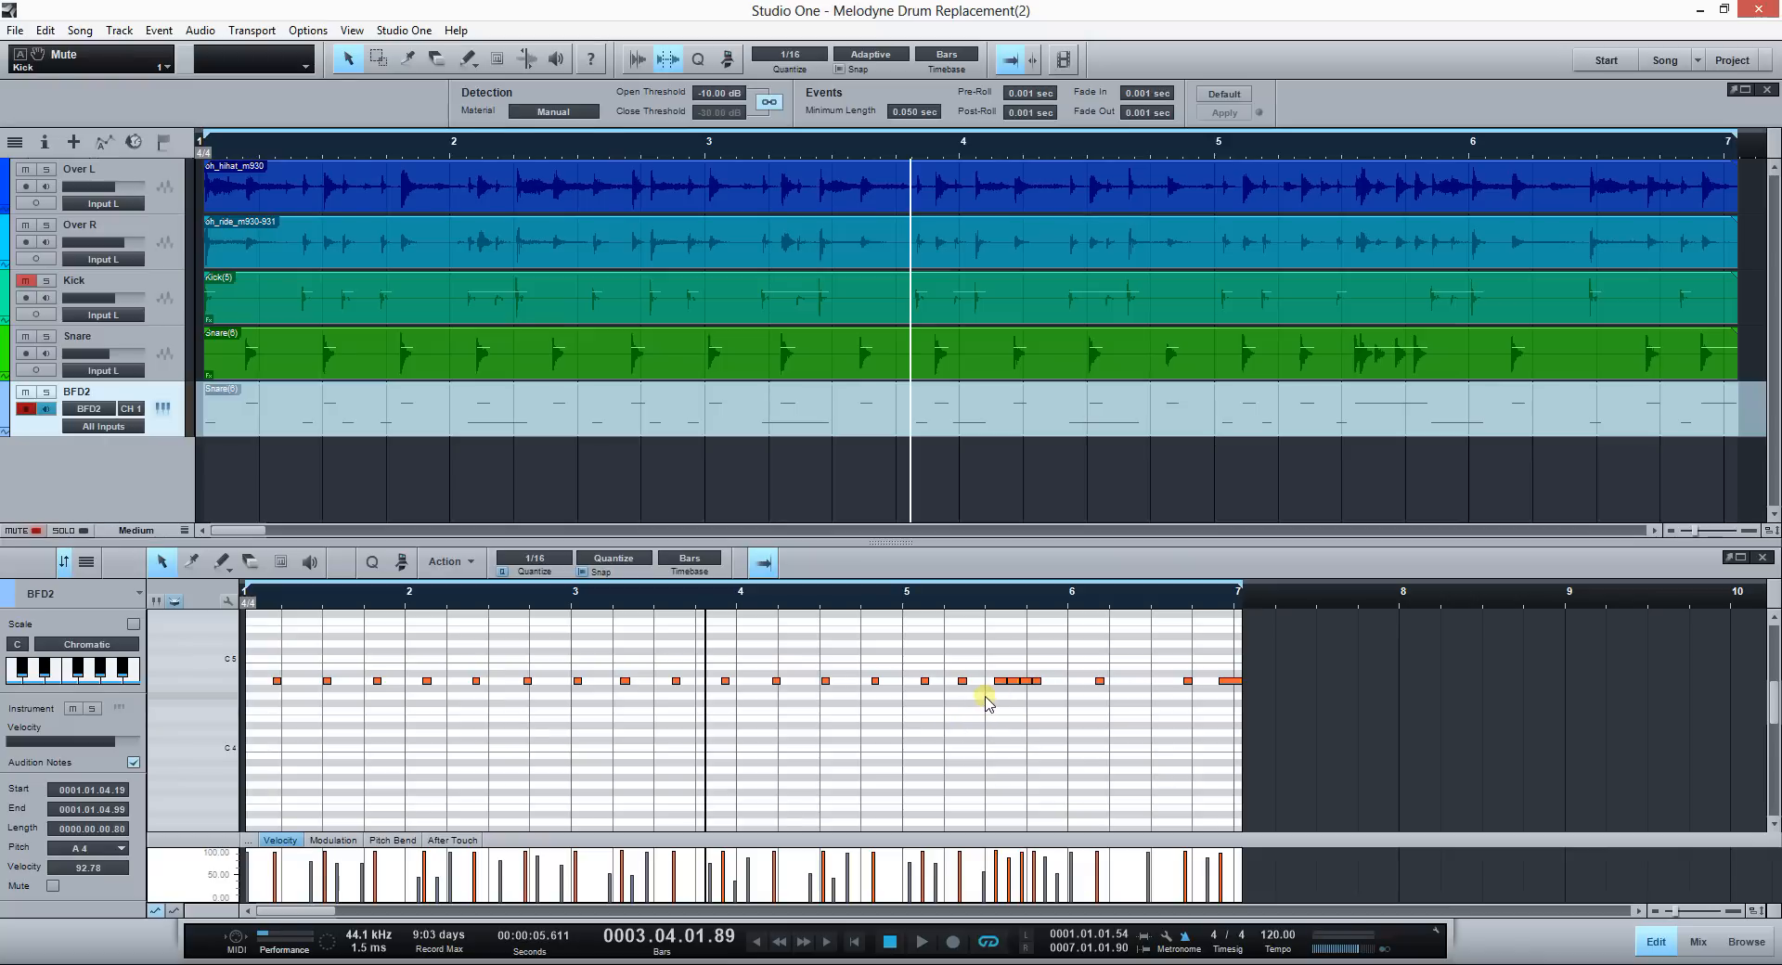
mouse_move(1001, 682)
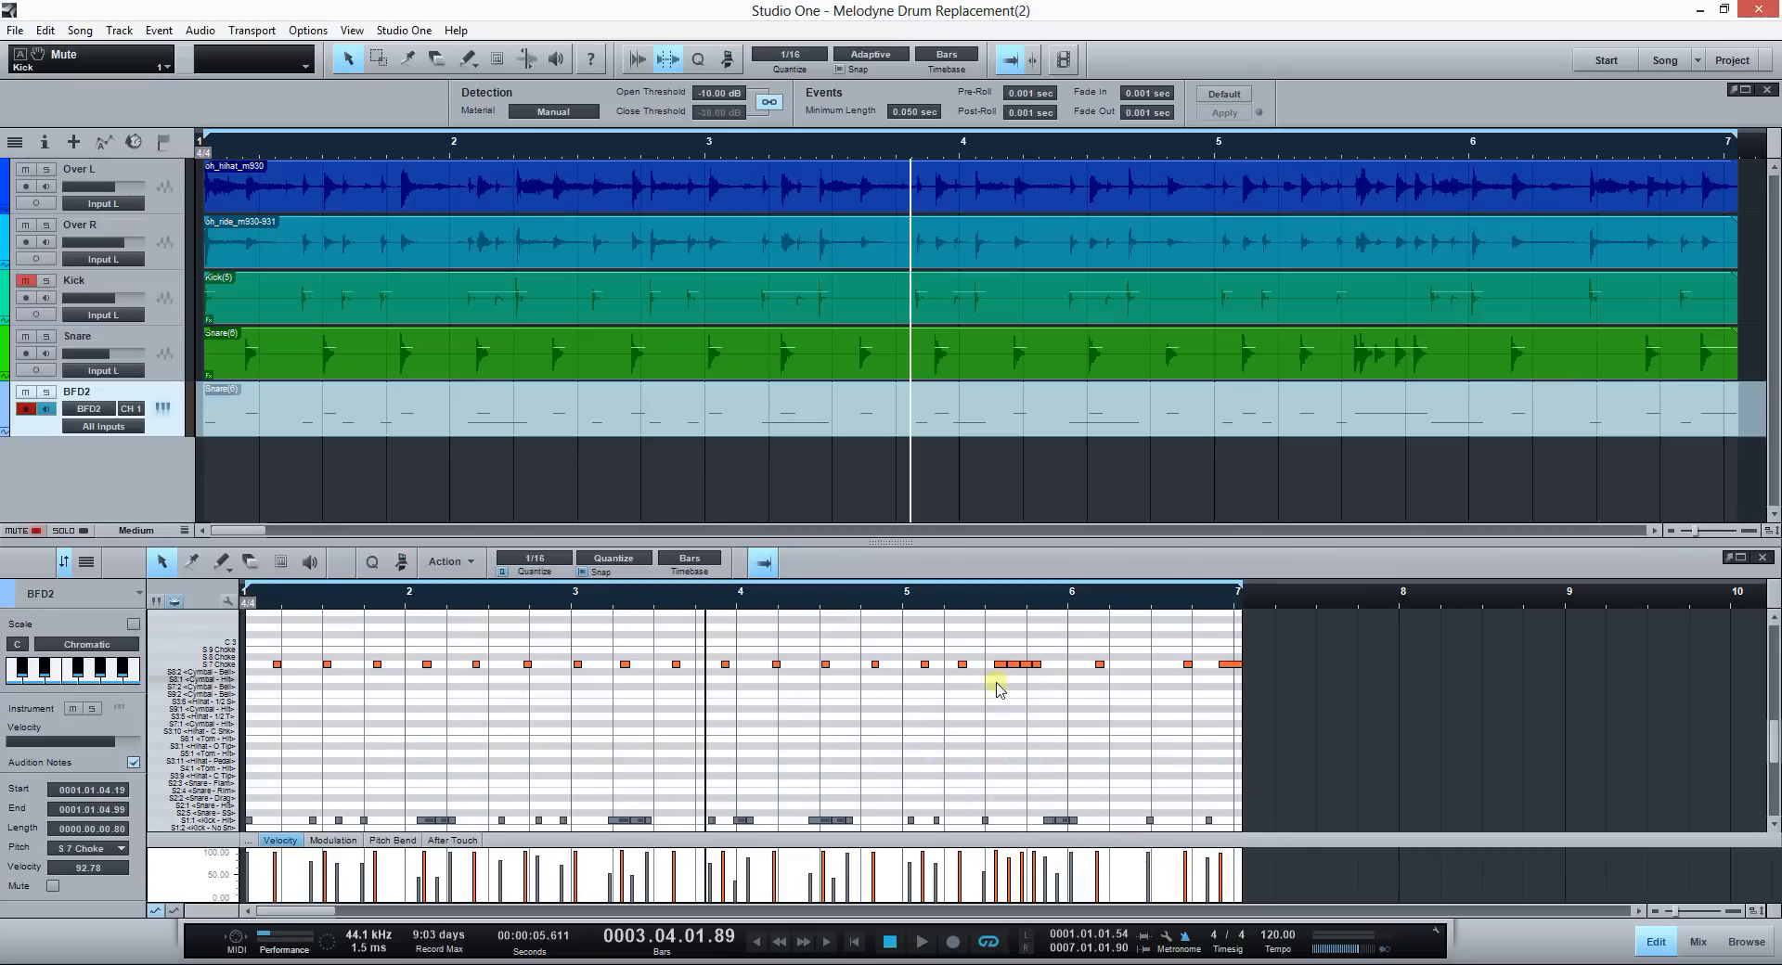
mouse_move(983, 759)
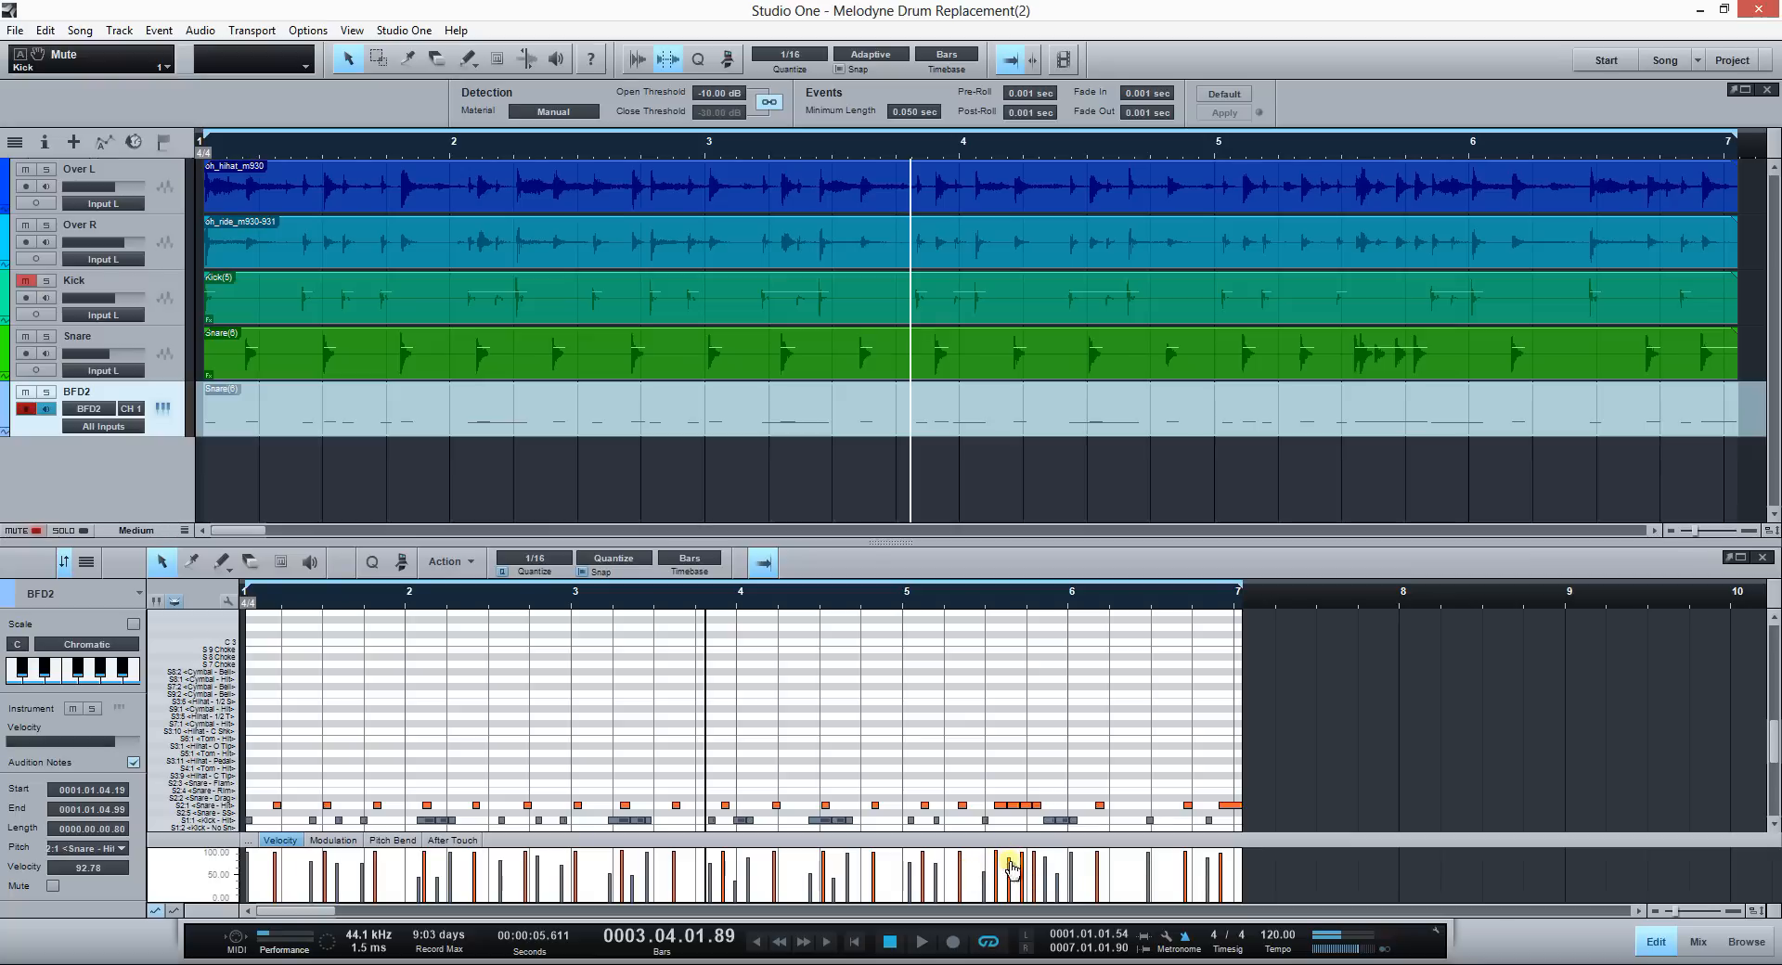
mouse_move(475, 874)
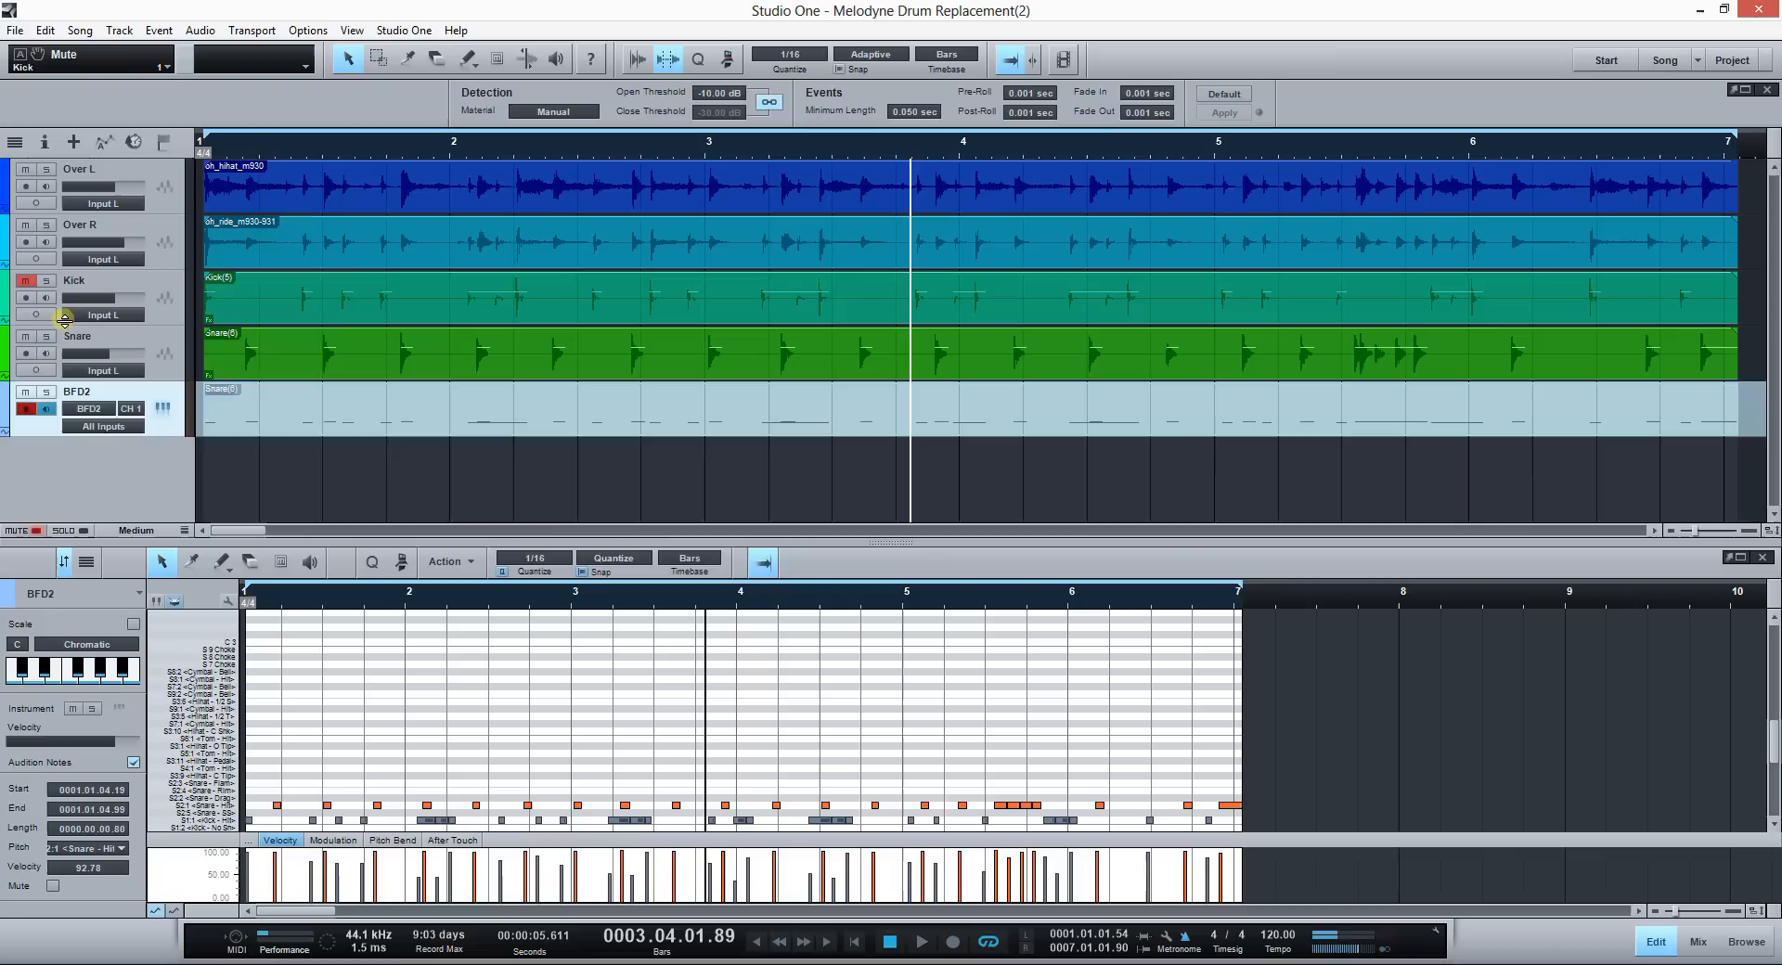
Step: Audition BFD2 soloed, unsolo it, mute the original Snare track, and stop playback
click(43, 392)
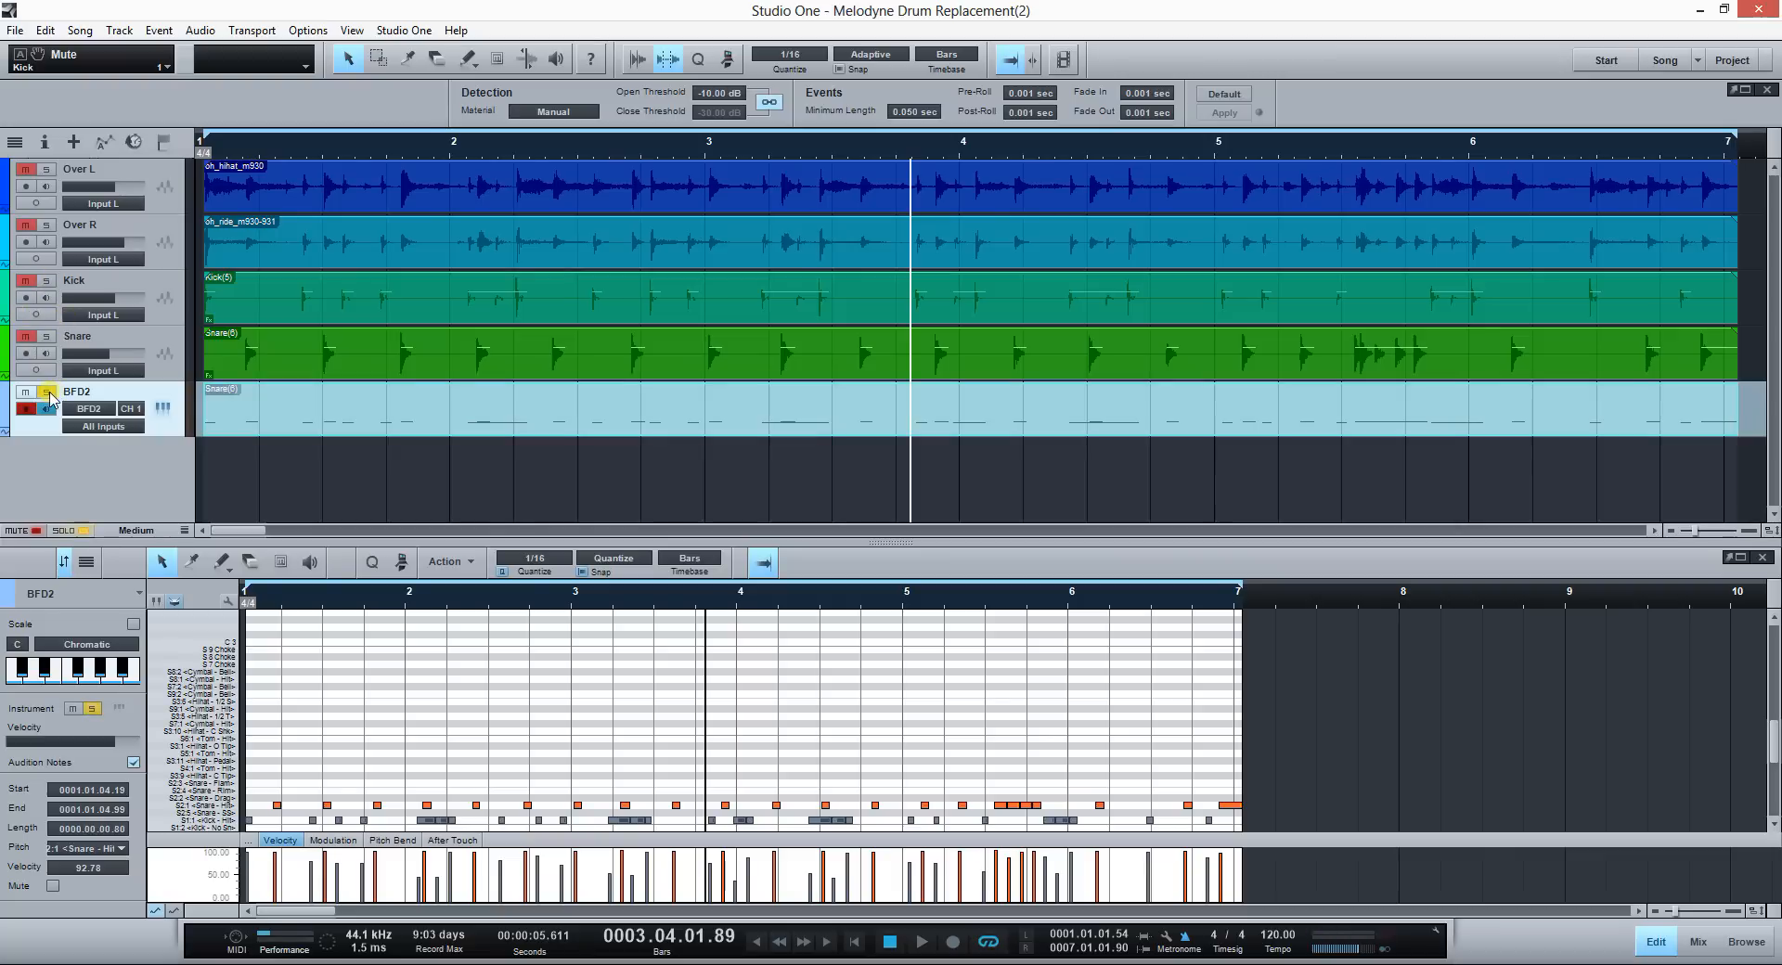
click(921, 941)
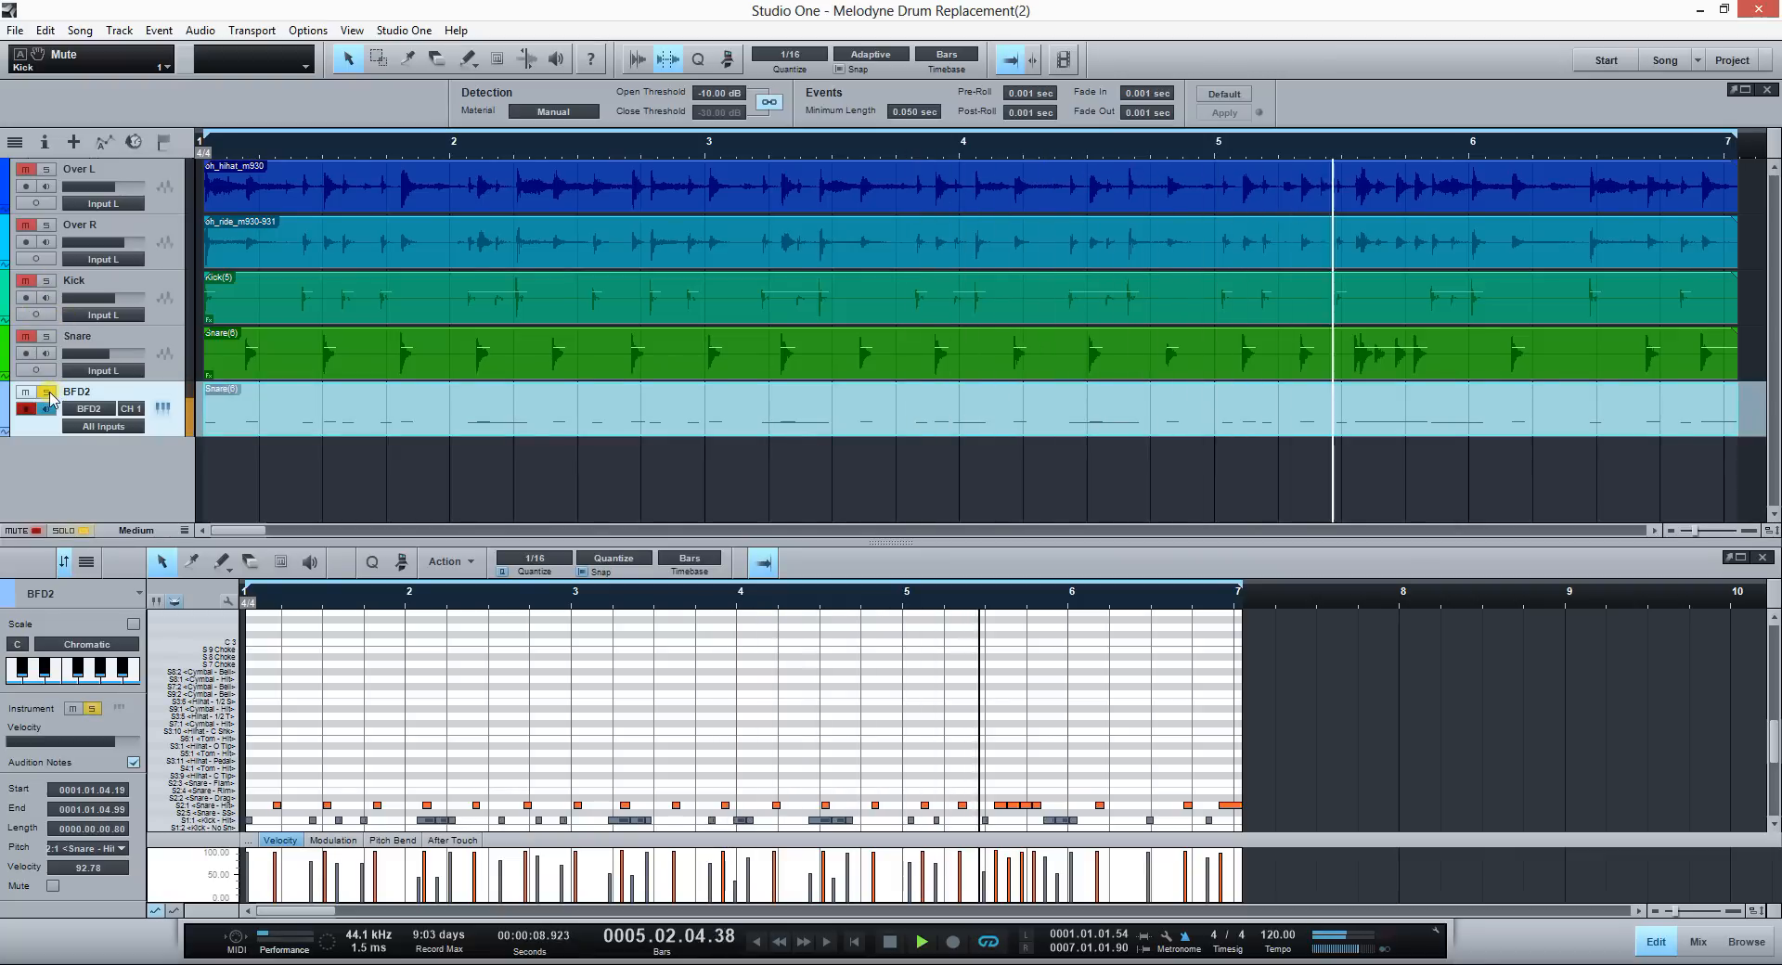
click(921, 941)
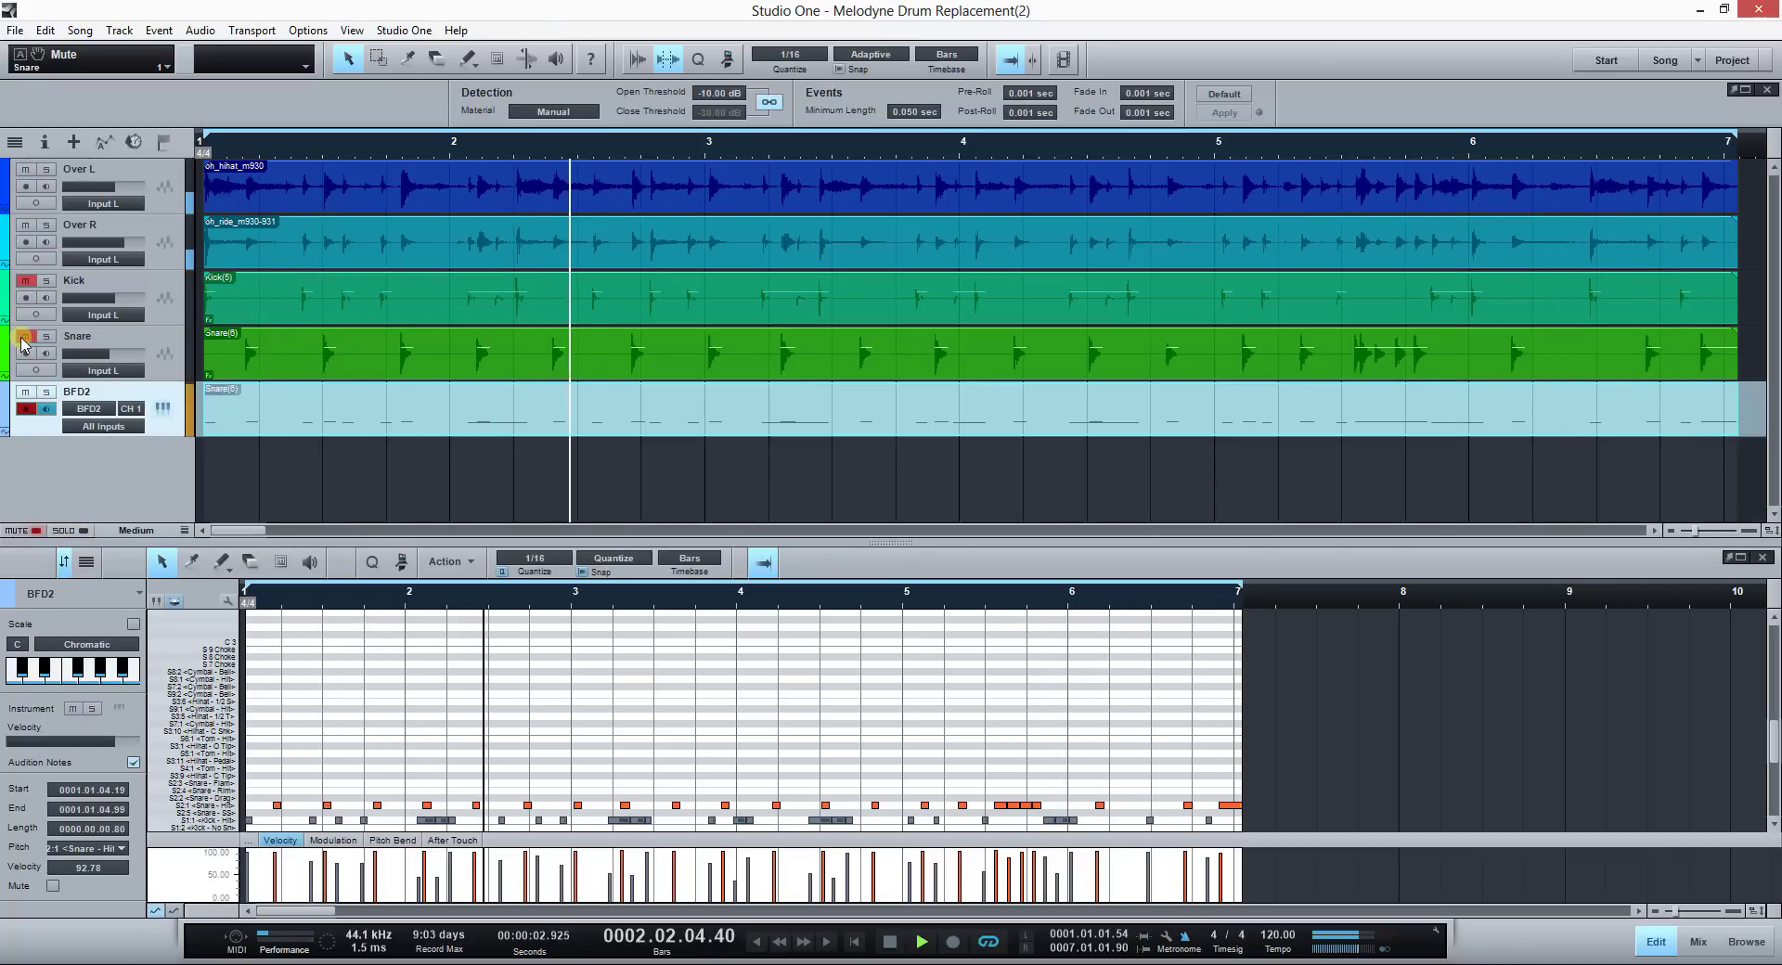
click(25, 337)
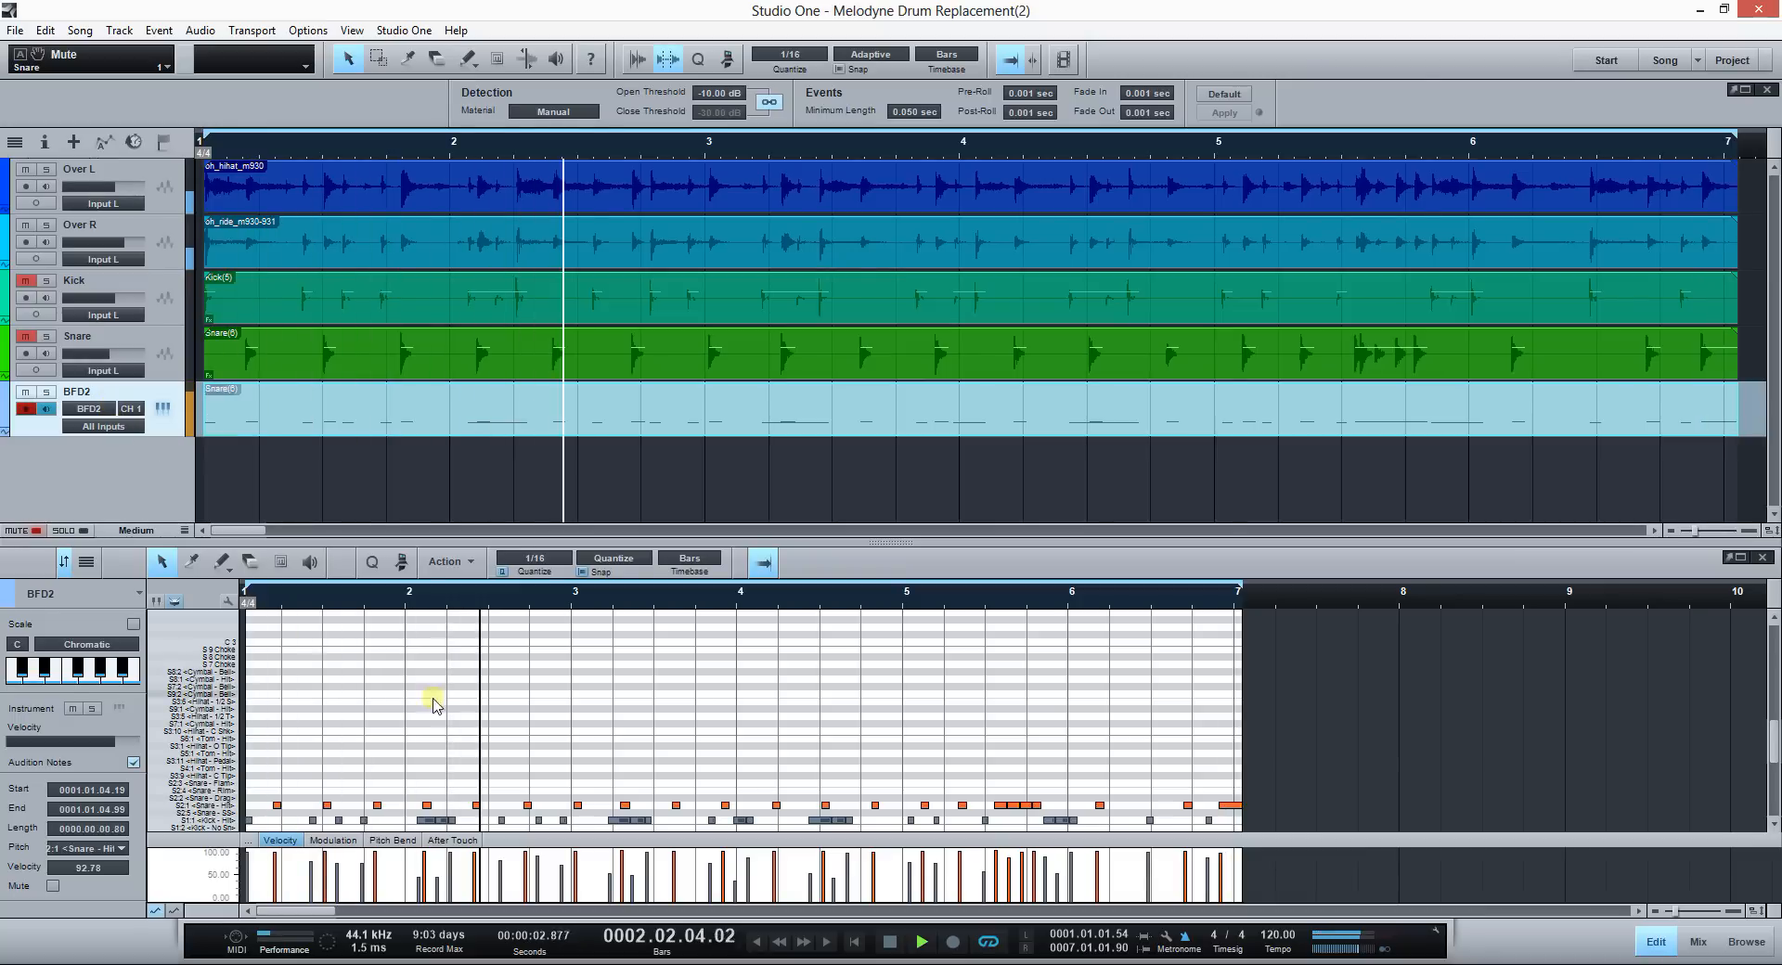
click(921, 943)
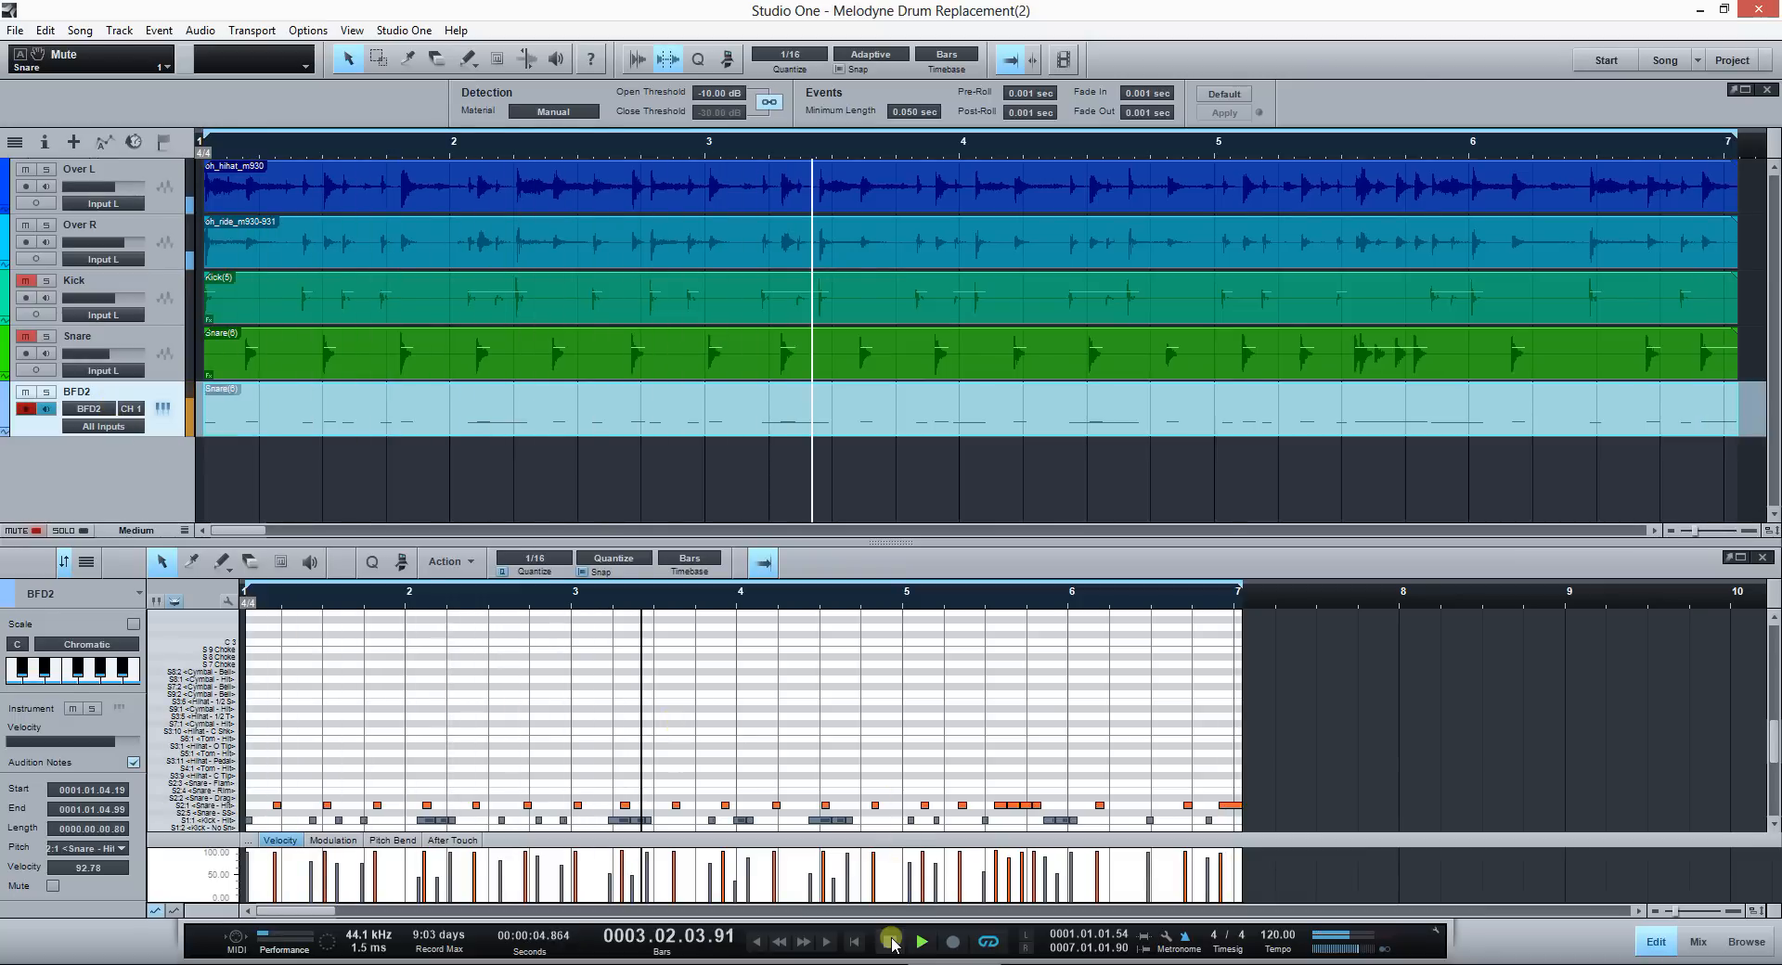